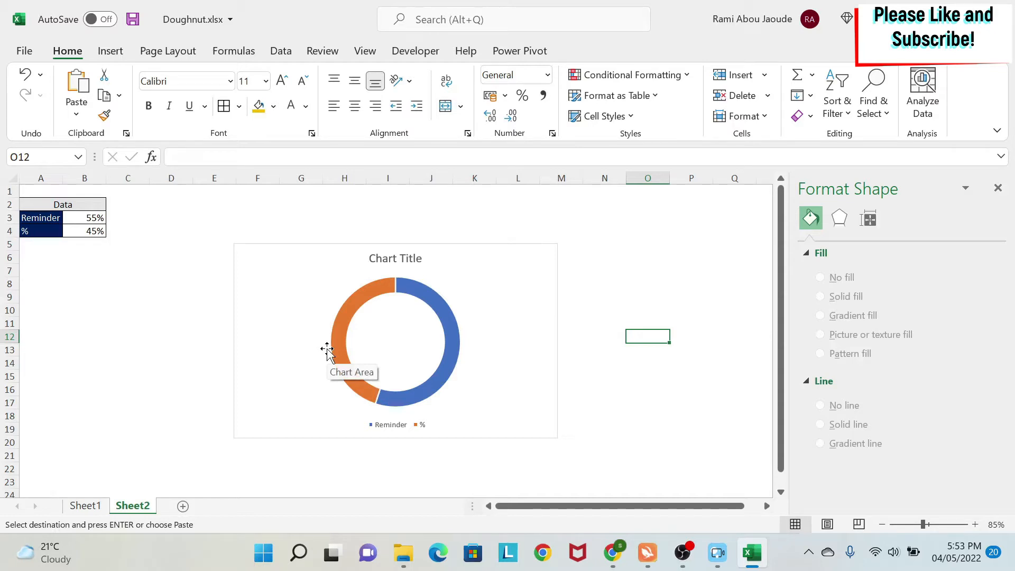
Change the percentage in Sheet1's B4 to 57%, then return to Sheet2.
click(85, 505)
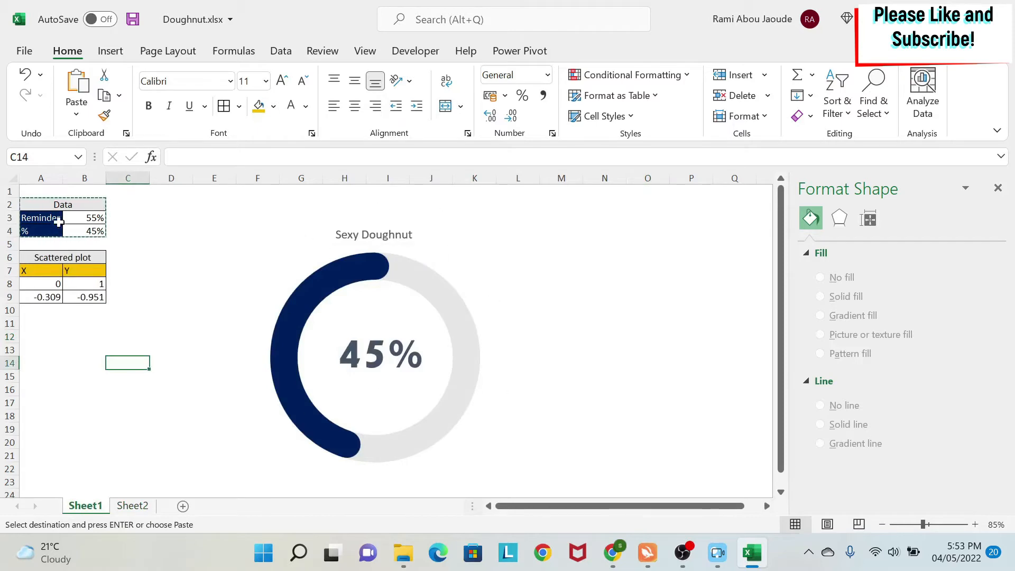
text(5%)
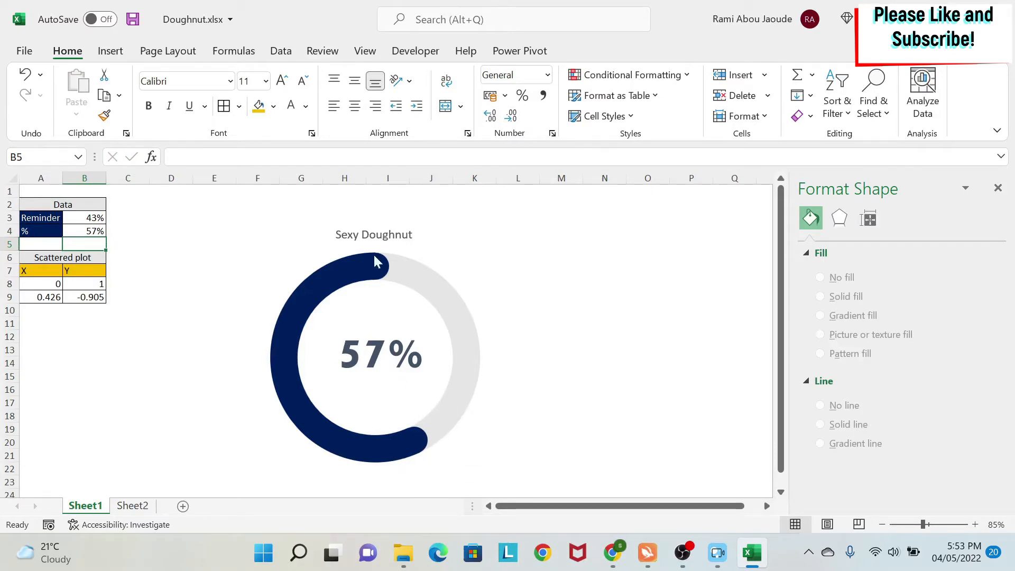
mouse_move(362, 249)
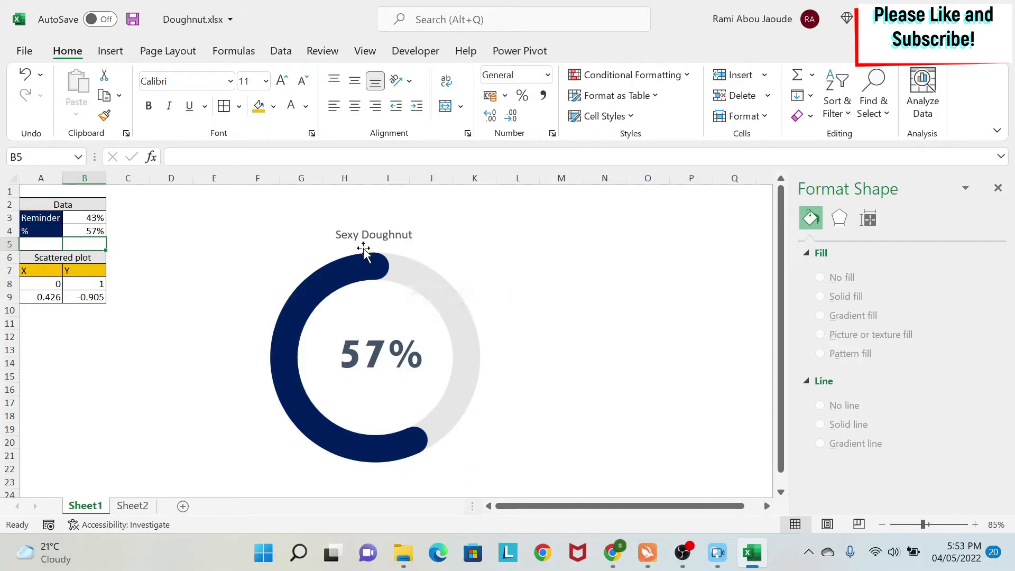
mouse_move(363, 267)
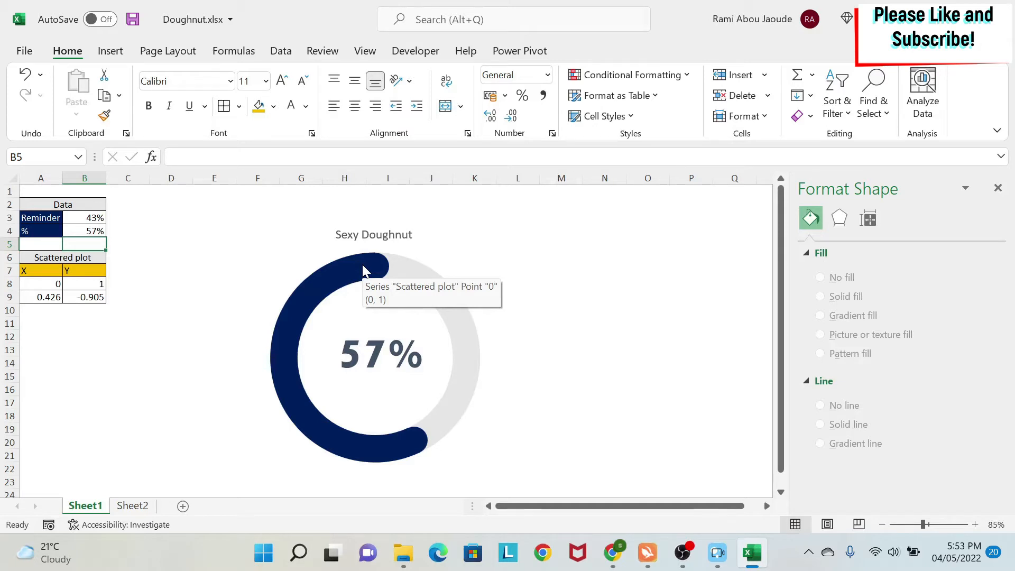
mouse_move(180, 333)
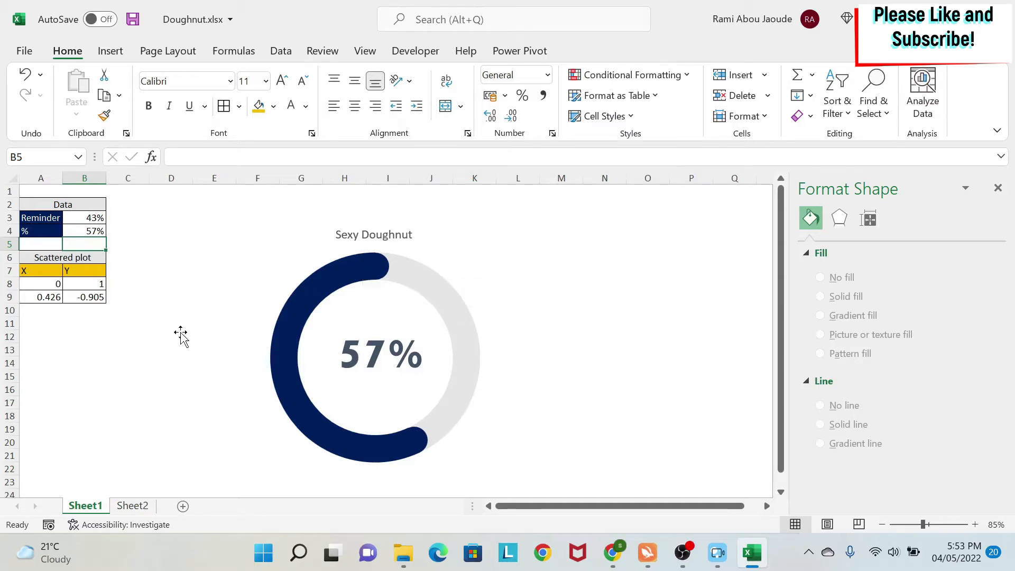
click(132, 505)
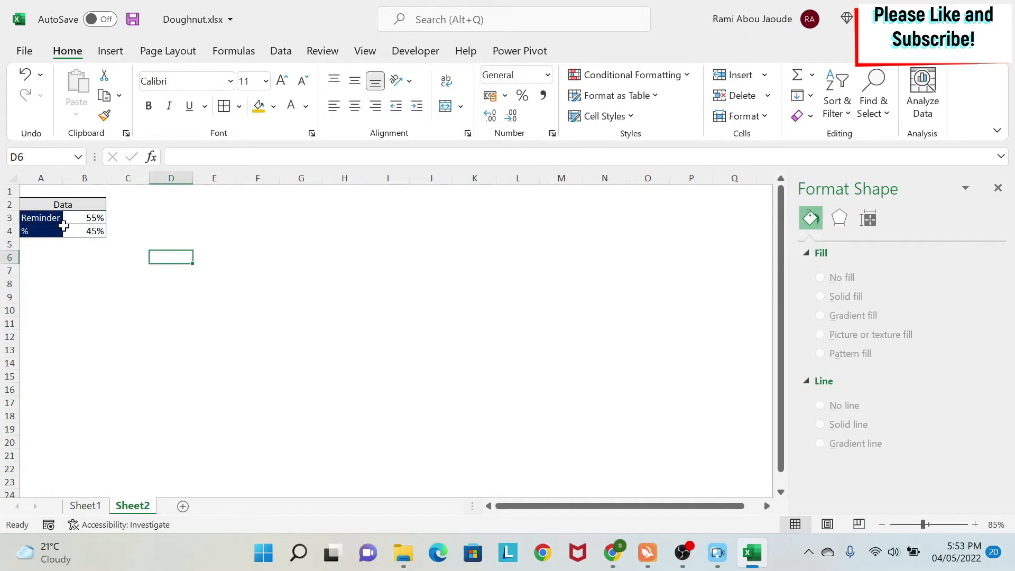
Insert a default doughnut chart from the Reminder and % data in A3:B4.
click(79, 218)
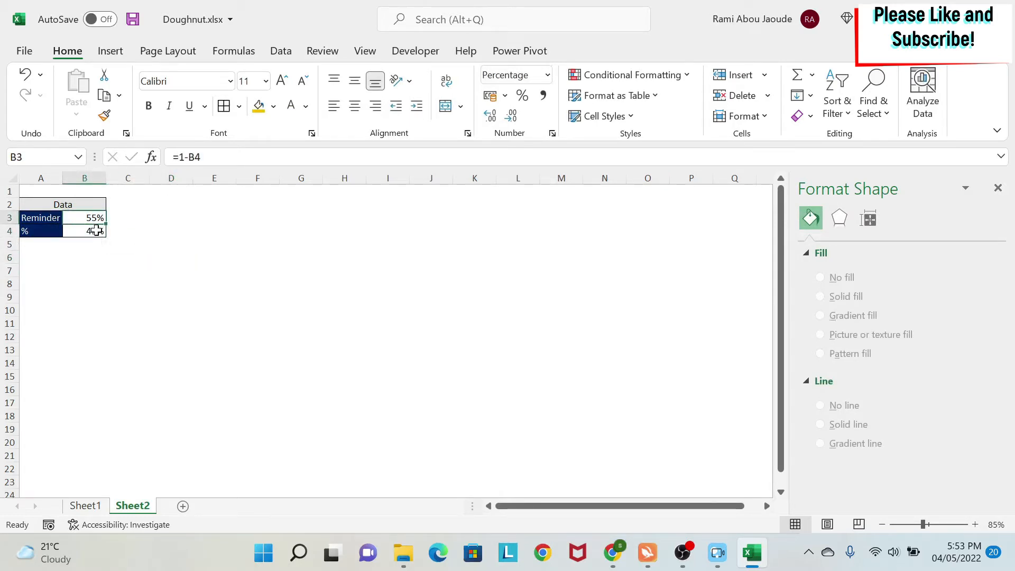
click(84, 231)
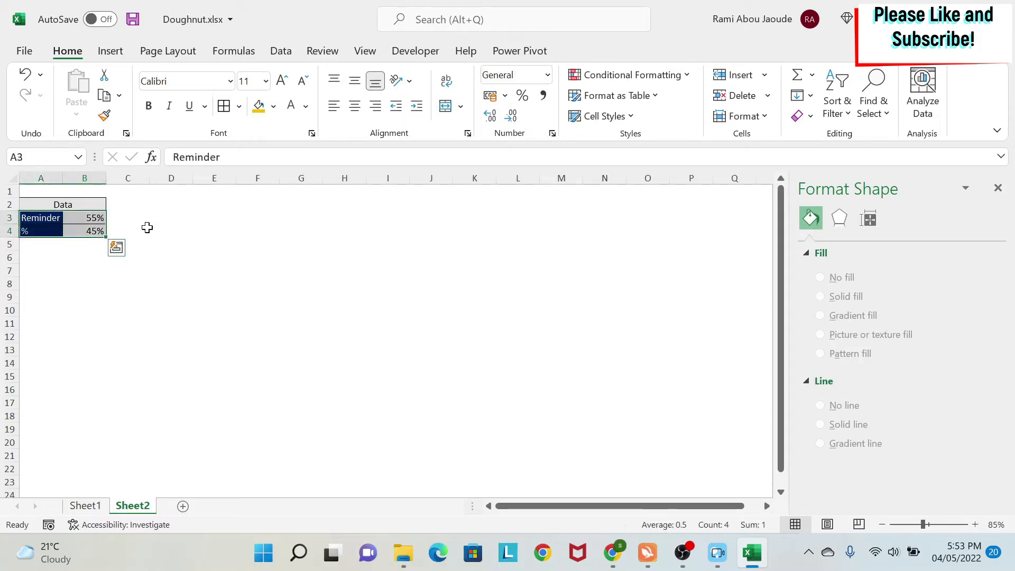
click(111, 51)
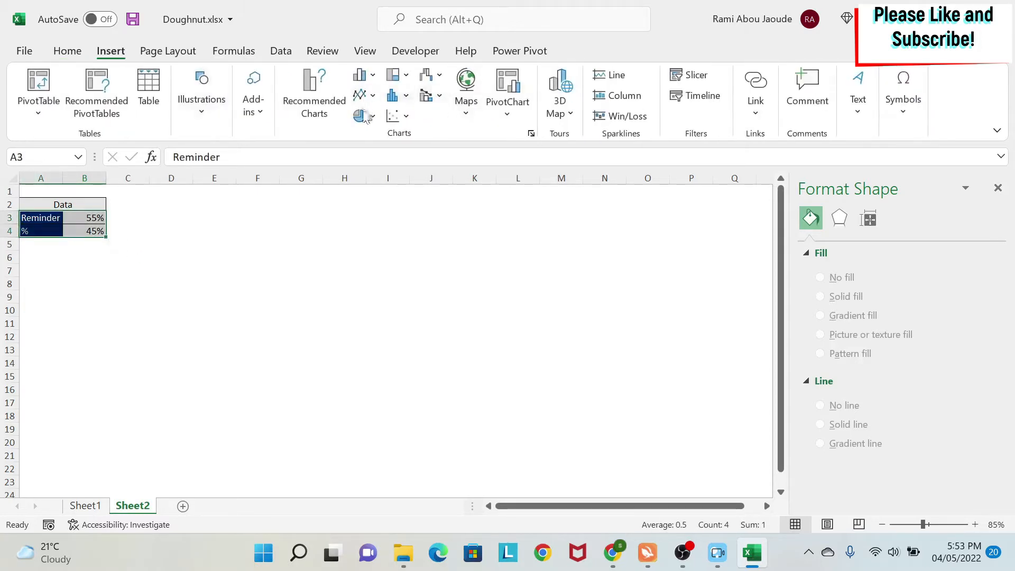
click(359, 116)
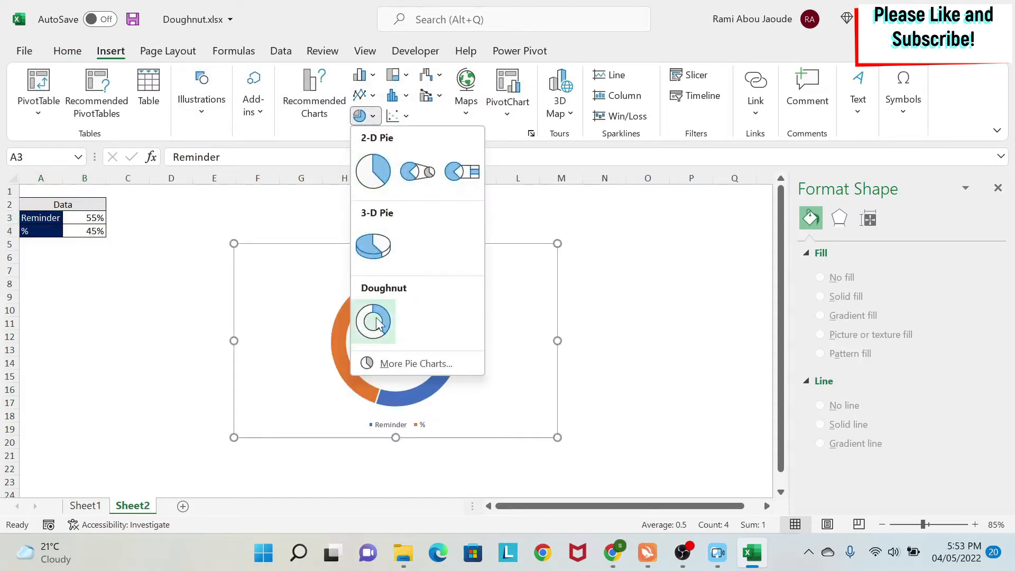
click(373, 321)
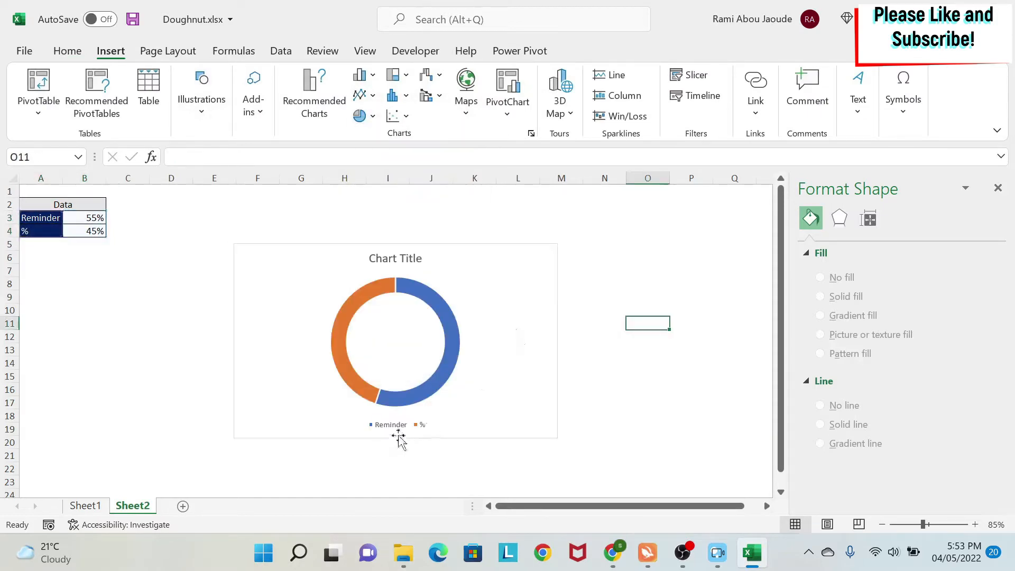
Delete the doughnut chart's legend and change its title to 'Sexy Doughnut'.
click(395, 425)
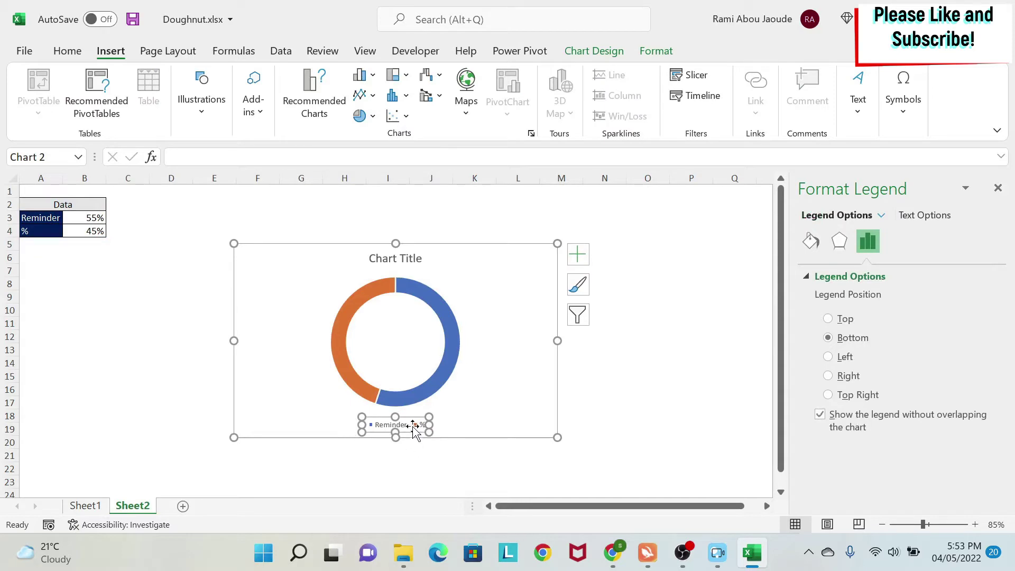
mouse_move(411, 427)
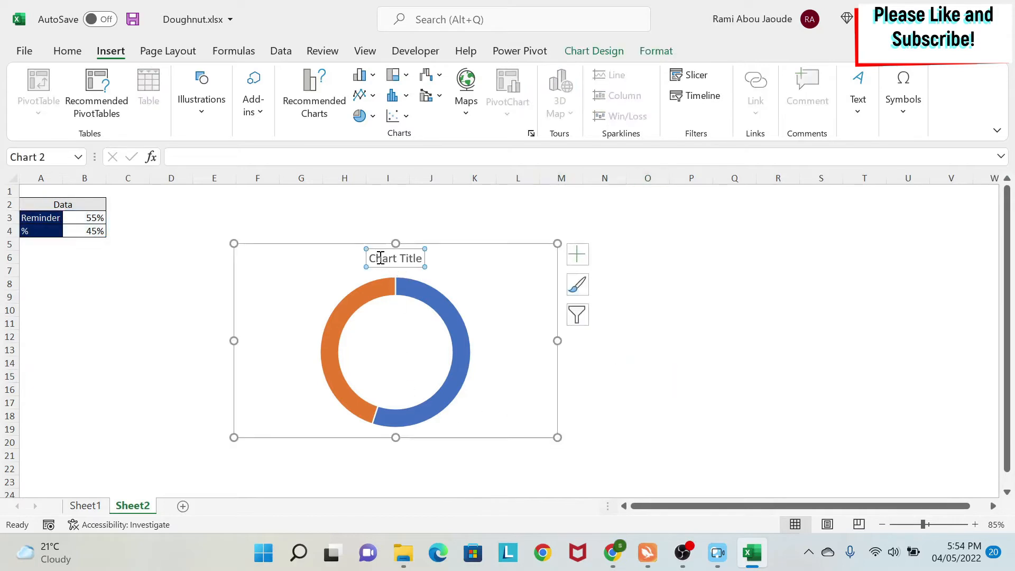
text(Sexy)
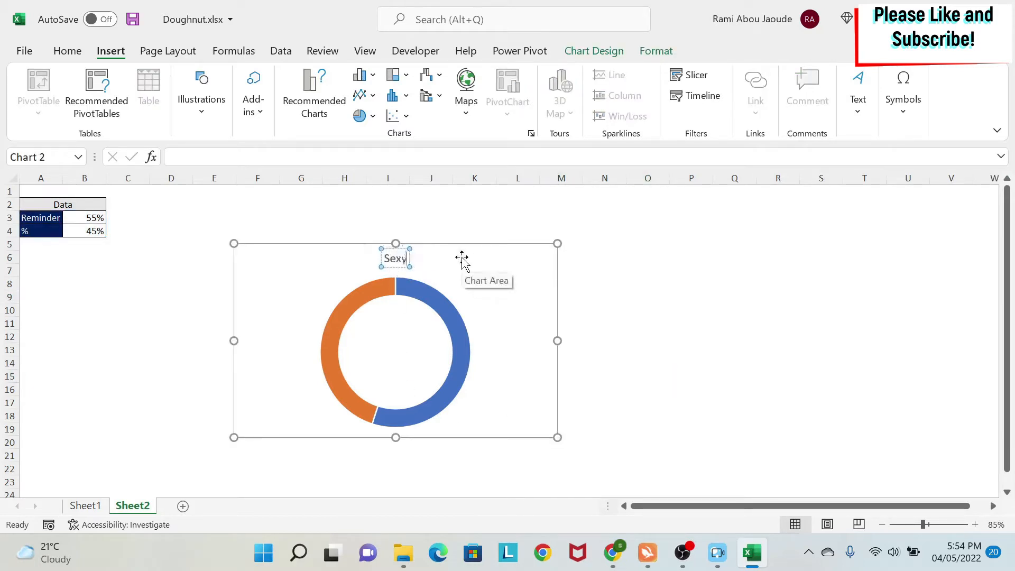
text(Doughn)
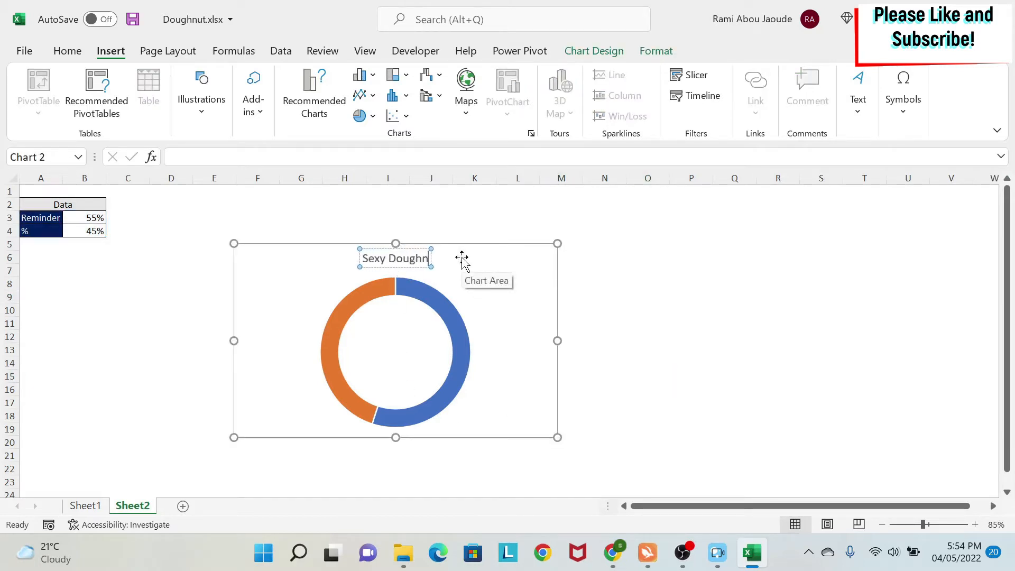
click(734, 362)
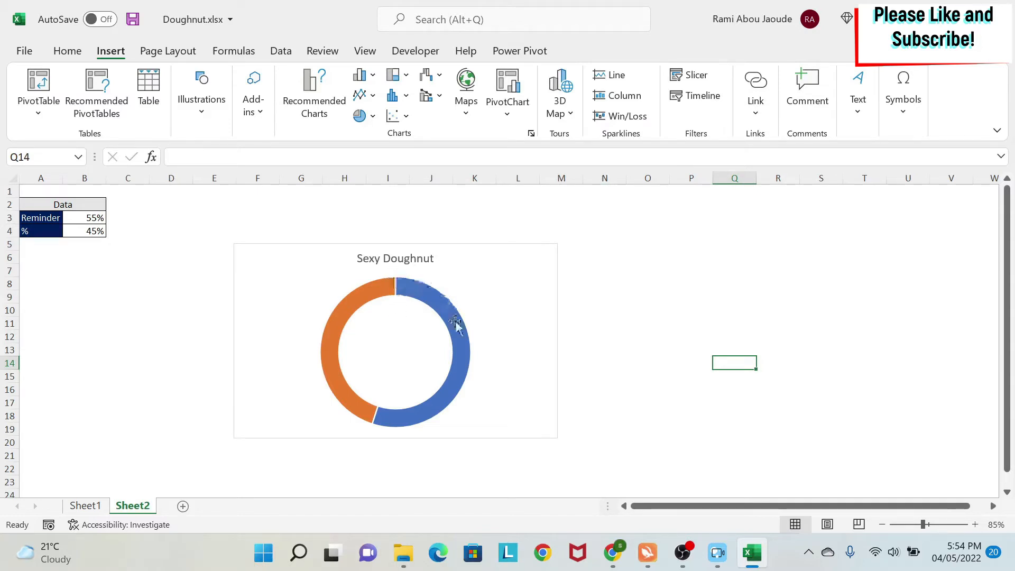
Remove the outline from the doughnut ring's slices.
click(430, 300)
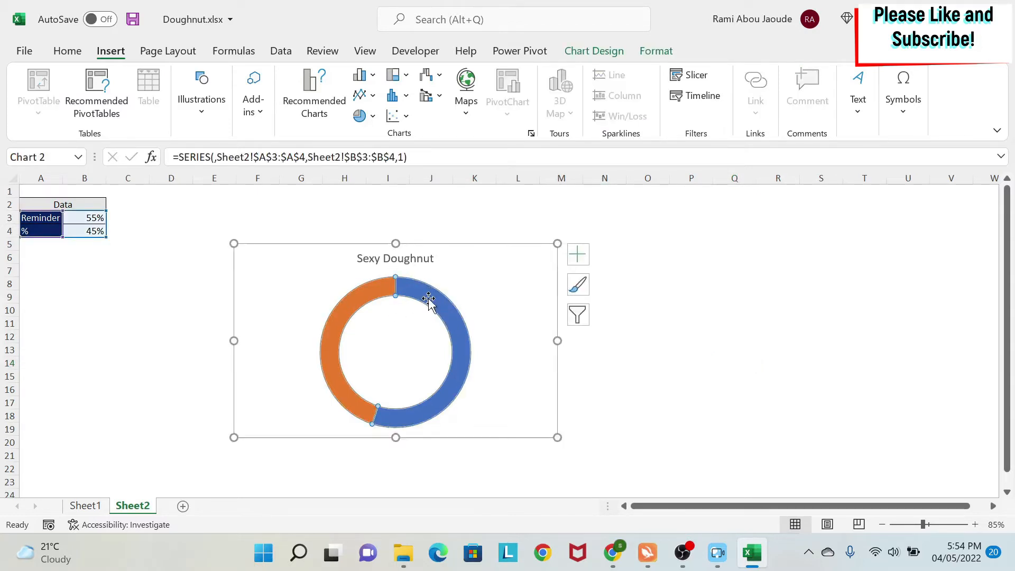
click(430, 300)
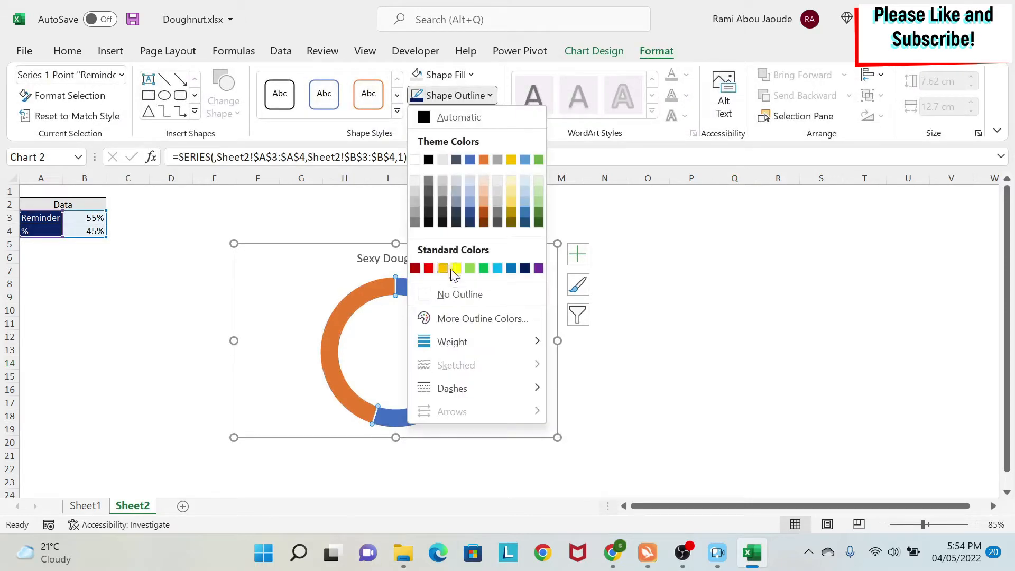
click(457, 294)
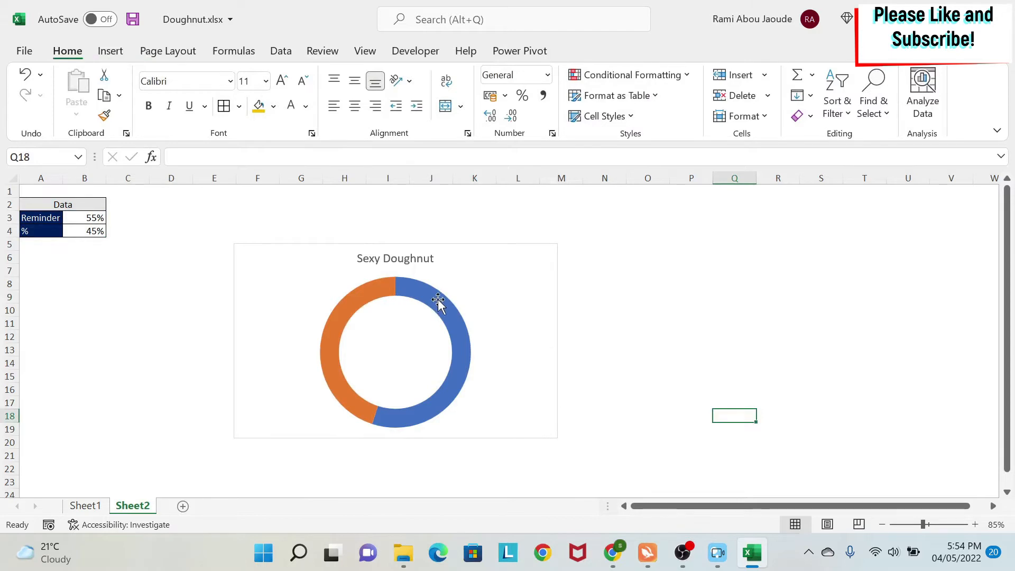
Fill the Reminder slice light grey and the % slice dark navy.
click(438, 301)
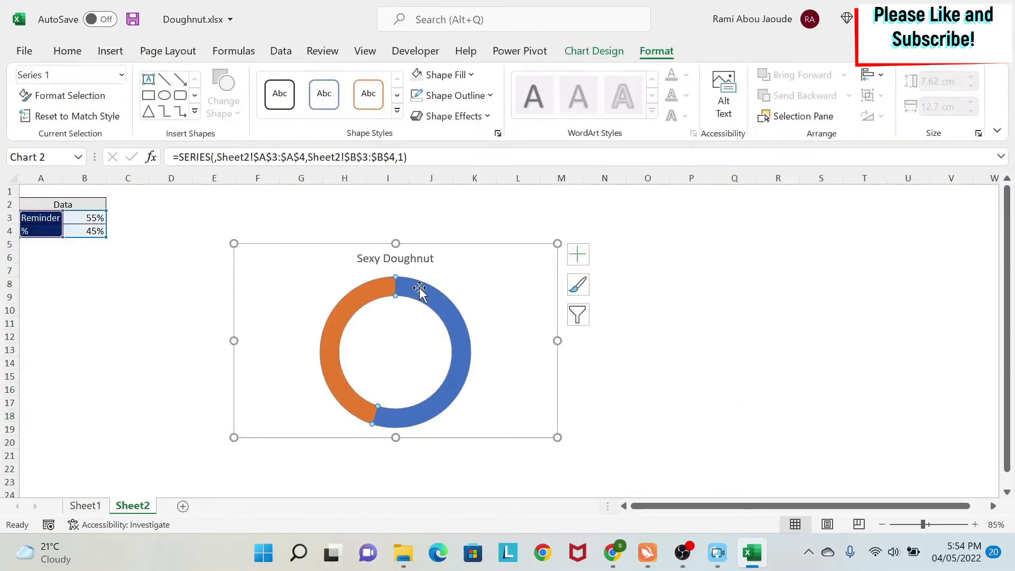
mouse_move(431, 301)
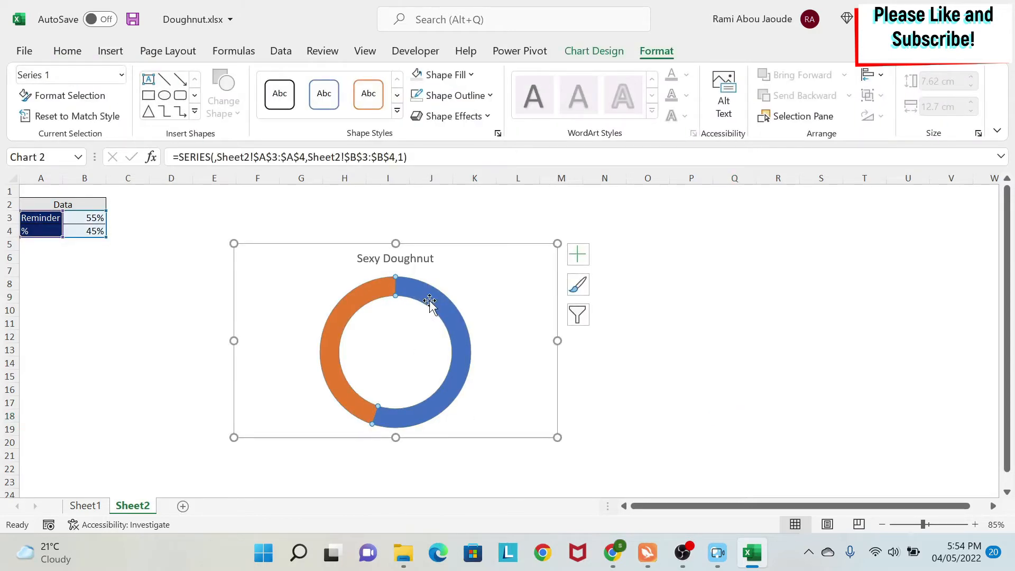
click(431, 302)
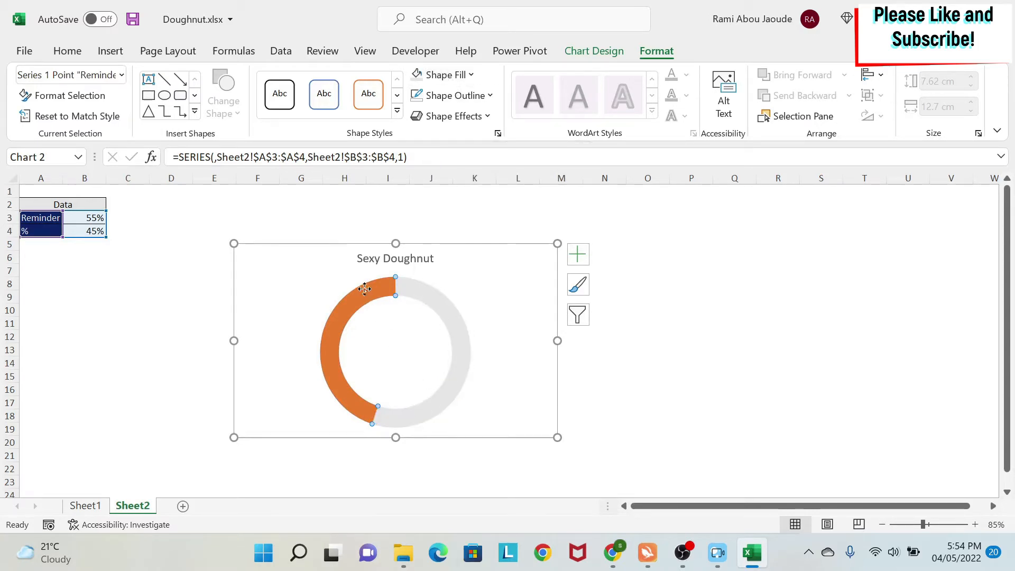
click(445, 74)
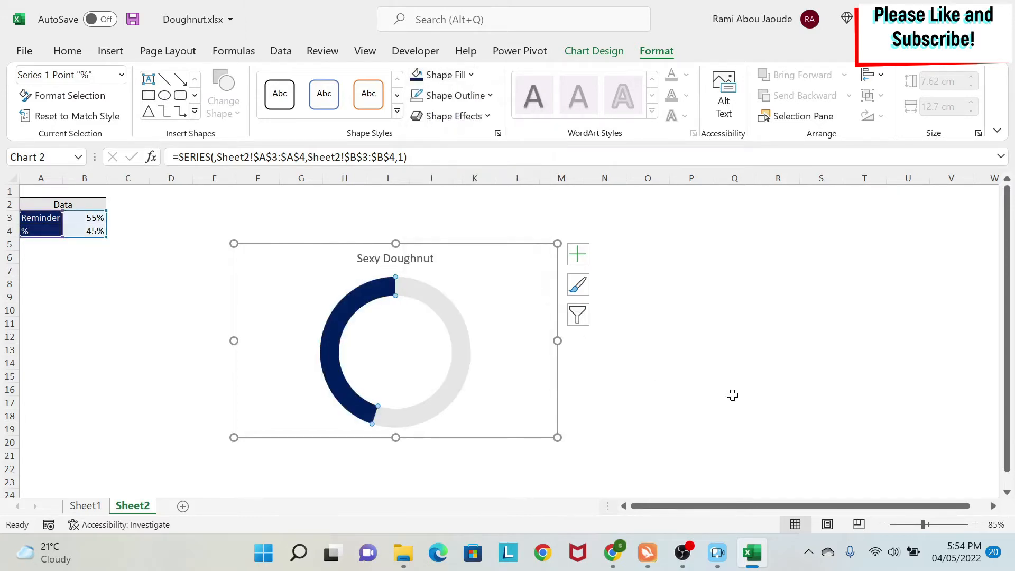
click(85, 505)
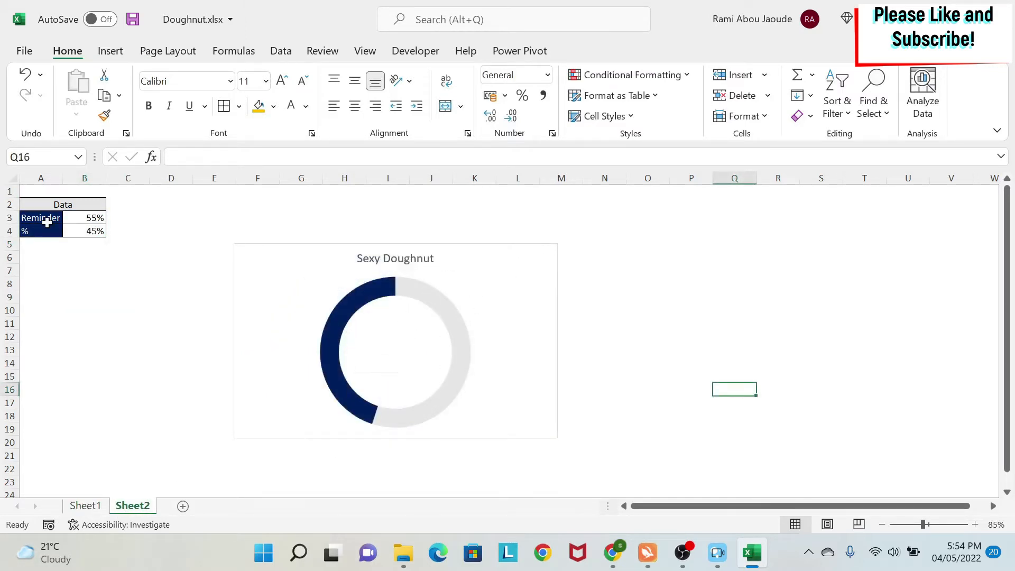
mouse_move(245, 249)
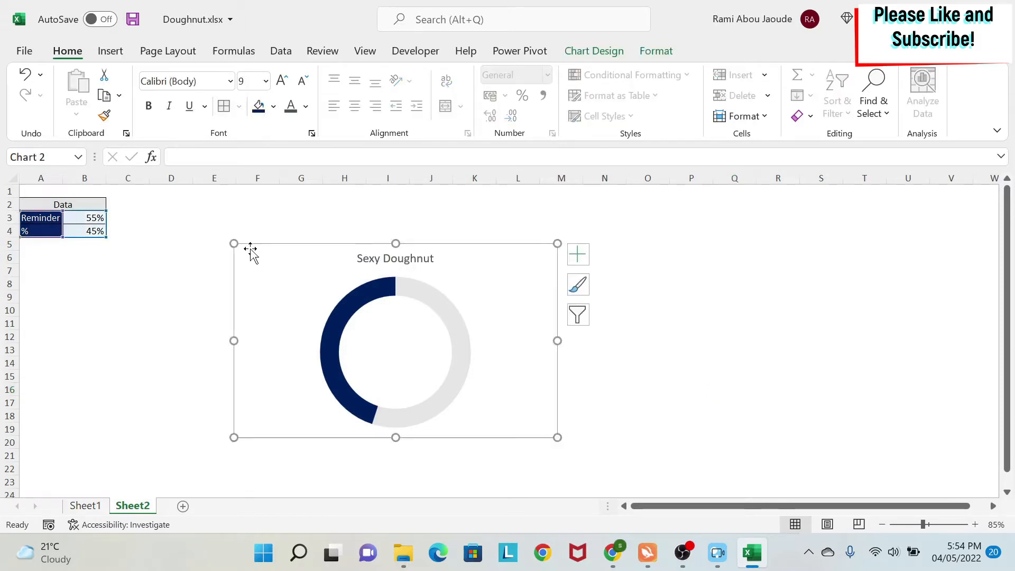
Add a text box in the doughnut's hole linked to =Sheet2!$B$4, showing 45%.
click(110, 50)
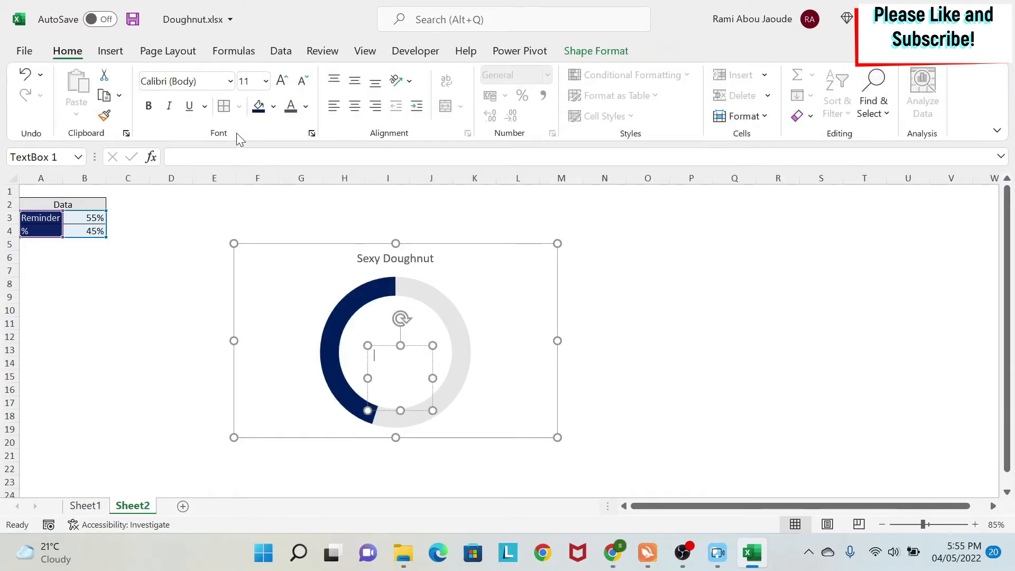
text(=)
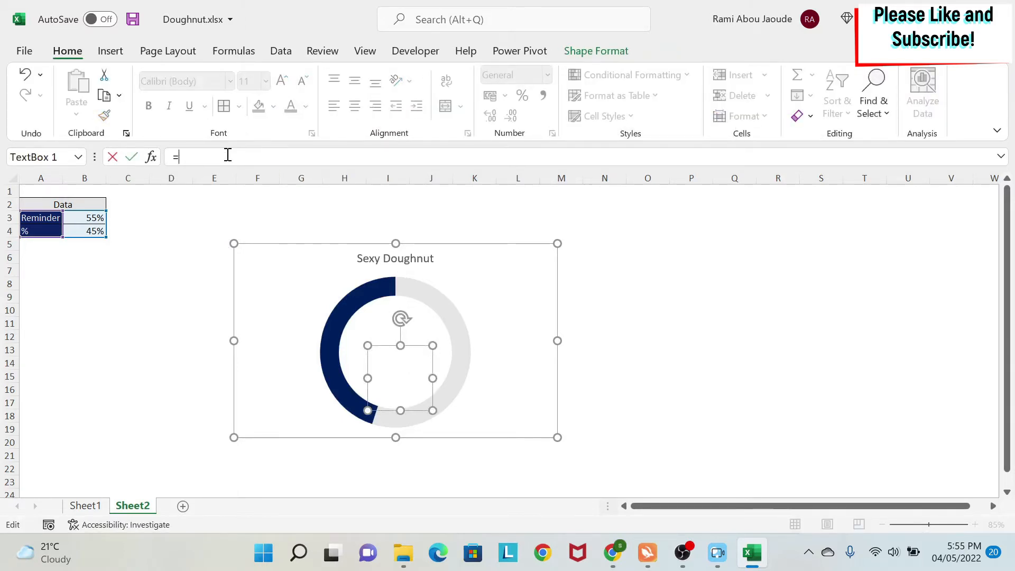
click(84, 230)
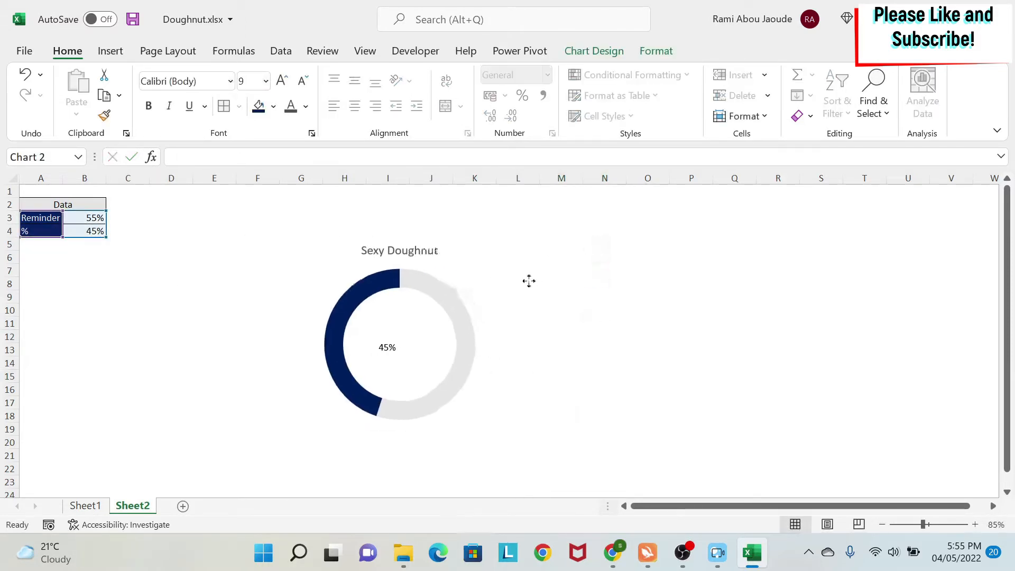
click(691, 349)
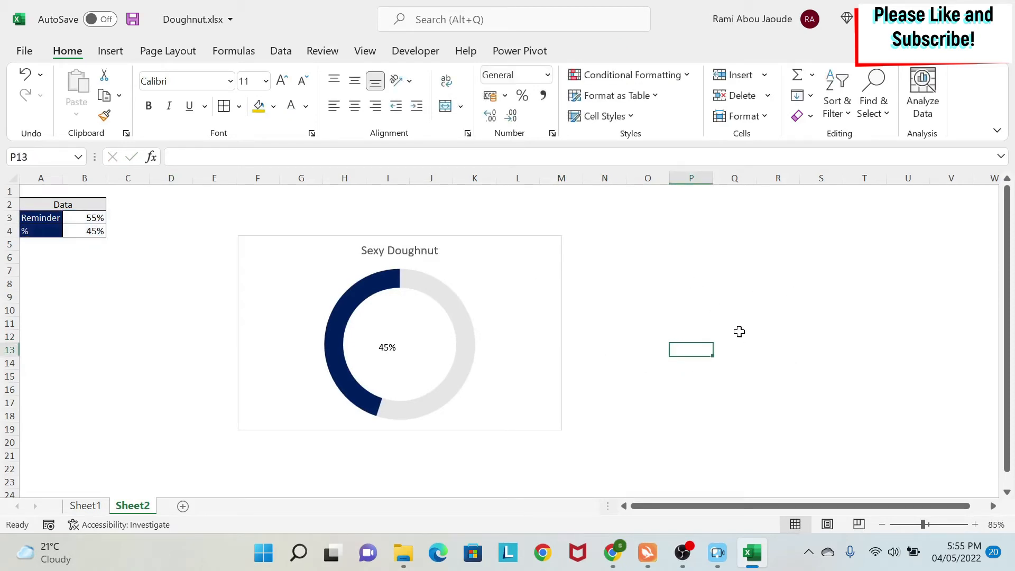
Format the centre 45% label as size 36, bold Aharoni, dark grey.
click(387, 347)
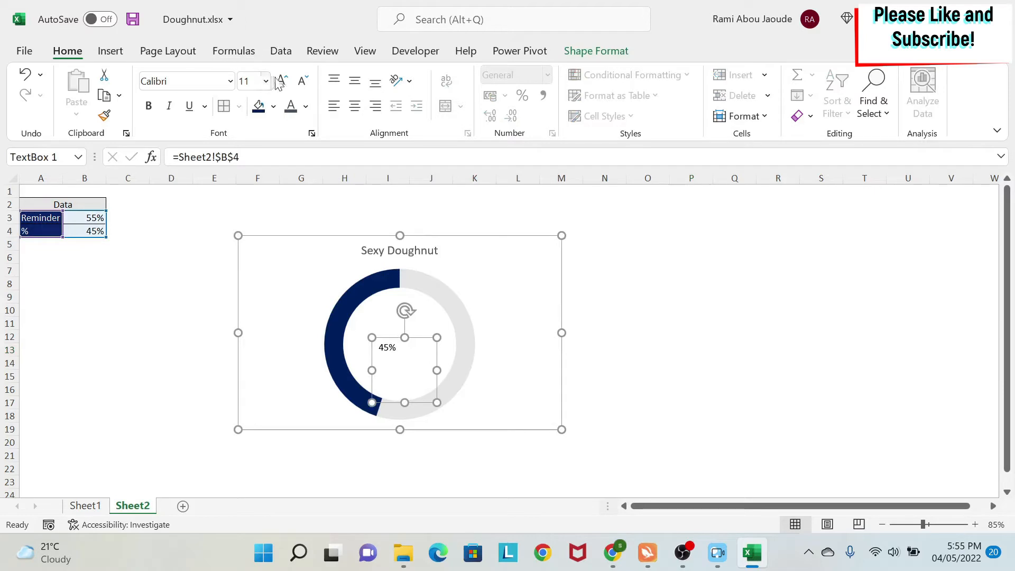
click(282, 80)
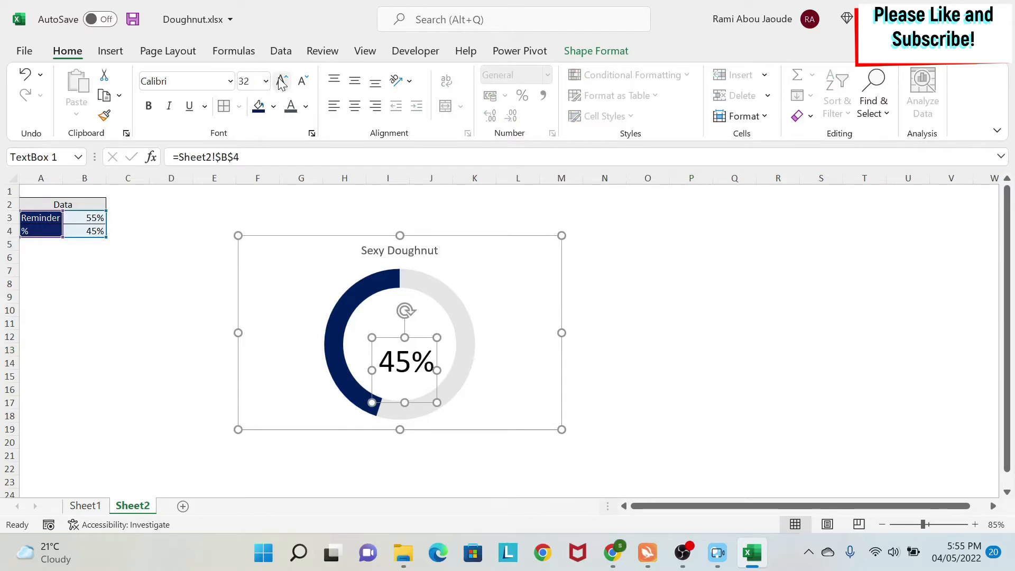
click(280, 80)
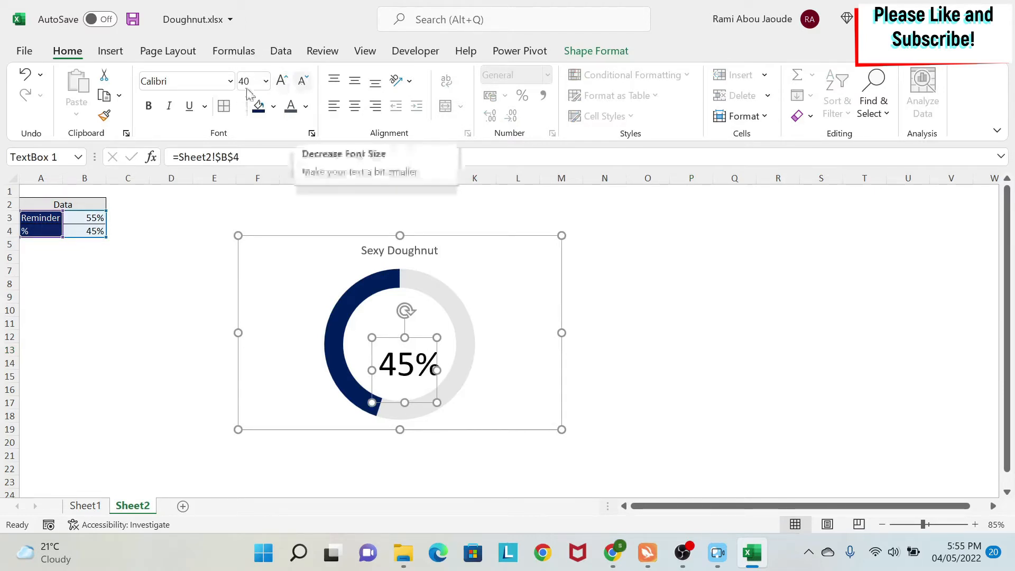
click(302, 82)
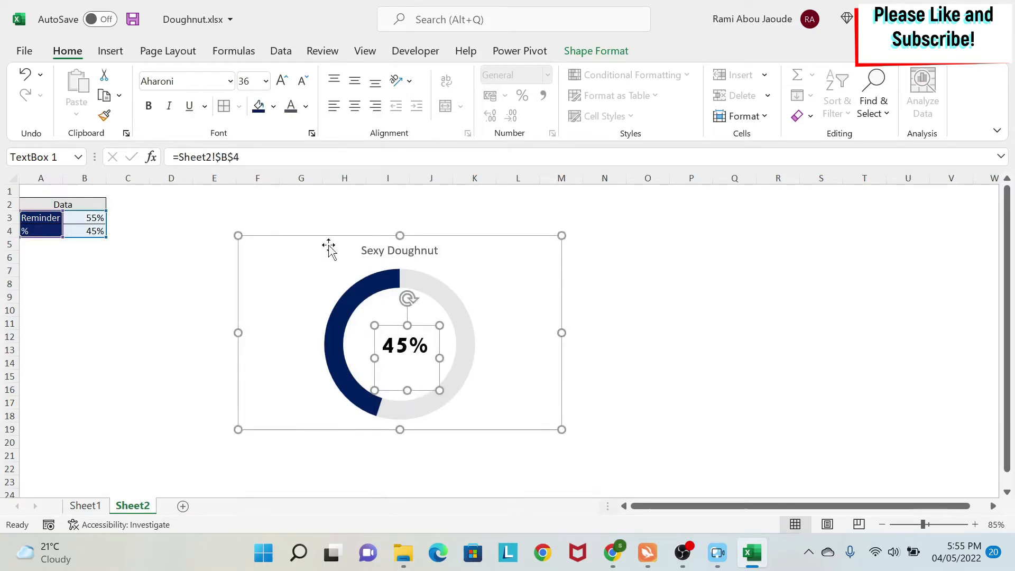
click(305, 105)
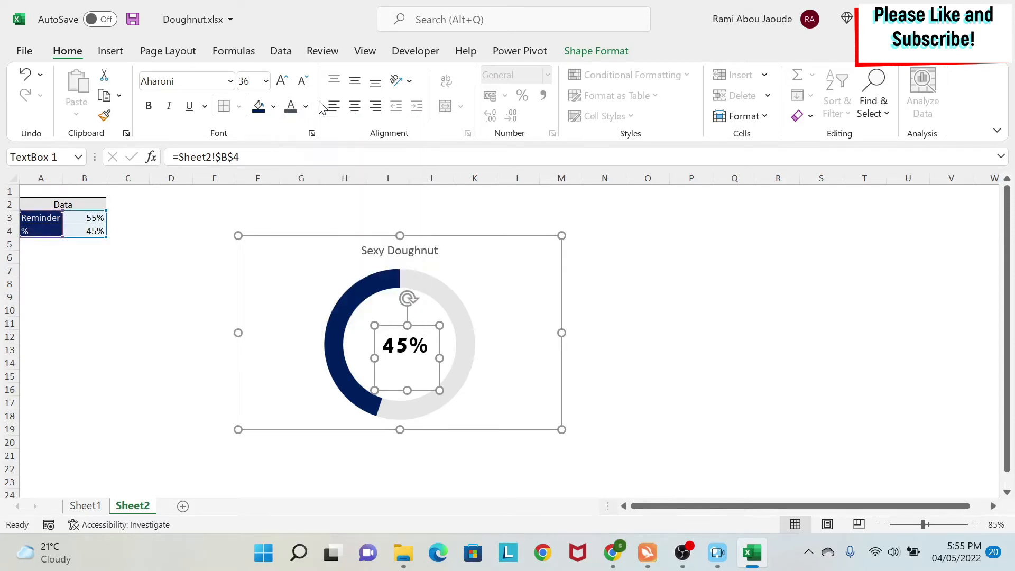
mouse_move(165, 350)
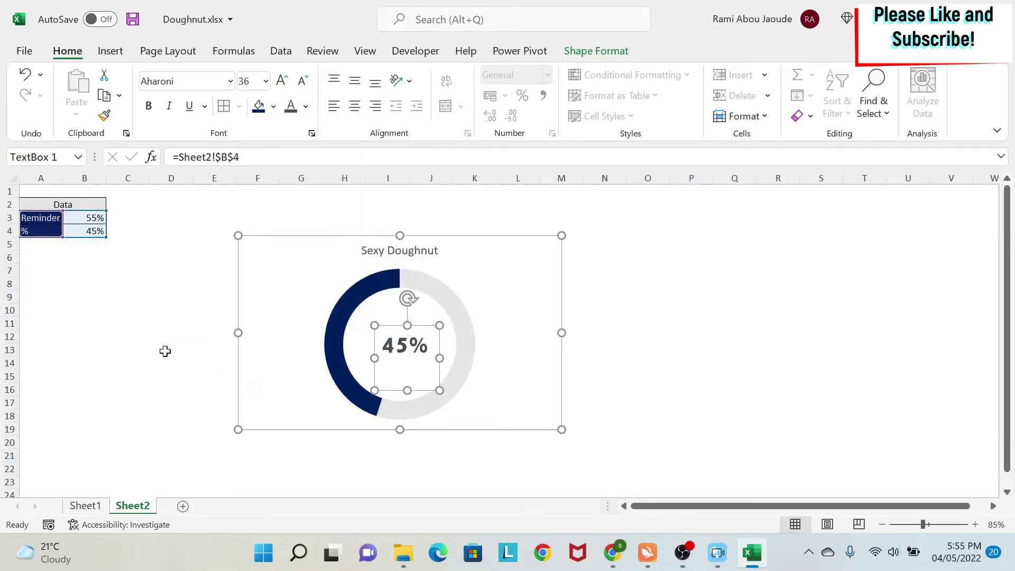
click(171, 350)
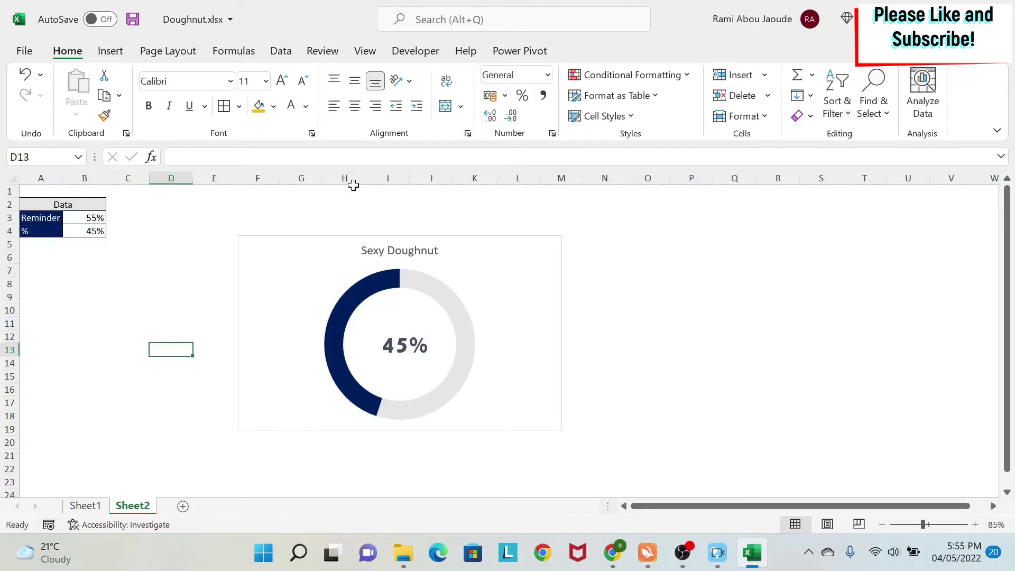
click(85, 505)
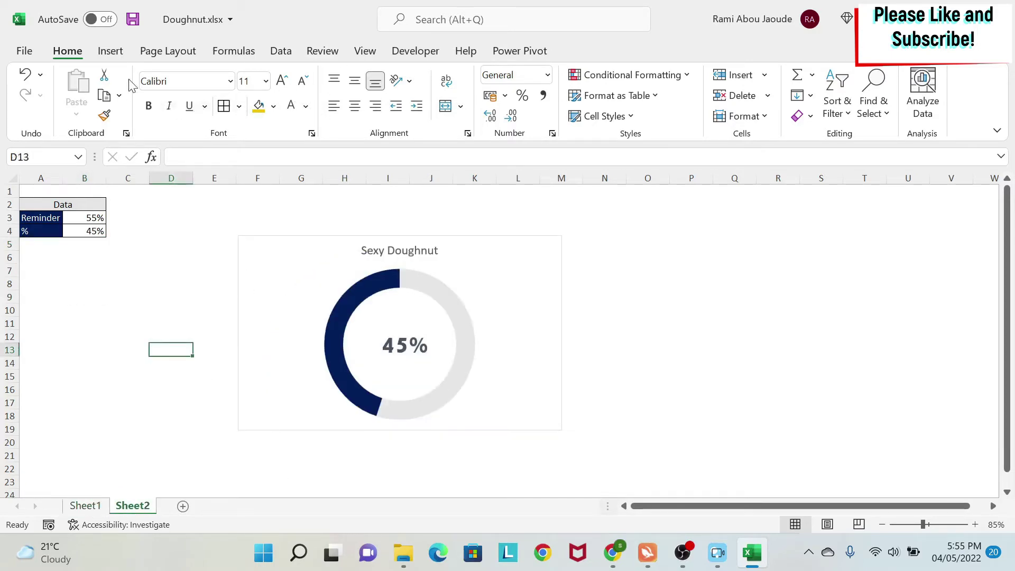
click(201, 92)
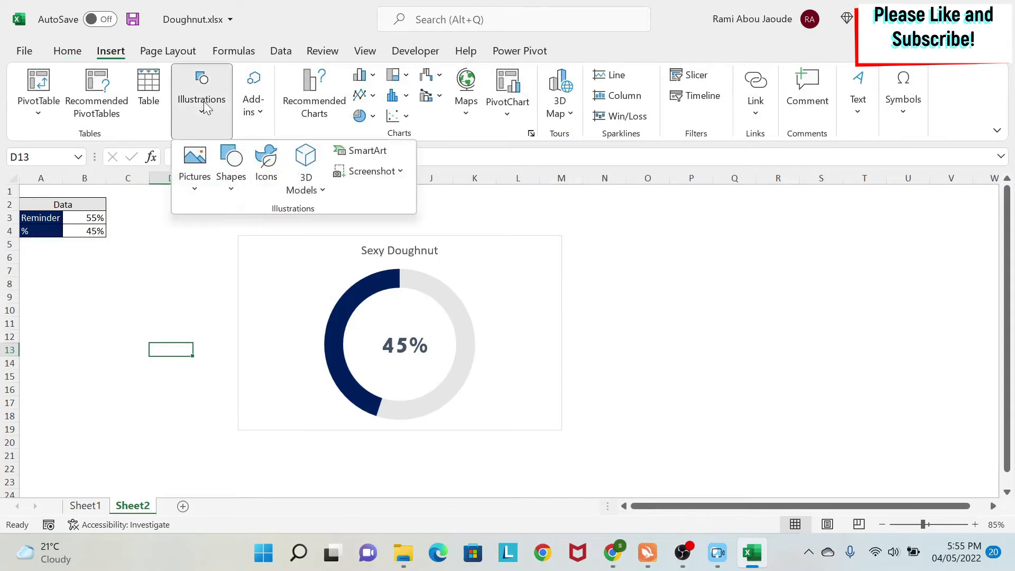
click(231, 164)
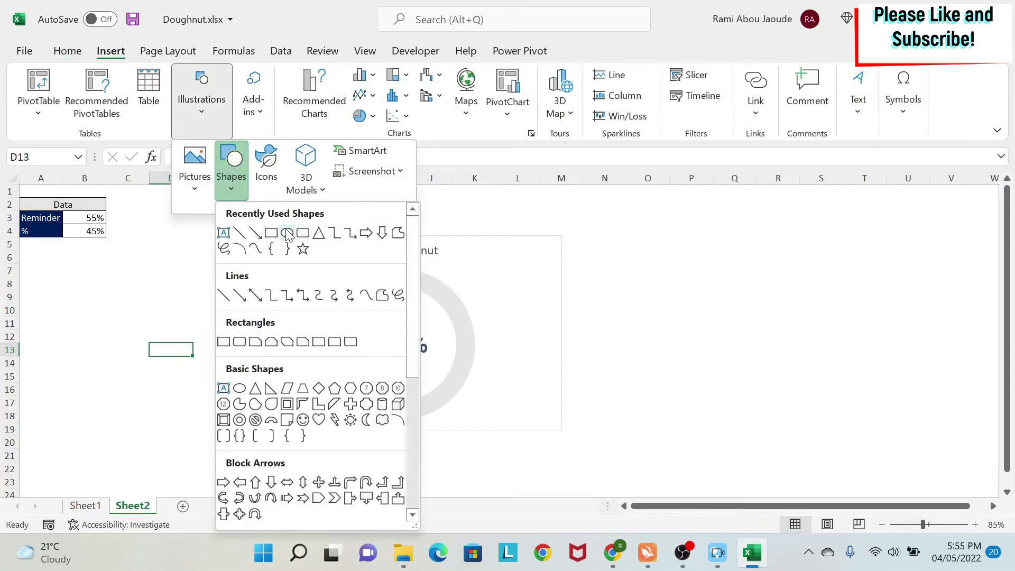
click(286, 233)
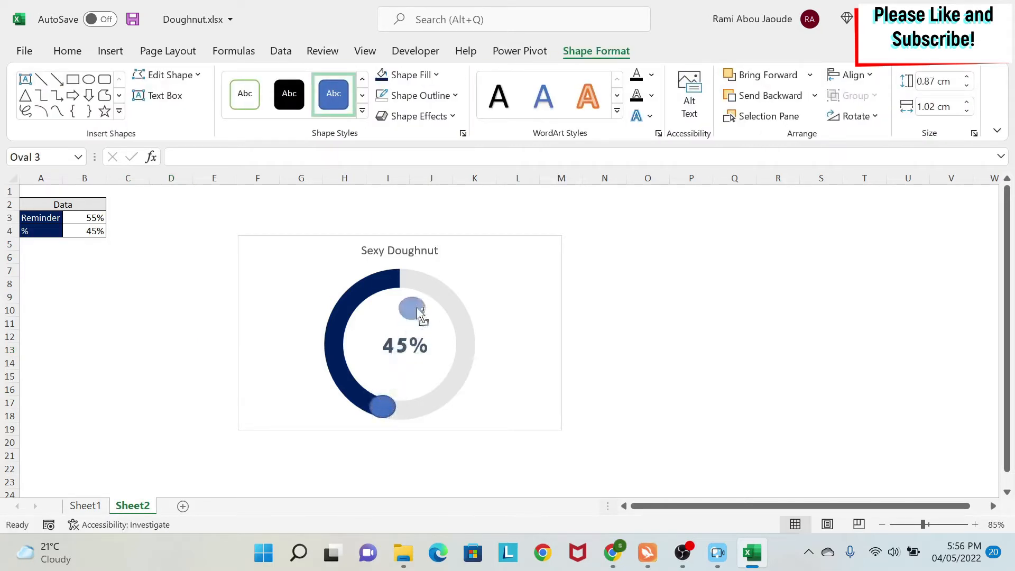
drag(413, 309, 400, 277)
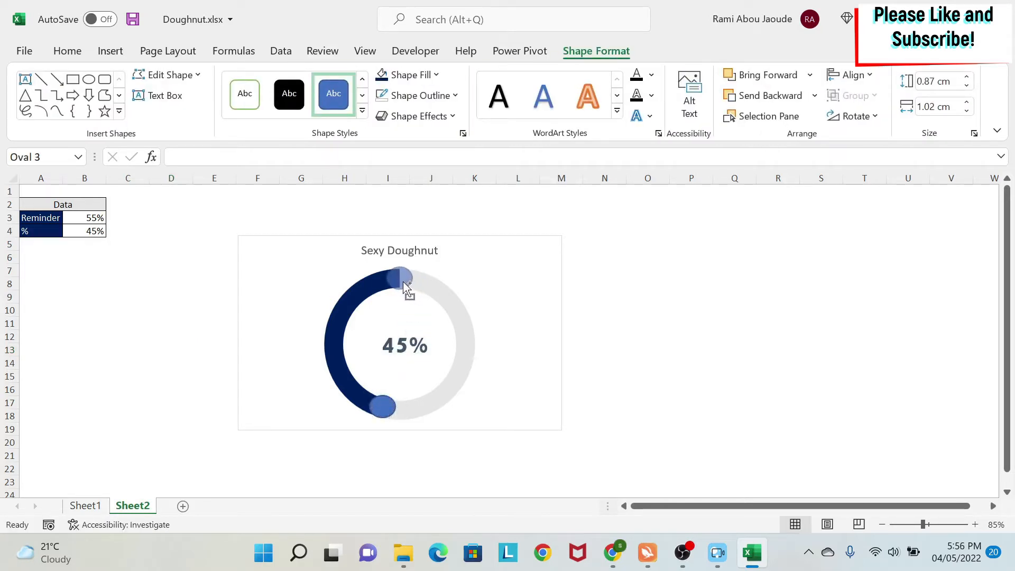
click(398, 278)
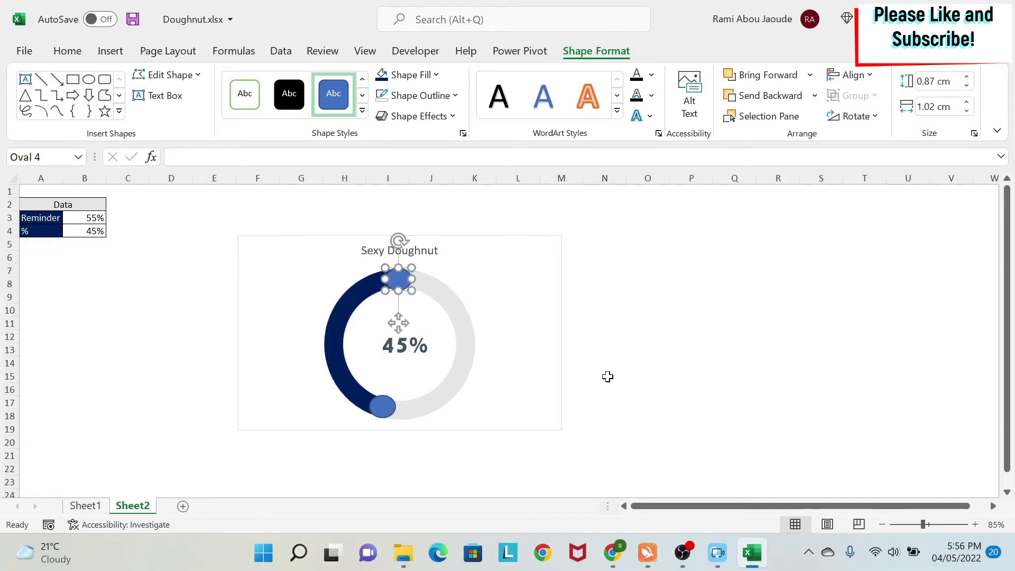
click(648, 363)
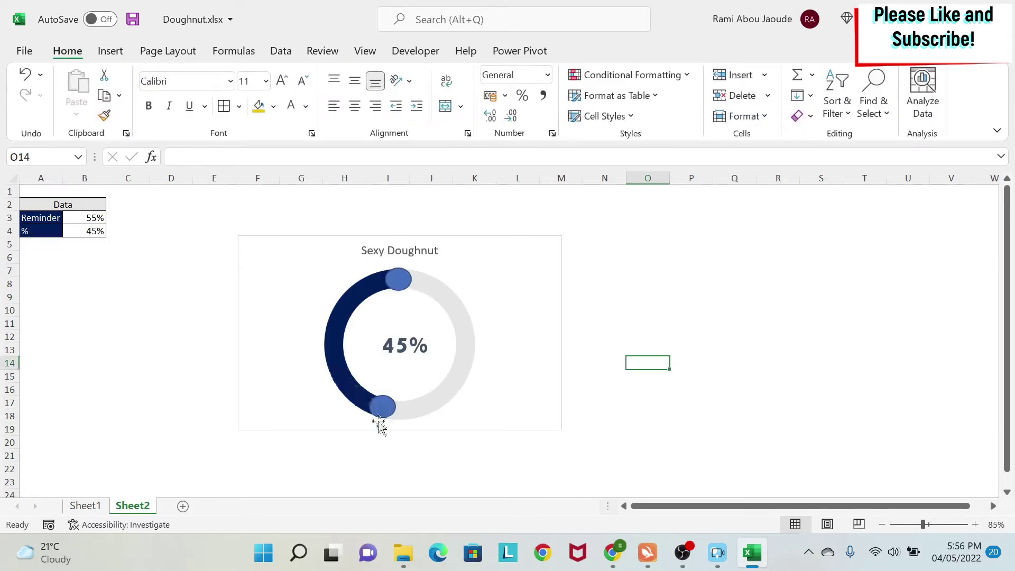
click(381, 406)
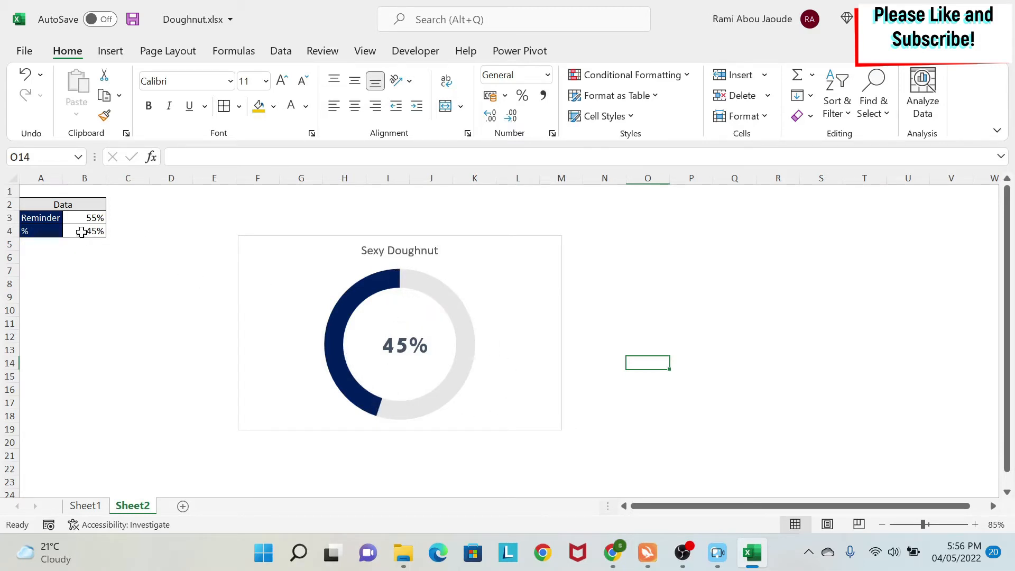
mouse_move(393, 432)
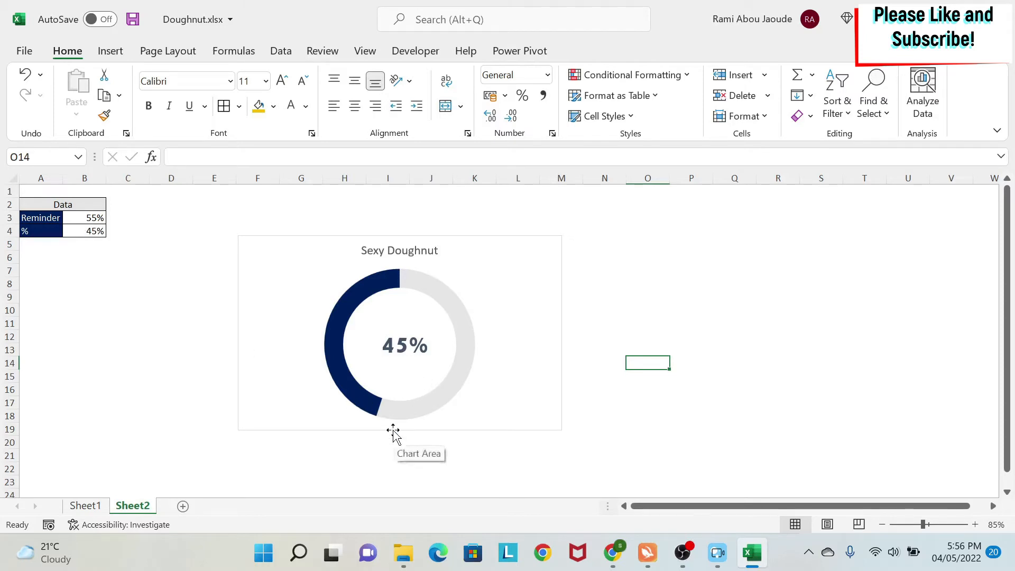
mouse_move(374, 395)
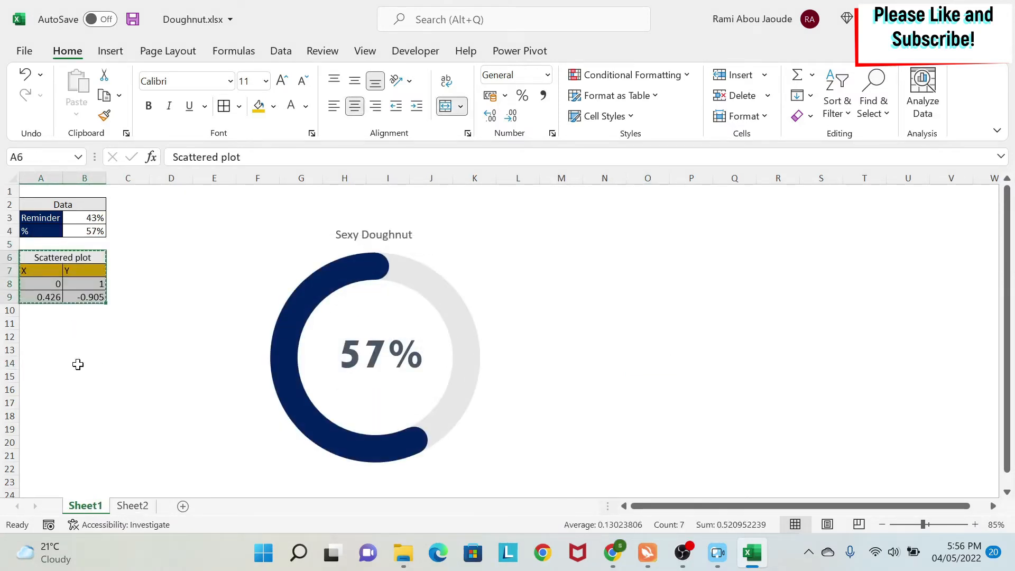
Add a Scattered plot table with X and Y columns below Sheet2's doughnut data.
click(132, 506)
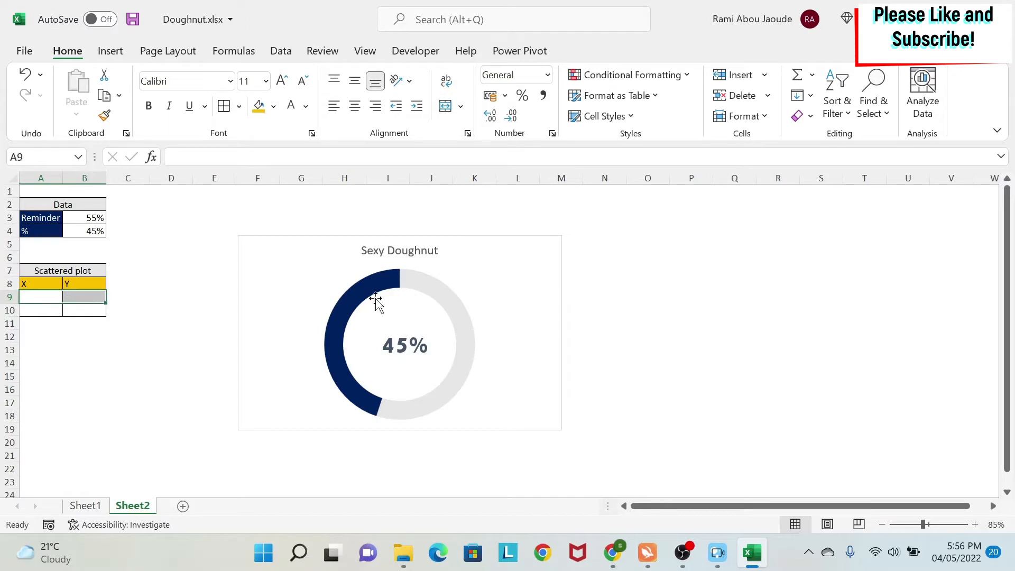
mouse_move(402, 272)
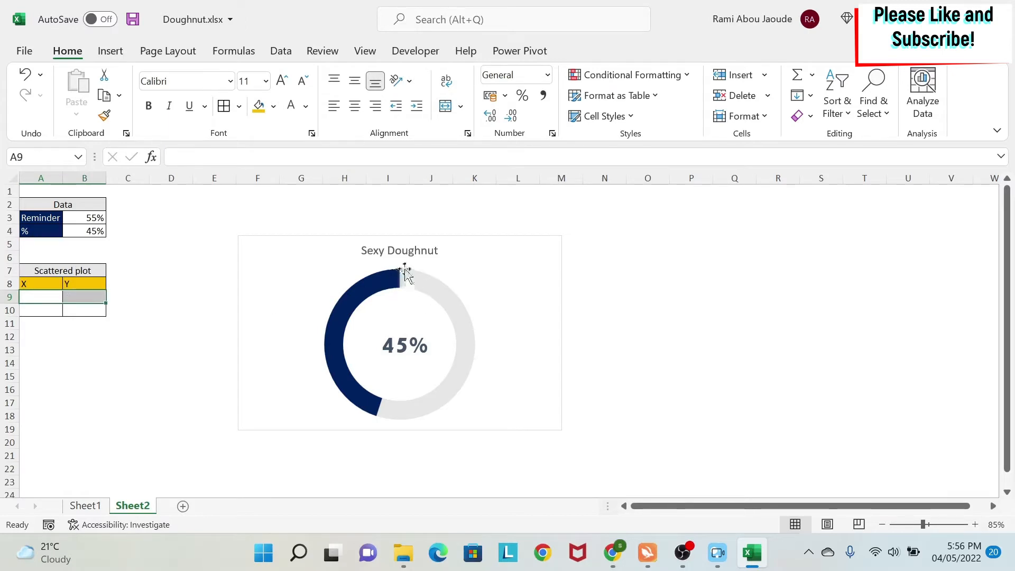
mouse_move(398, 274)
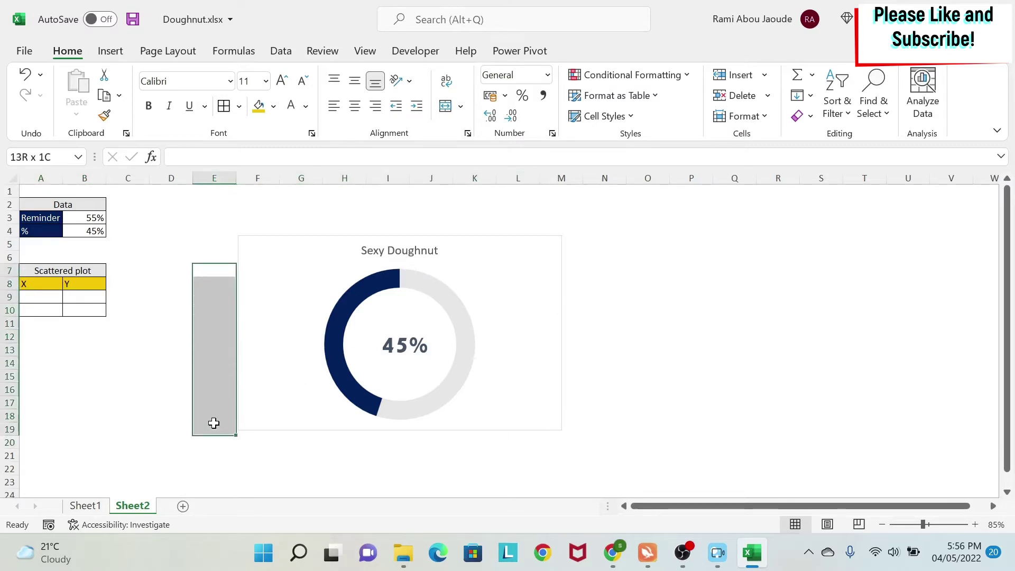
mouse_move(398, 268)
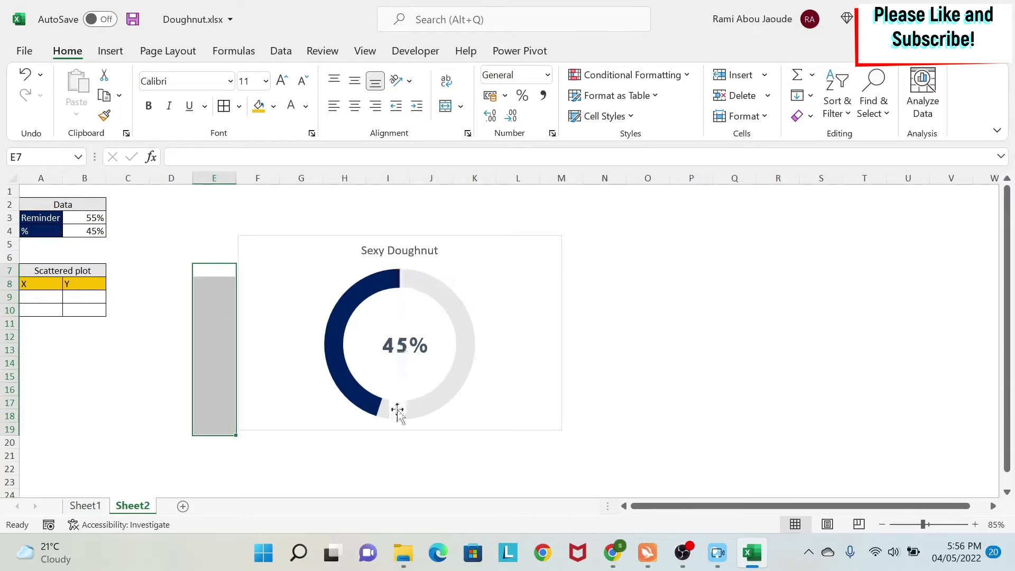
click(388, 442)
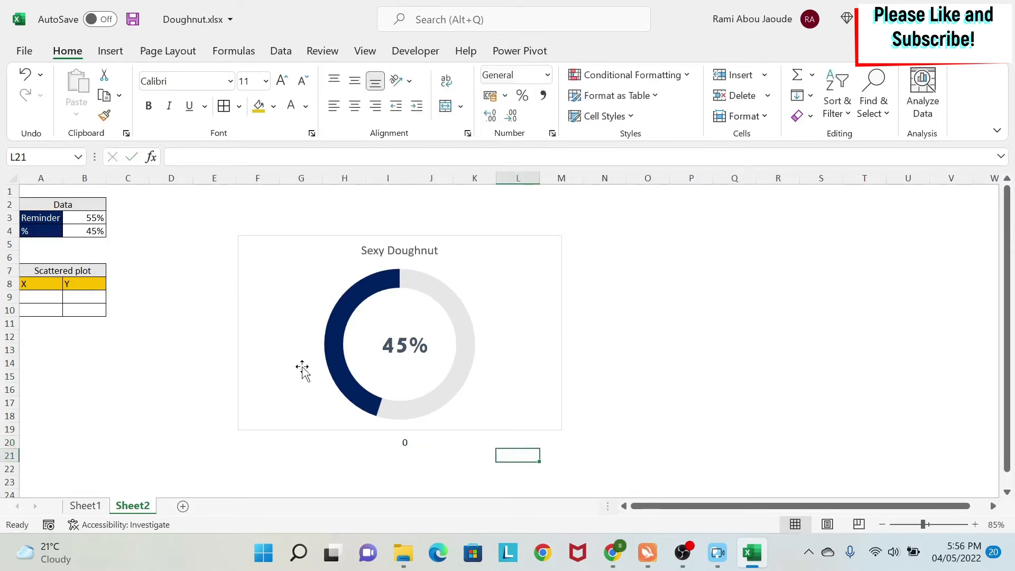
mouse_move(161, 398)
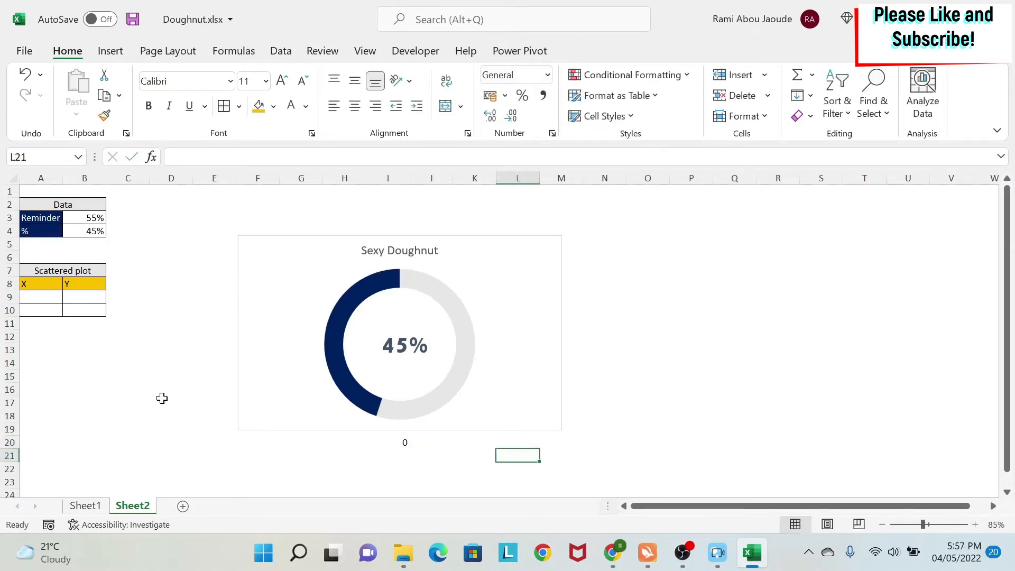
mouse_move(208, 407)
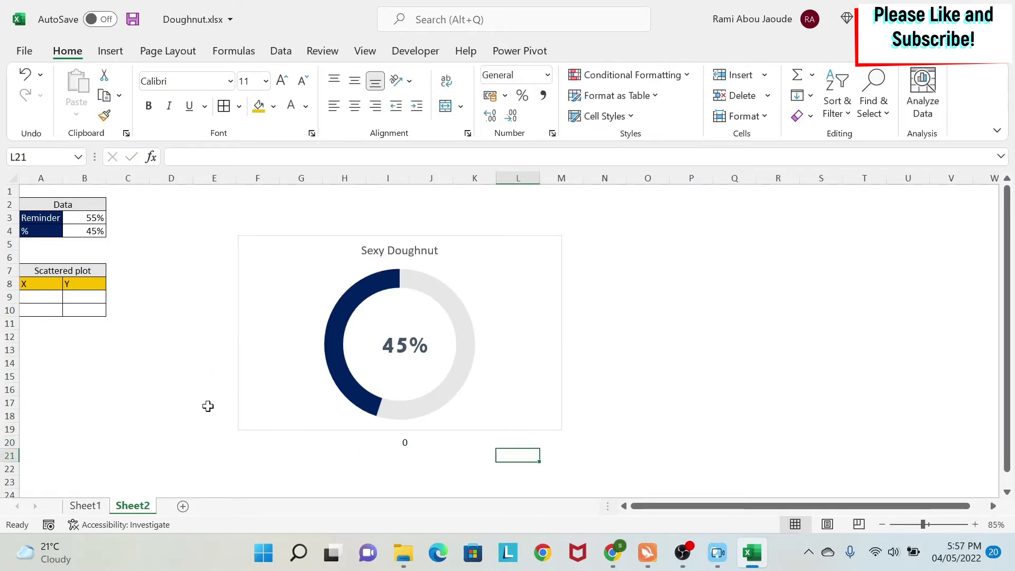
mouse_move(209, 275)
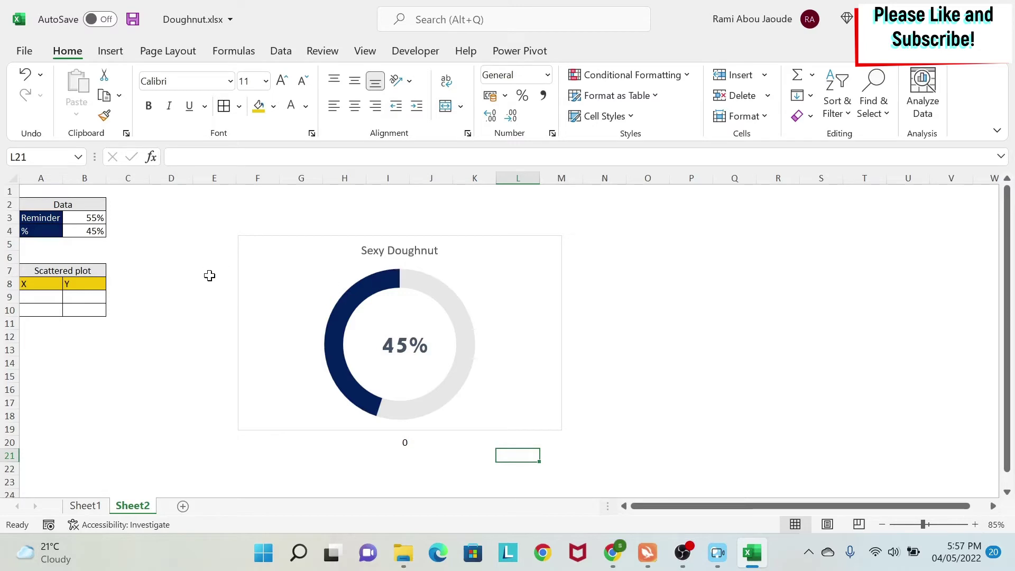
click(691, 310)
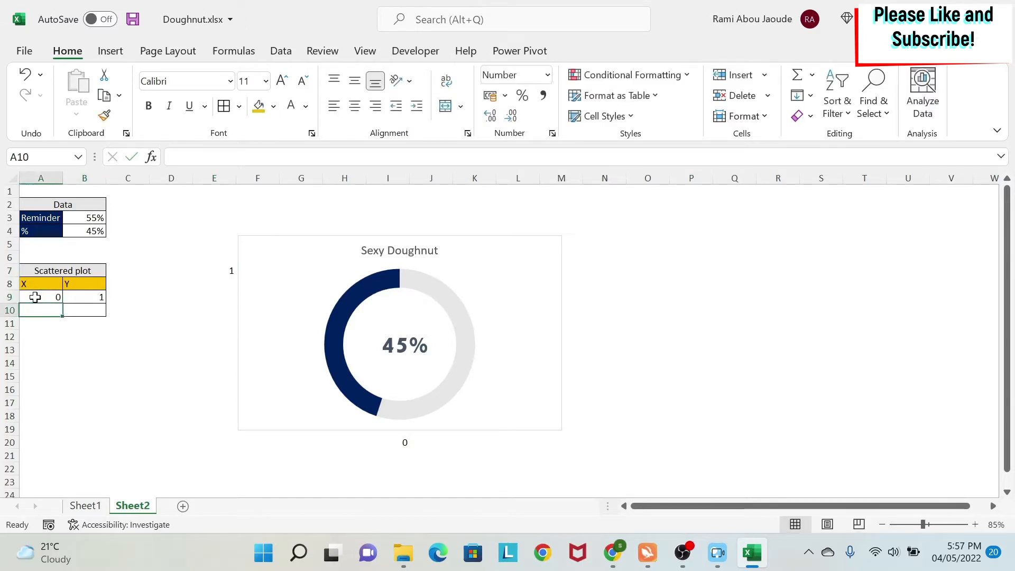
mouse_move(344, 390)
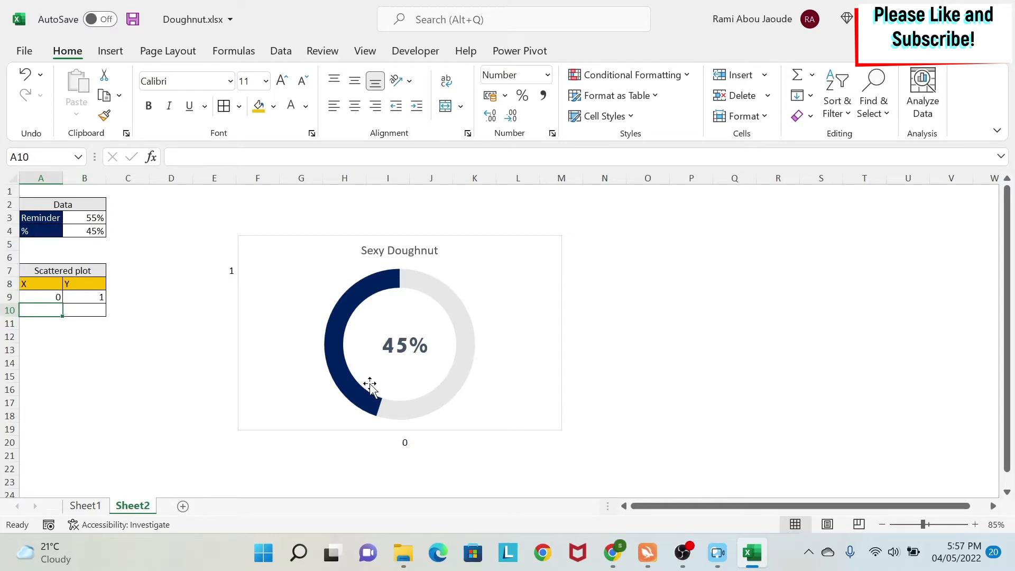
mouse_move(154, 465)
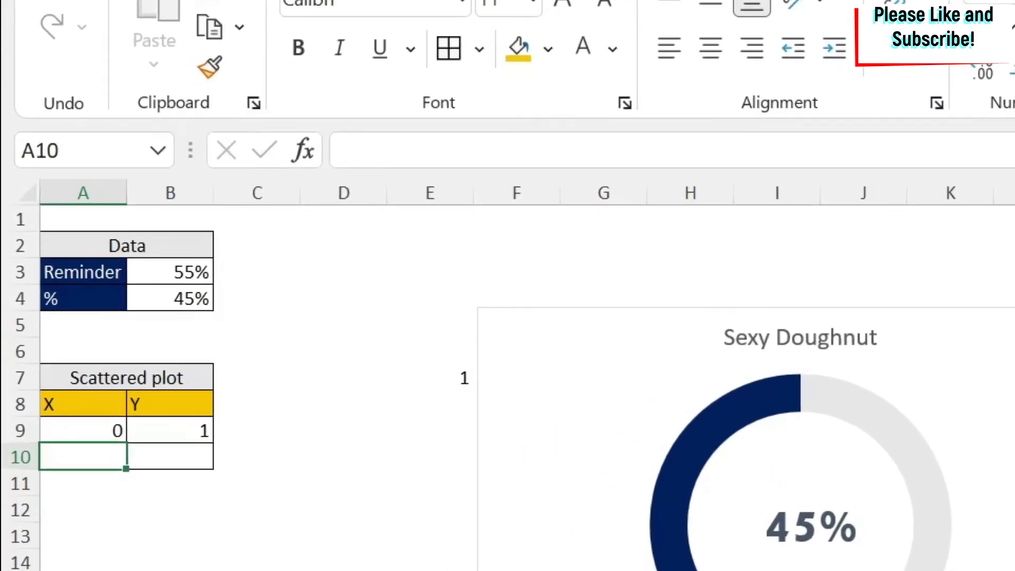
Enter =-SIN(B4*2*PI()) in A10, giving -0.309.
text(=-)
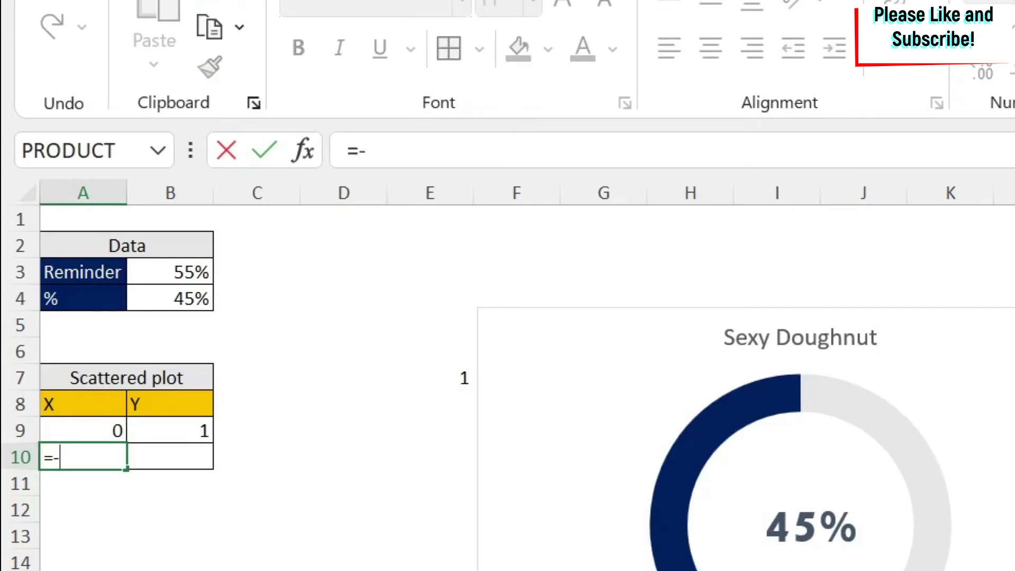
text(sin)
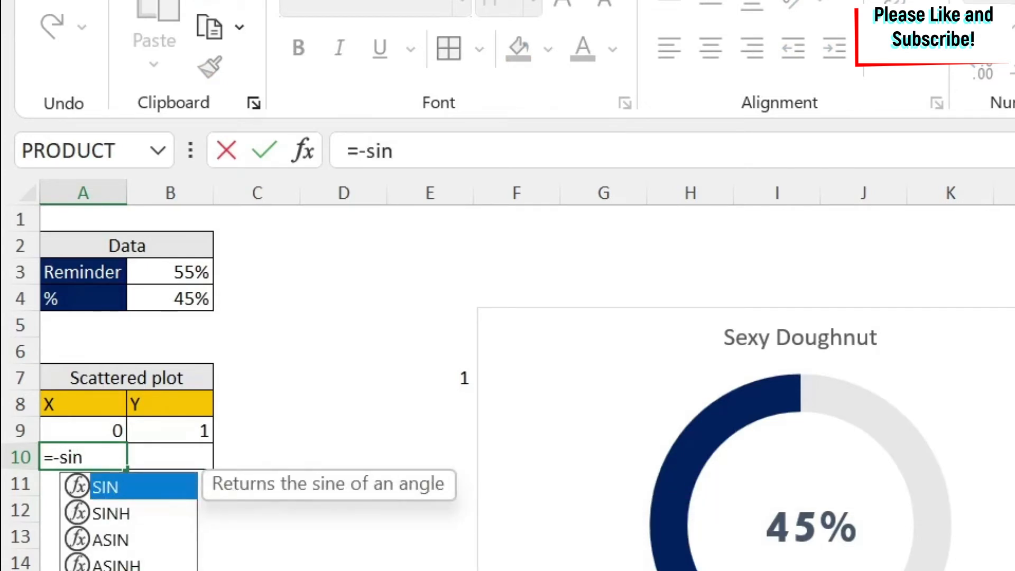
text(()
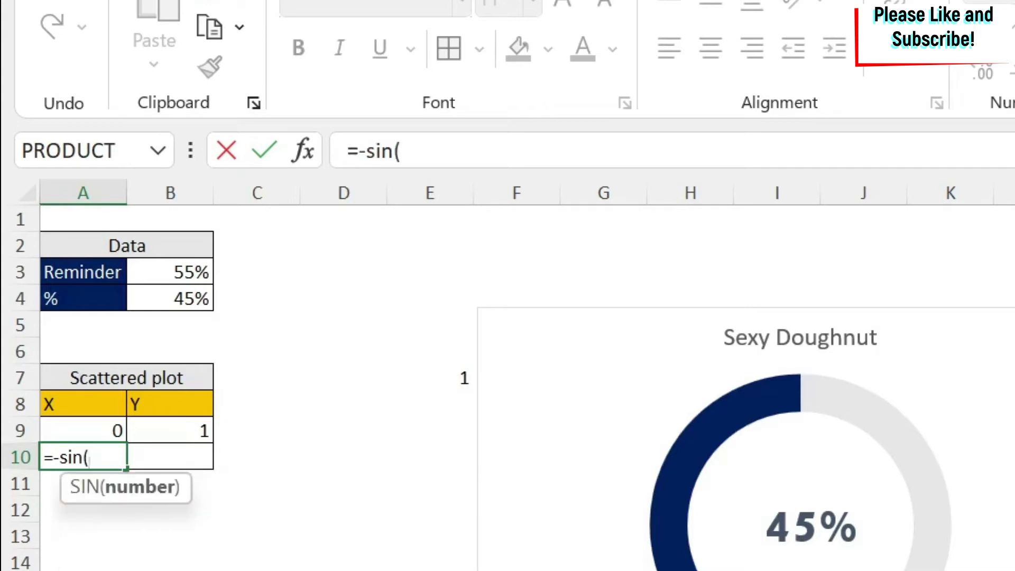
mouse_move(90, 229)
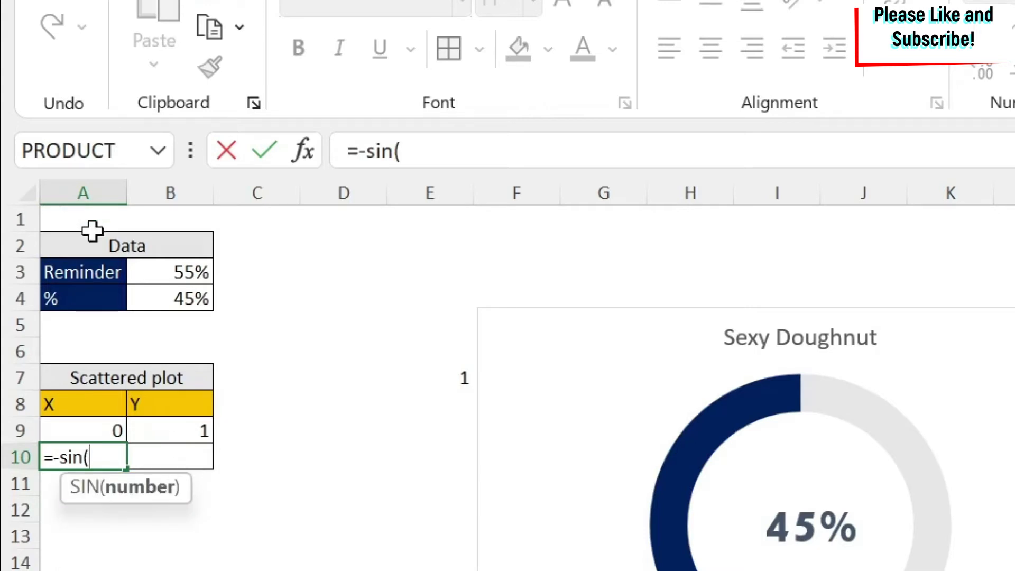
click(169, 299)
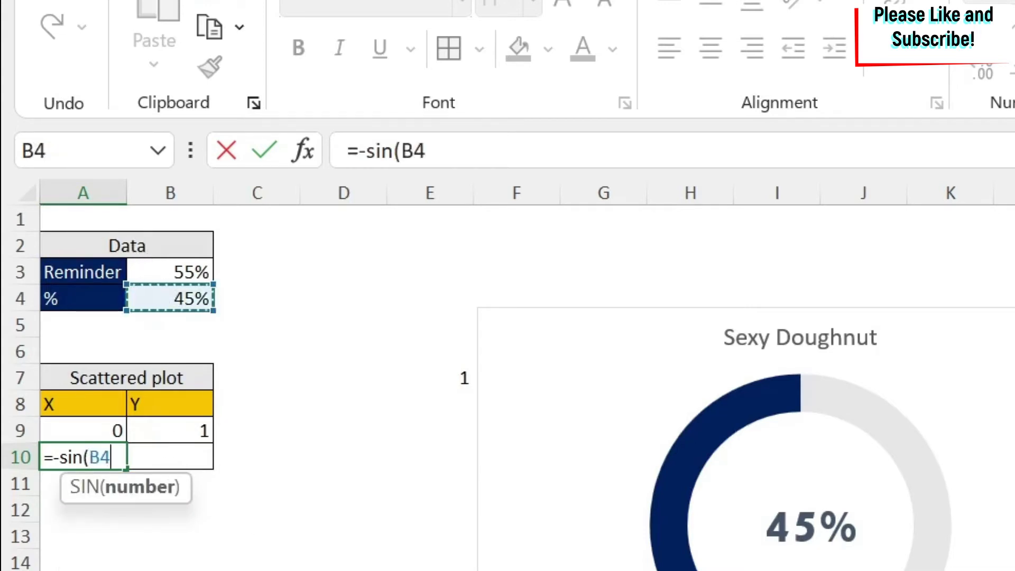
text(*2)
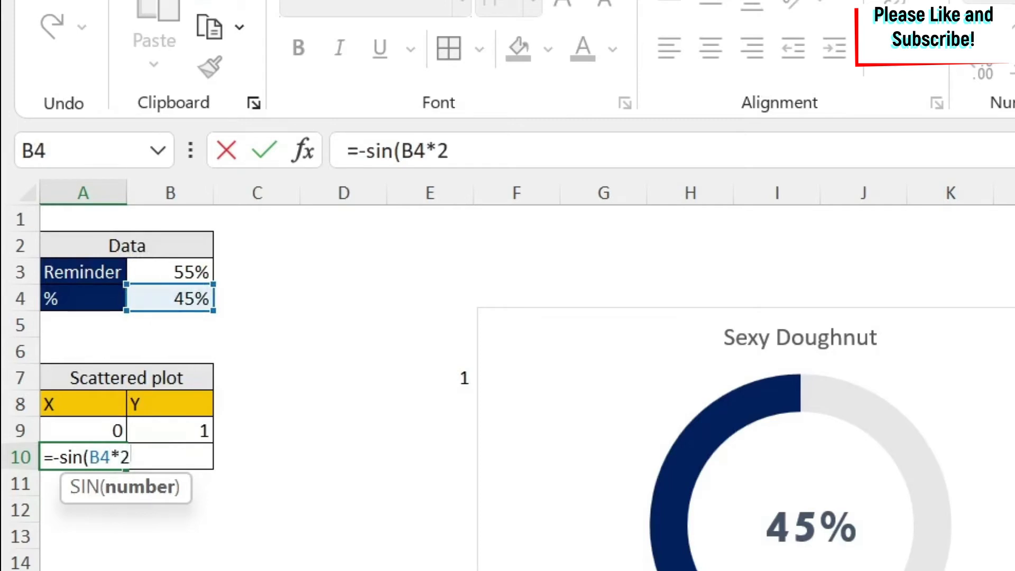
text(*PI)
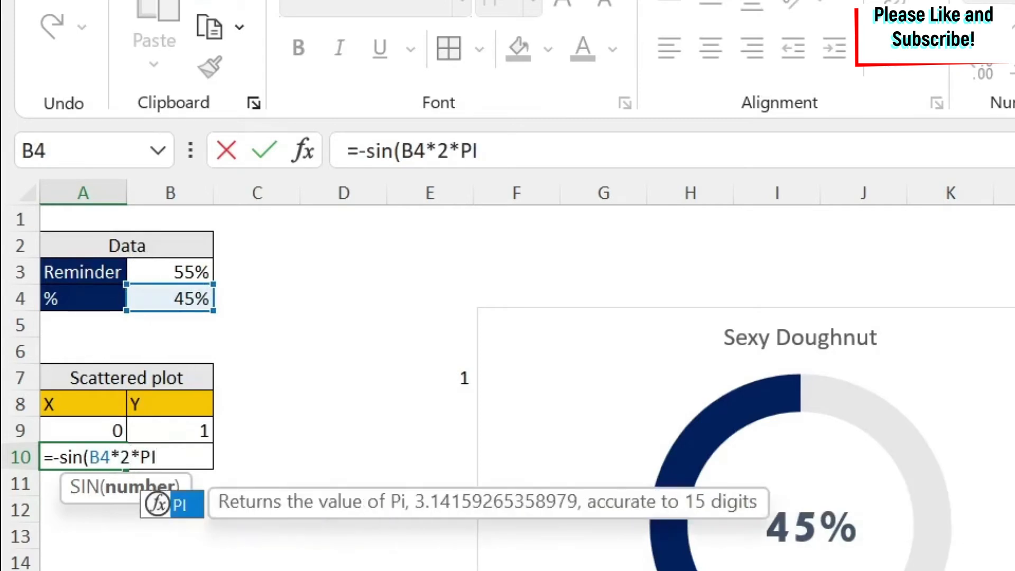
text(()
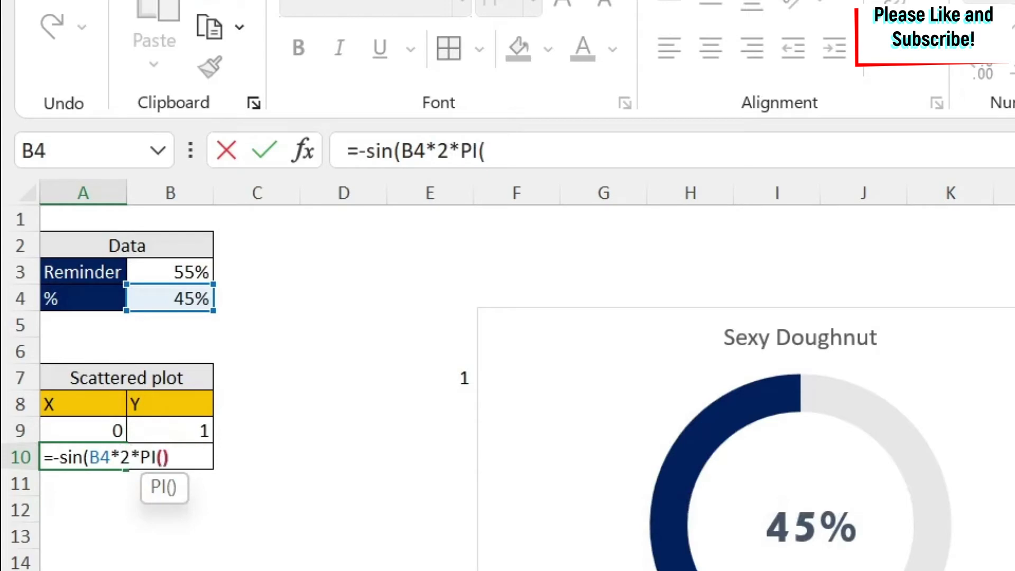
key(Enter)
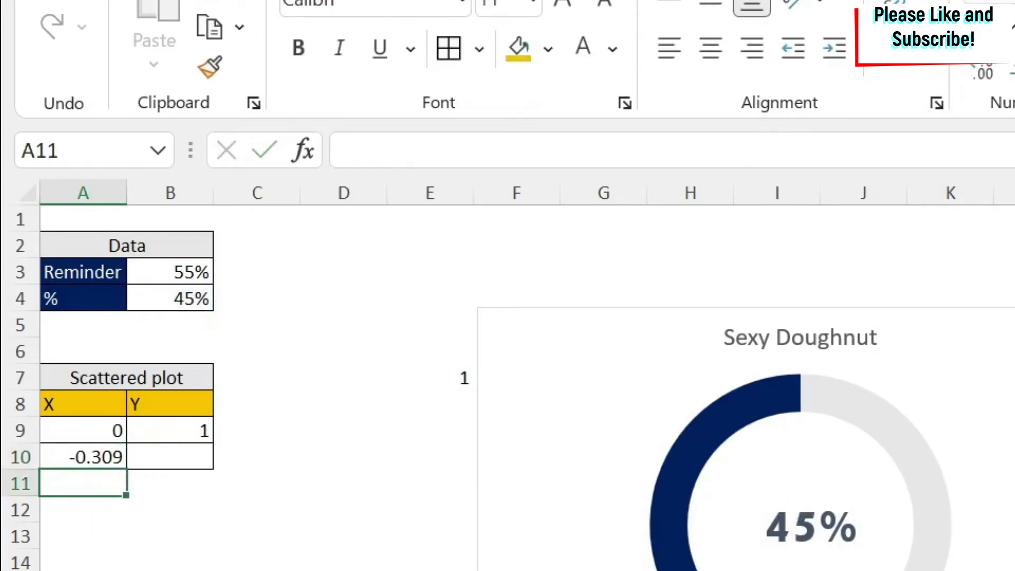
Enter =COS(B4*2*PI()) in B10, giving -0.951.
click(169, 457)
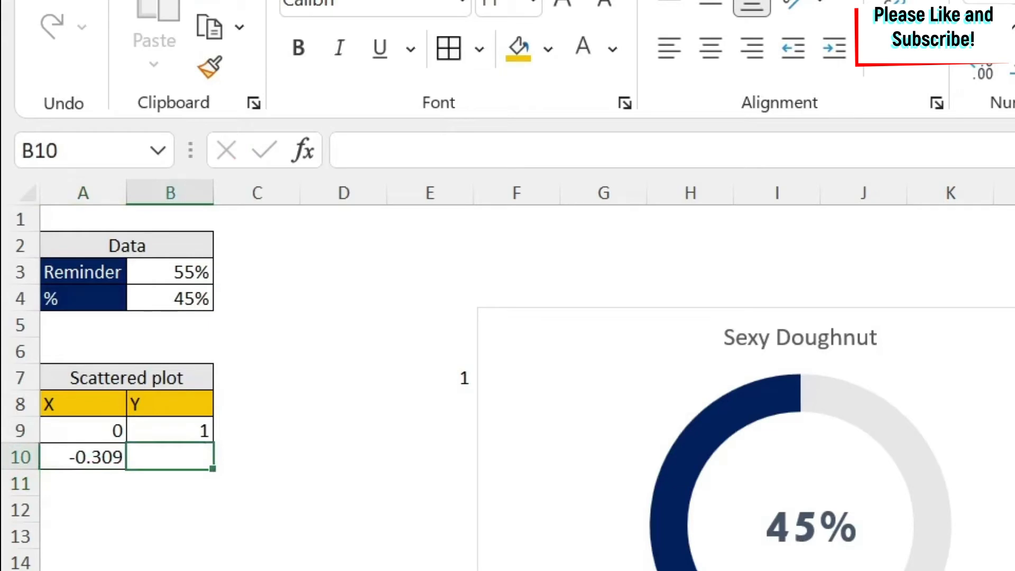
text(=cos)
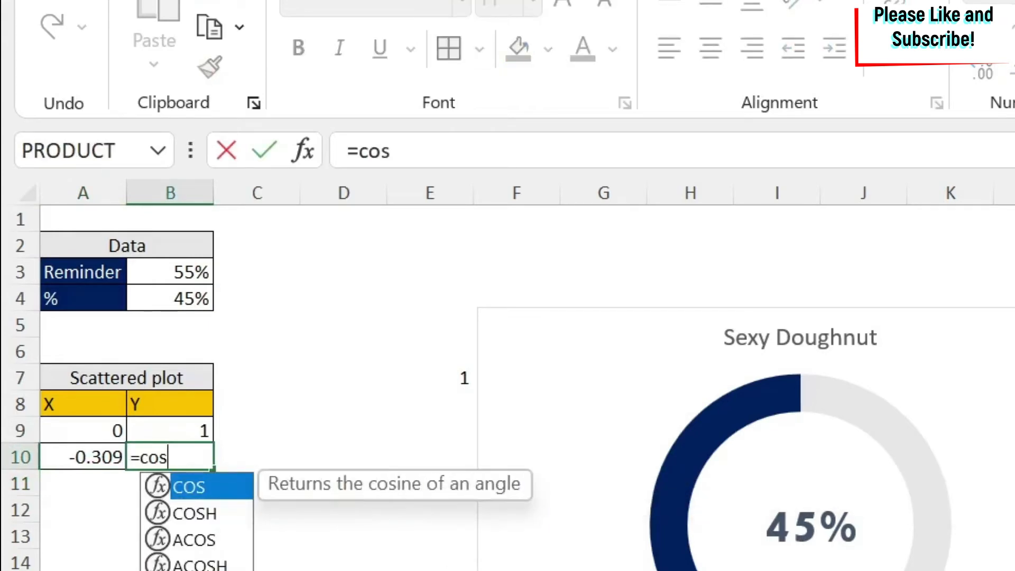
text((B4*2*)
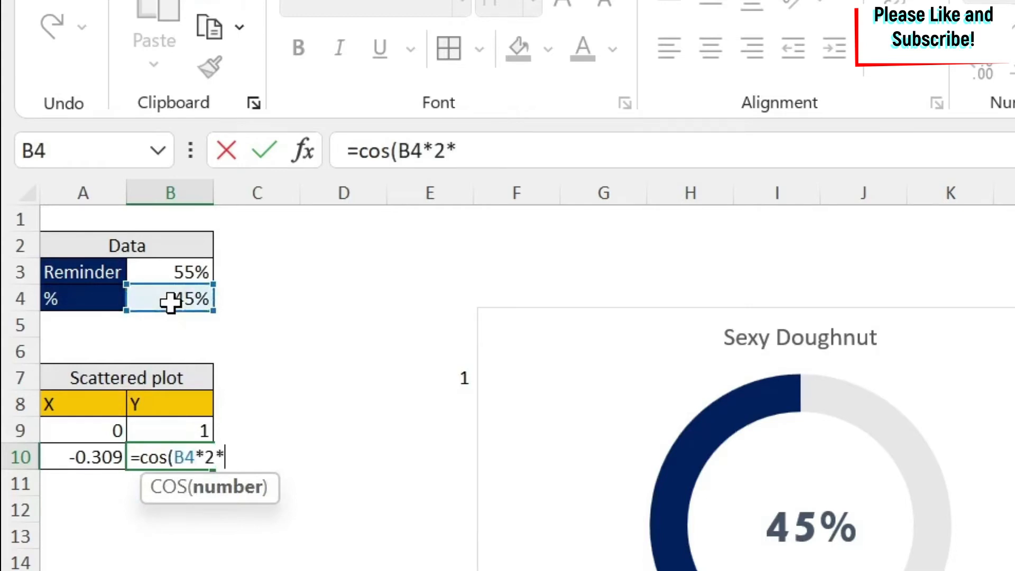
text(PI()
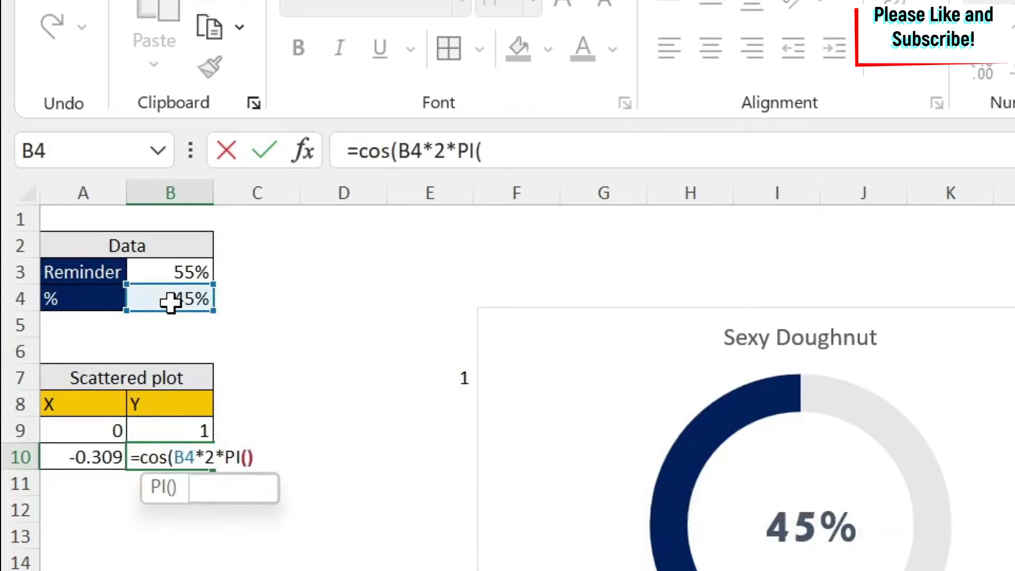
key(Enter)
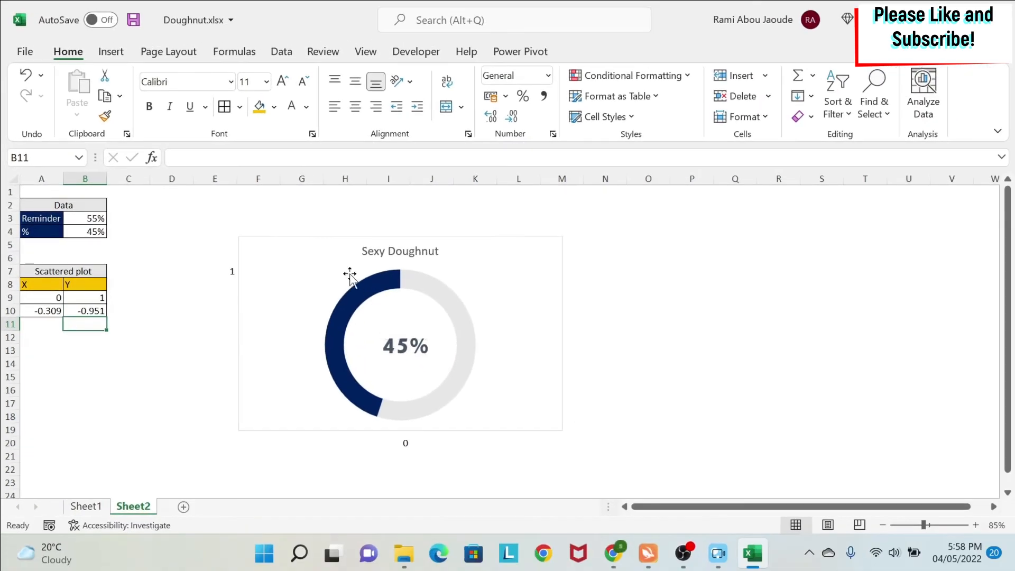
Add a chart series named from A7 with values B9:B10, creating an outer ring.
right_click(351, 275)
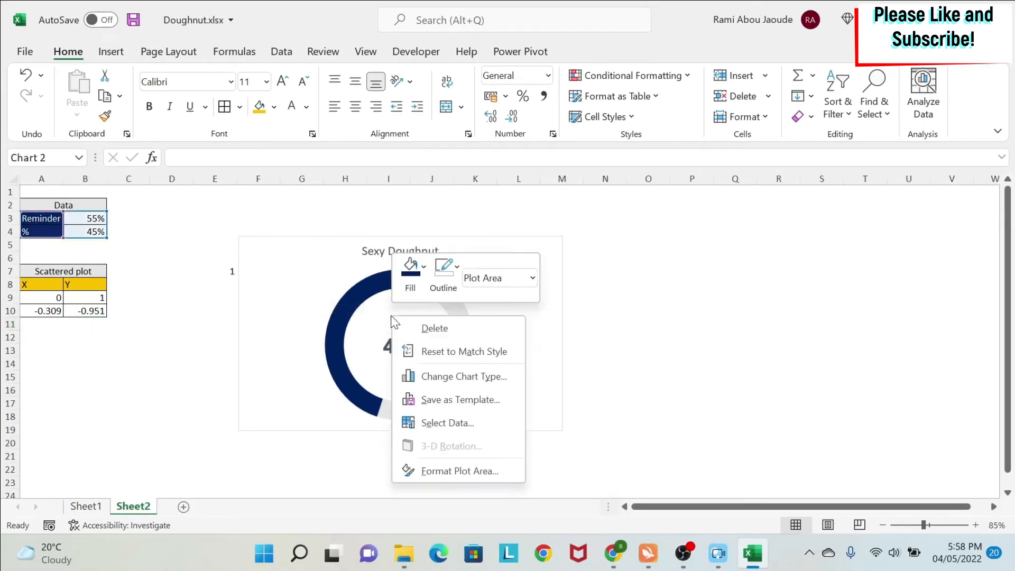
click(446, 422)
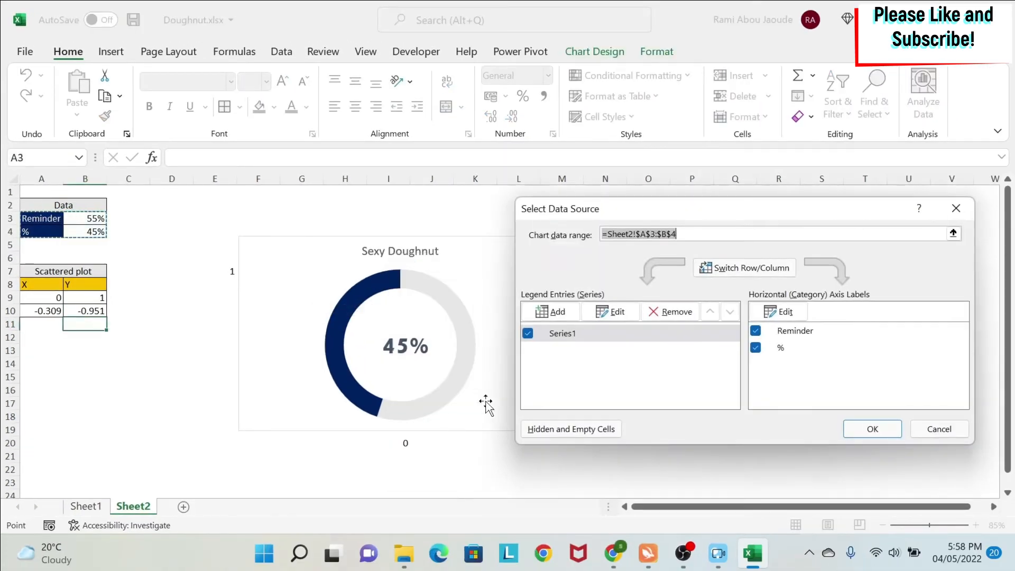
click(610, 312)
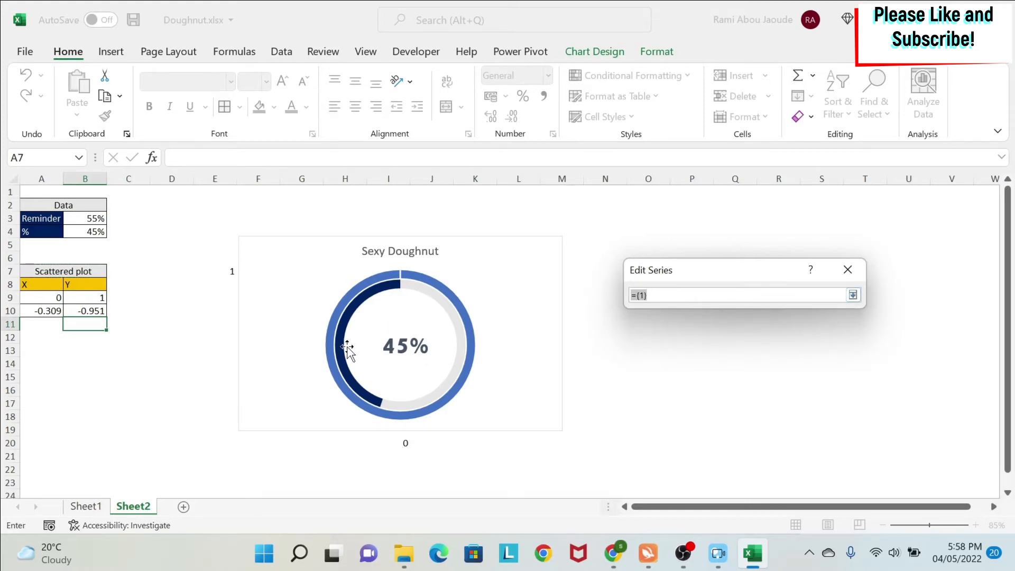
drag(84, 297, 85, 310)
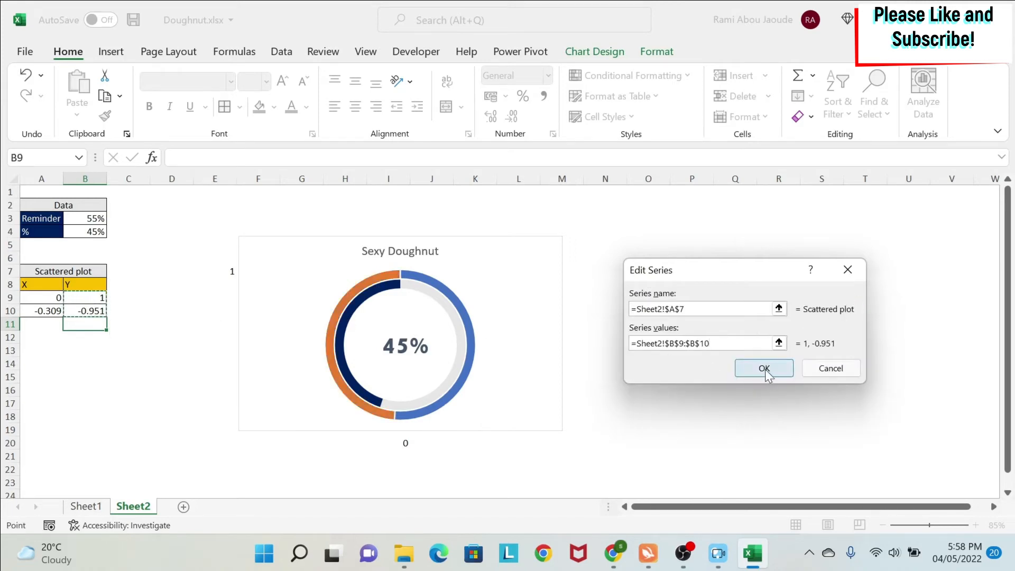
click(763, 368)
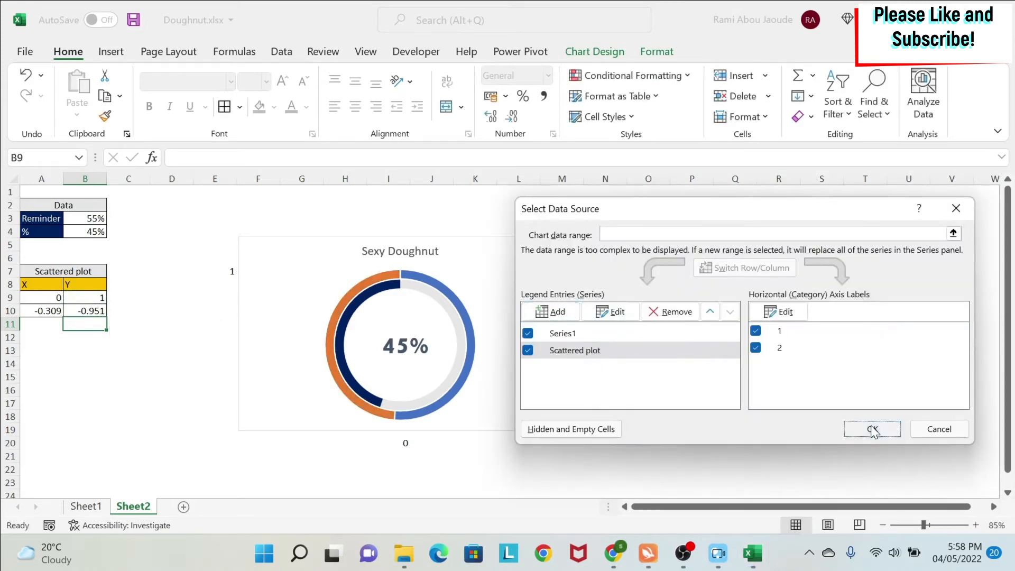
click(872, 429)
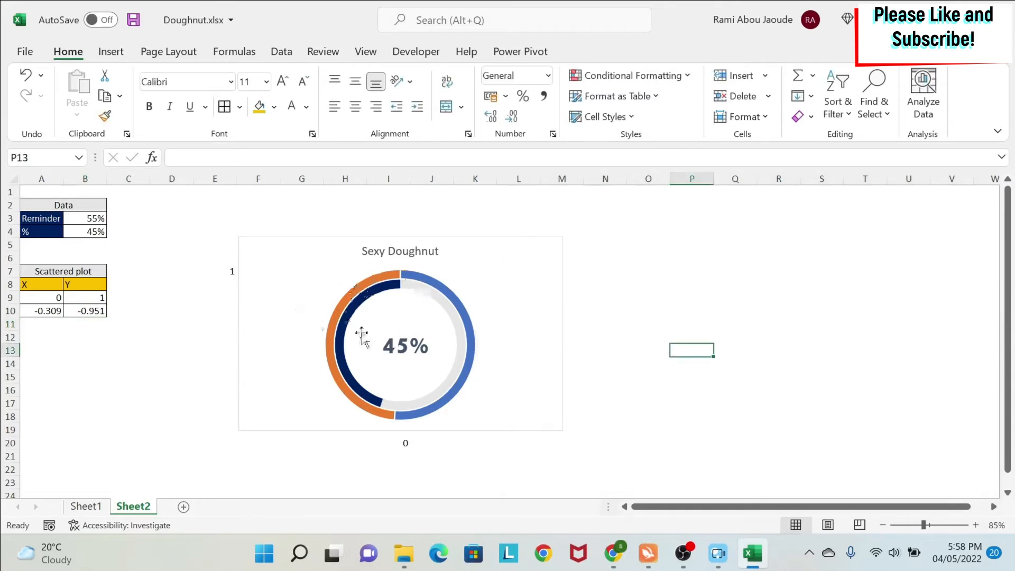
mouse_move(405, 288)
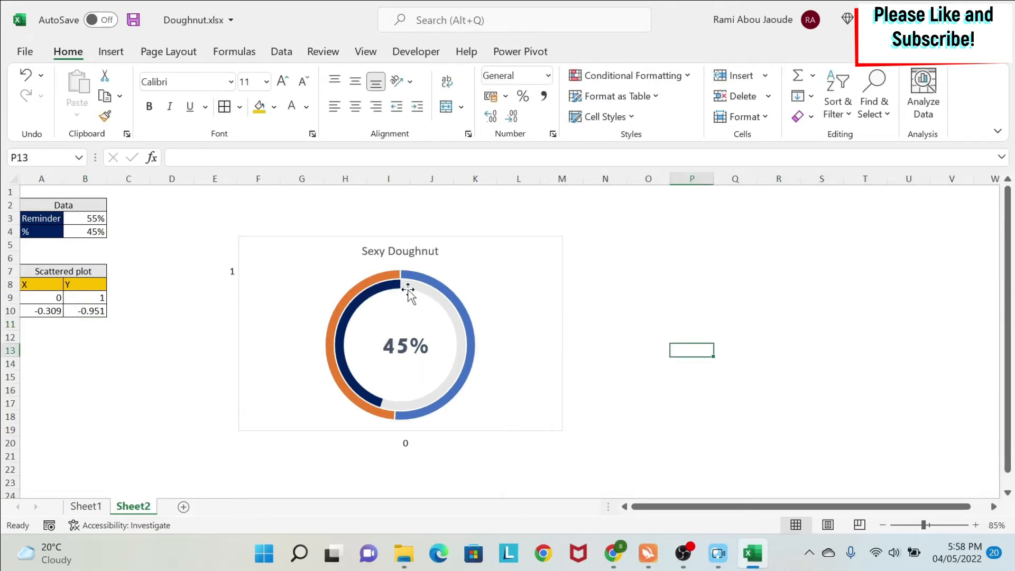
click(401, 284)
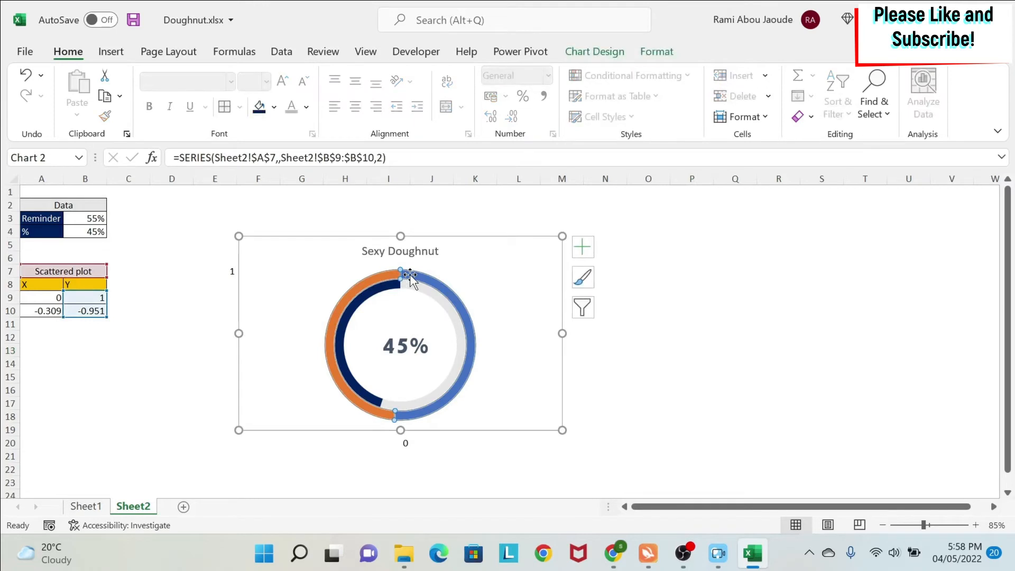
Change the Scattered plot series to scatter, moving the doughnut series to the secondary axis.
right_click(403, 275)
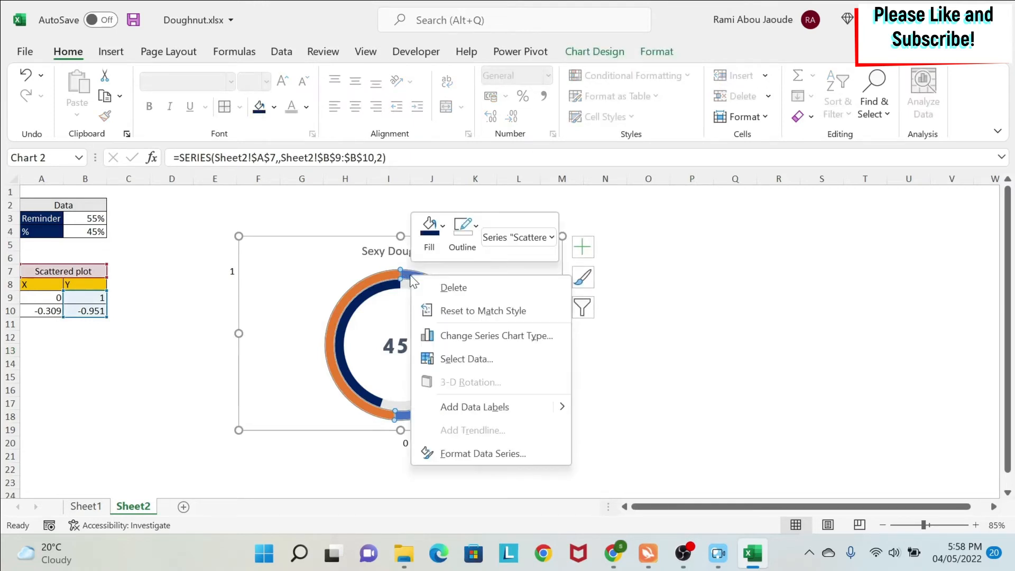
mouse_move(500, 340)
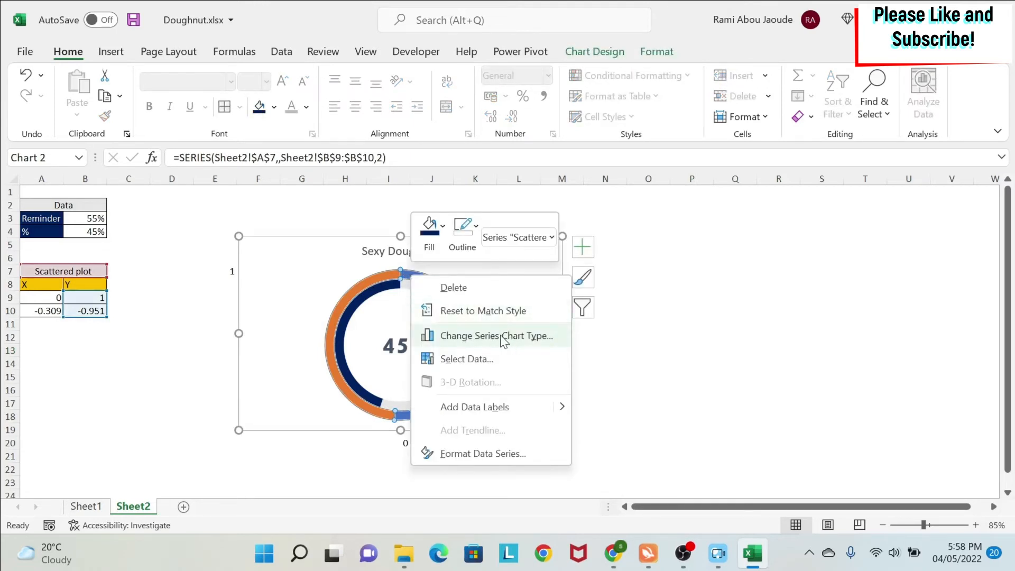
click(496, 336)
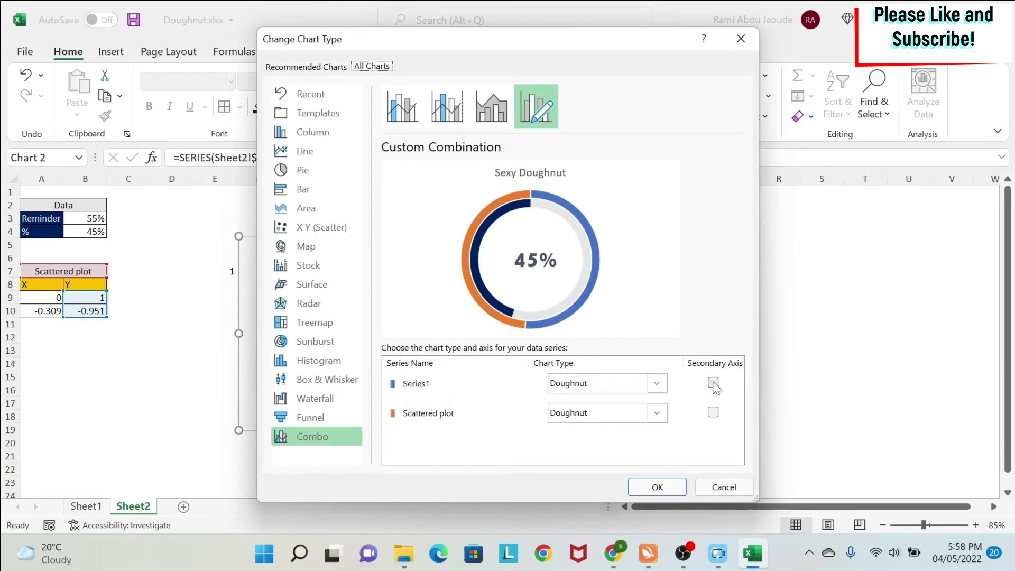
click(713, 383)
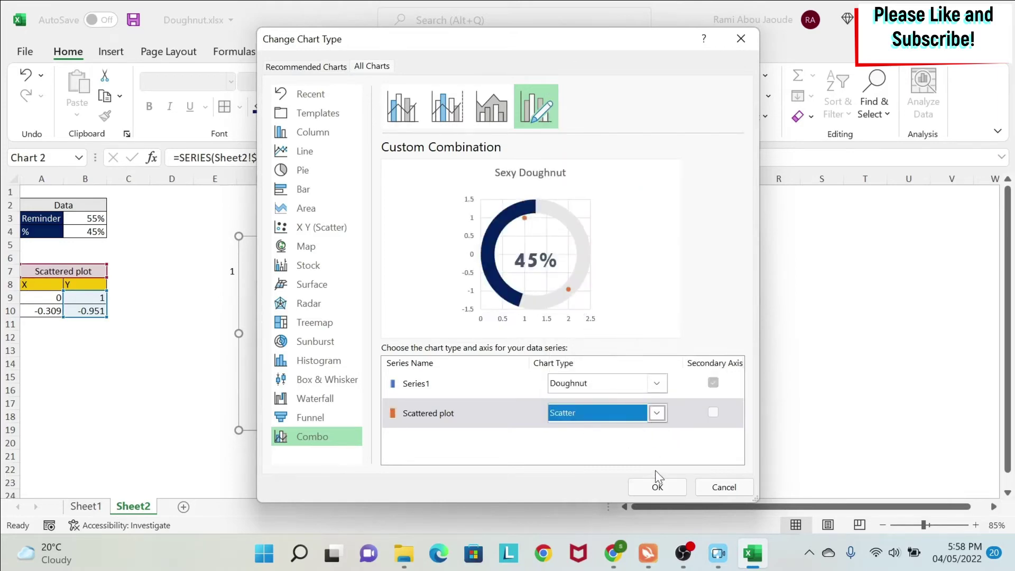
click(657, 486)
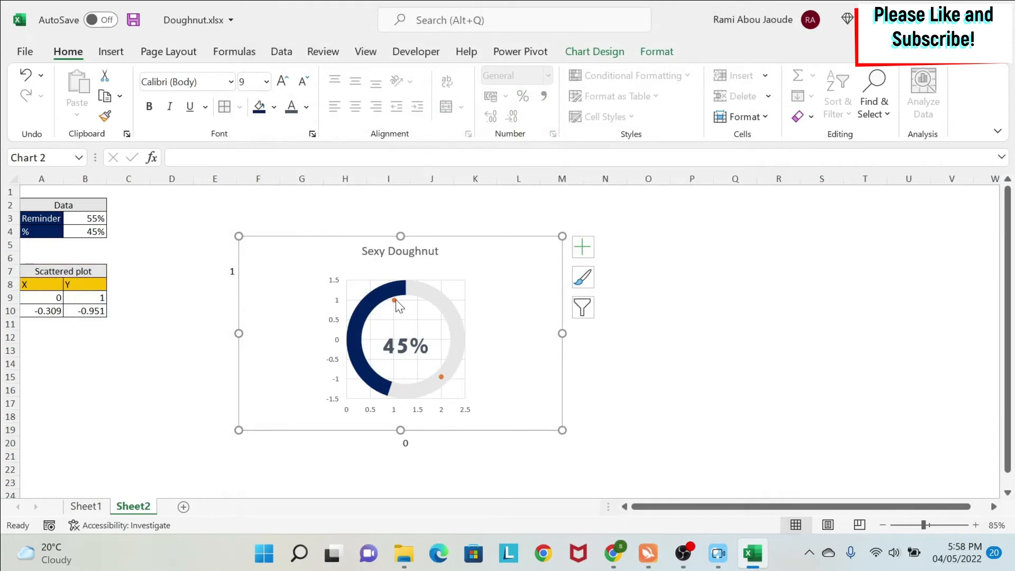
mouse_move(419, 311)
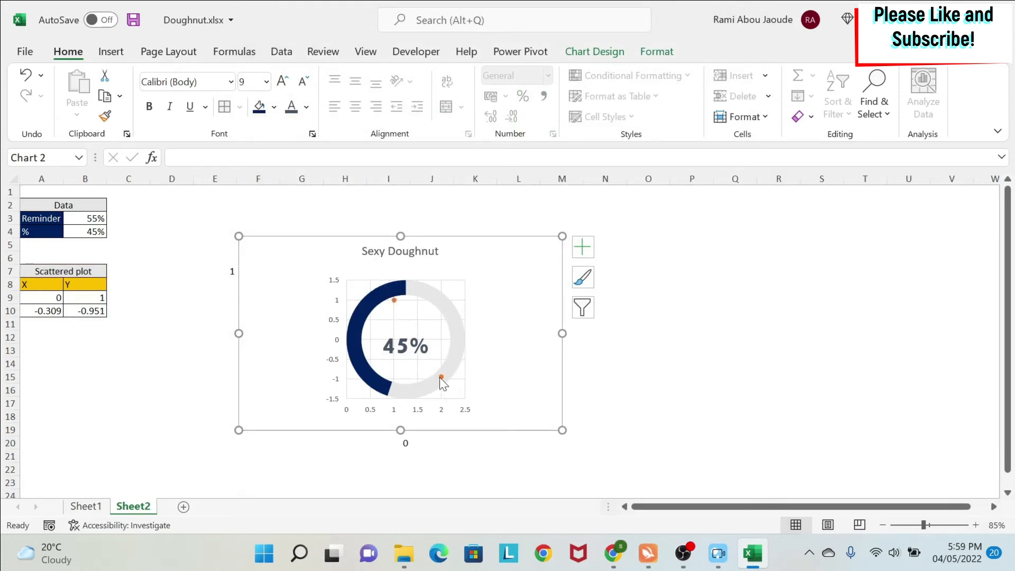
mouse_move(366, 371)
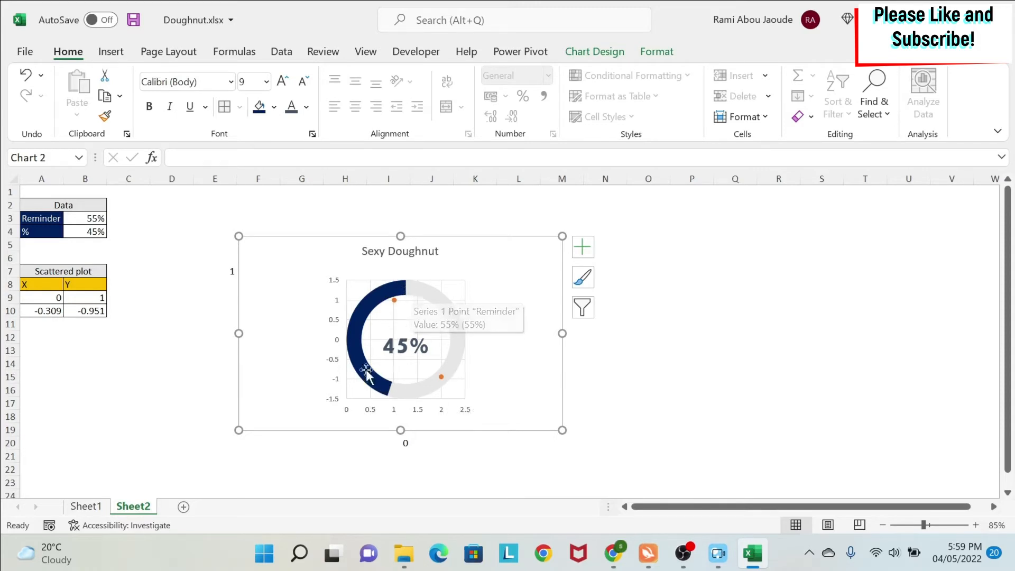
mouse_move(355, 430)
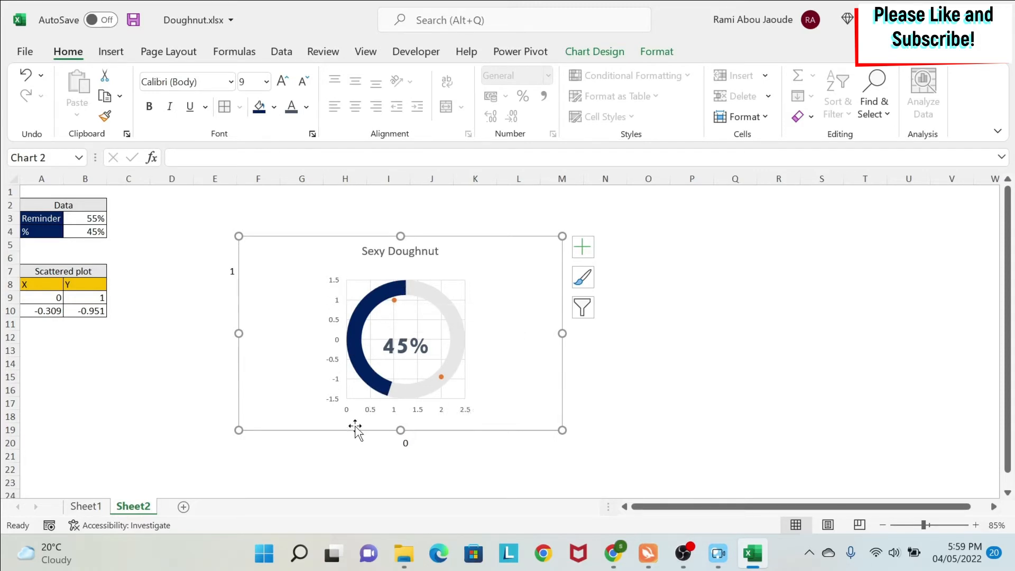
mouse_move(419, 415)
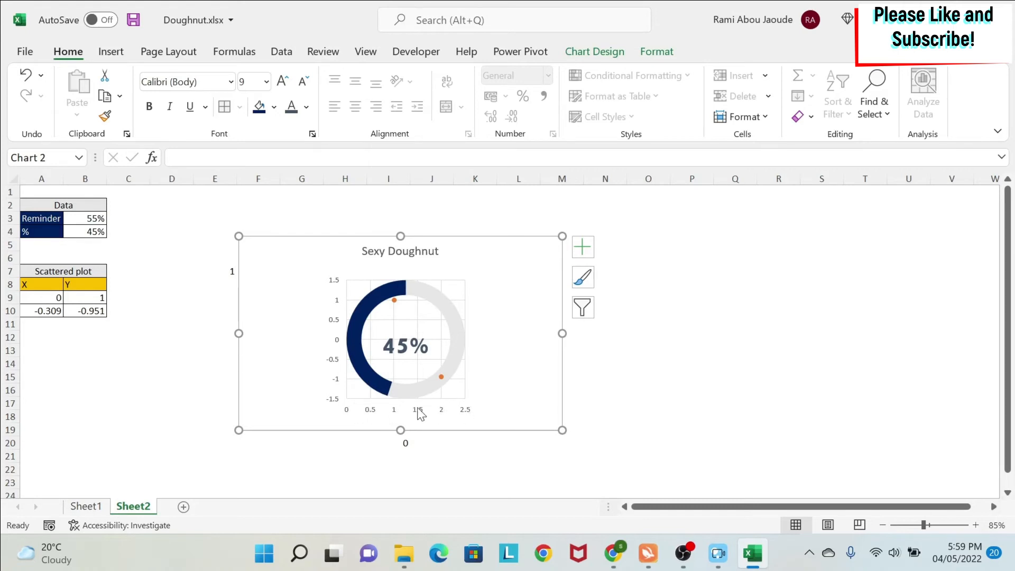
mouse_move(417, 417)
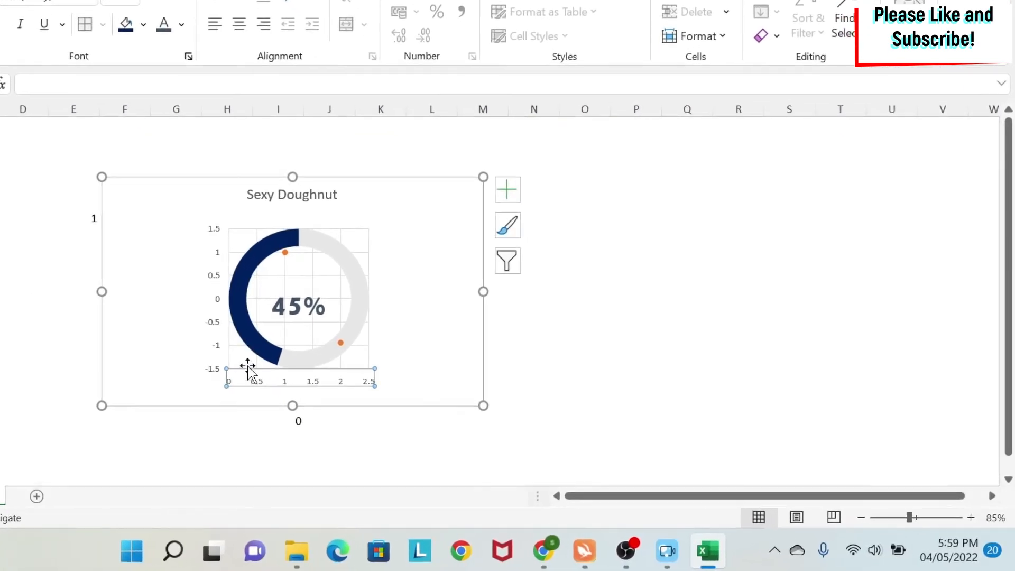
mouse_move(235, 404)
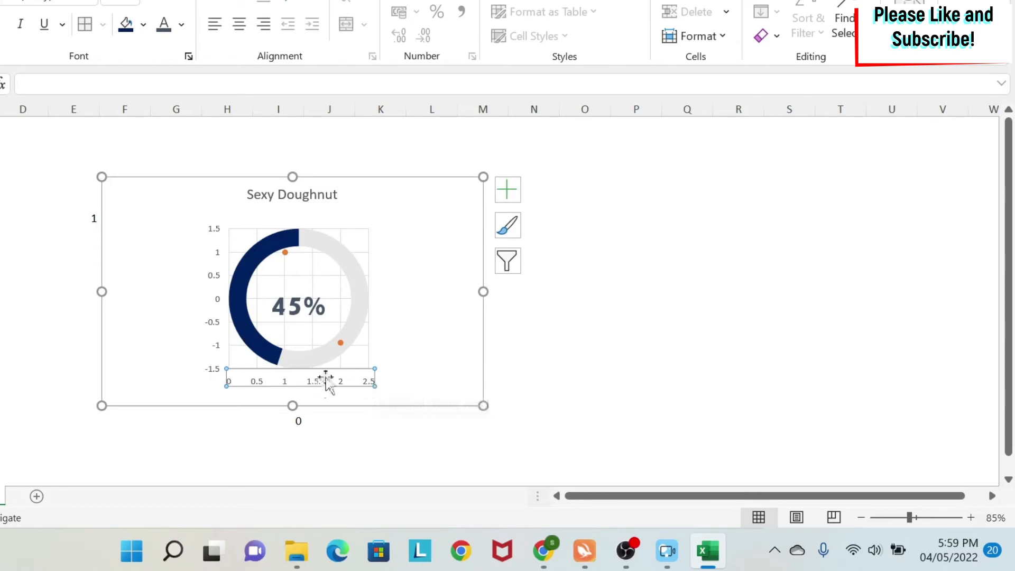
Set the horizontal axis bounds to minimum -1.15 and maximum 1.15.
right_click(323, 381)
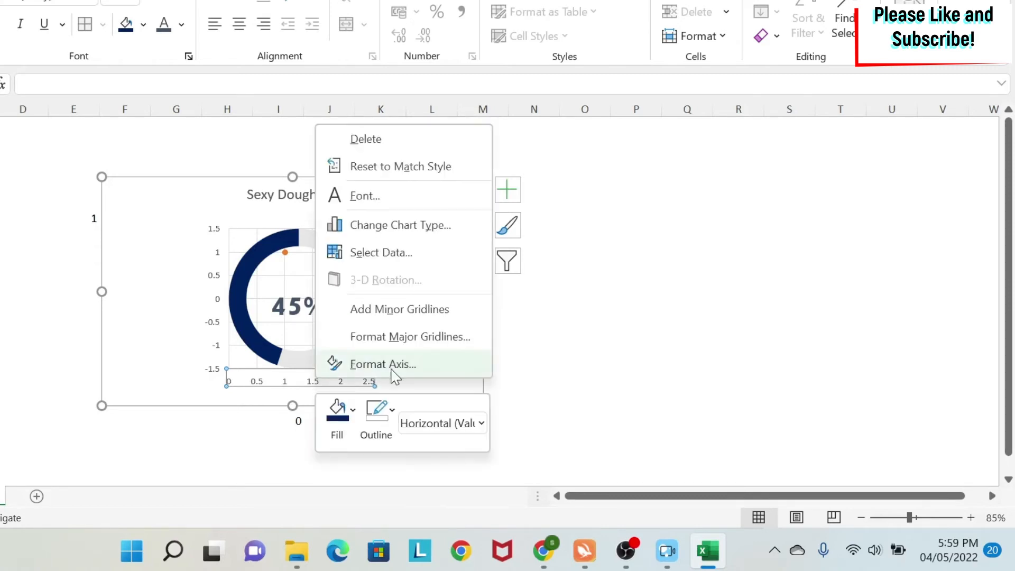
click(383, 365)
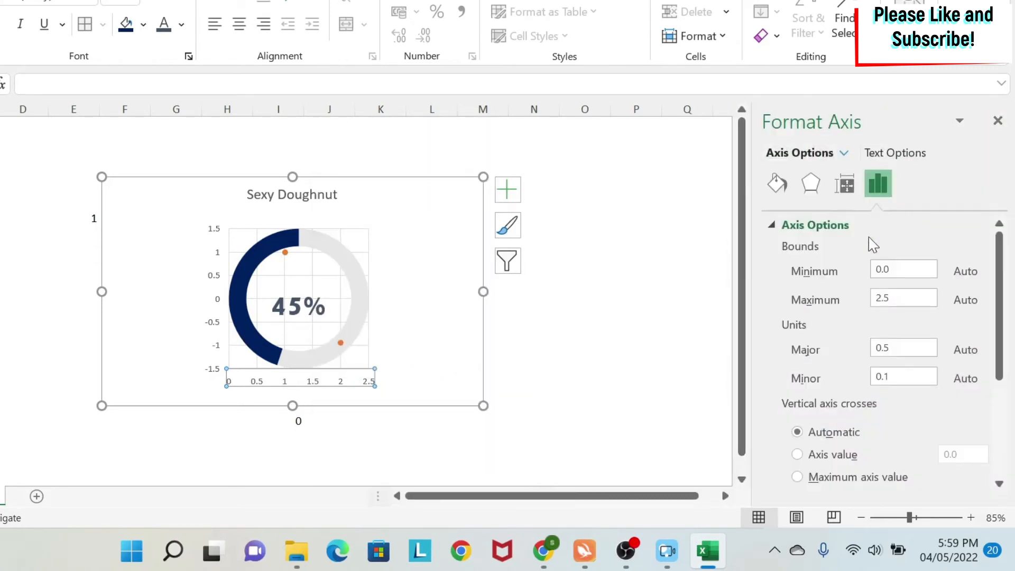
click(902, 268)
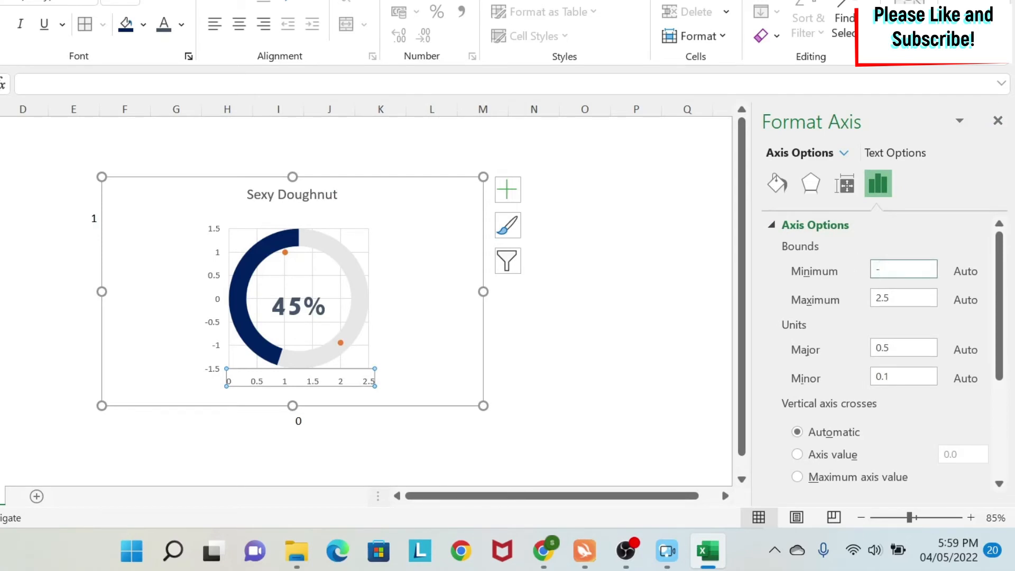
text(-1.15)
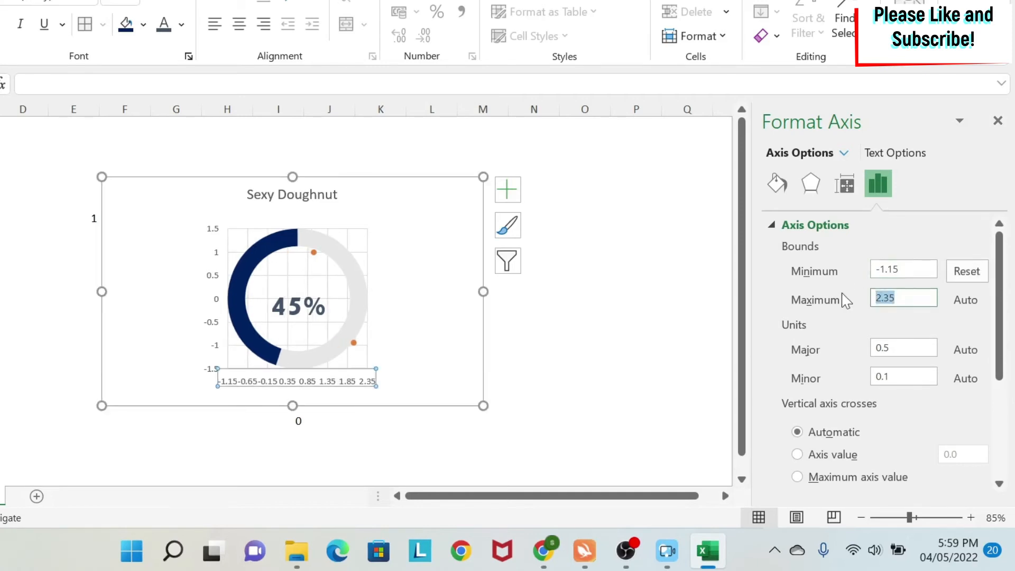
text(1.15)
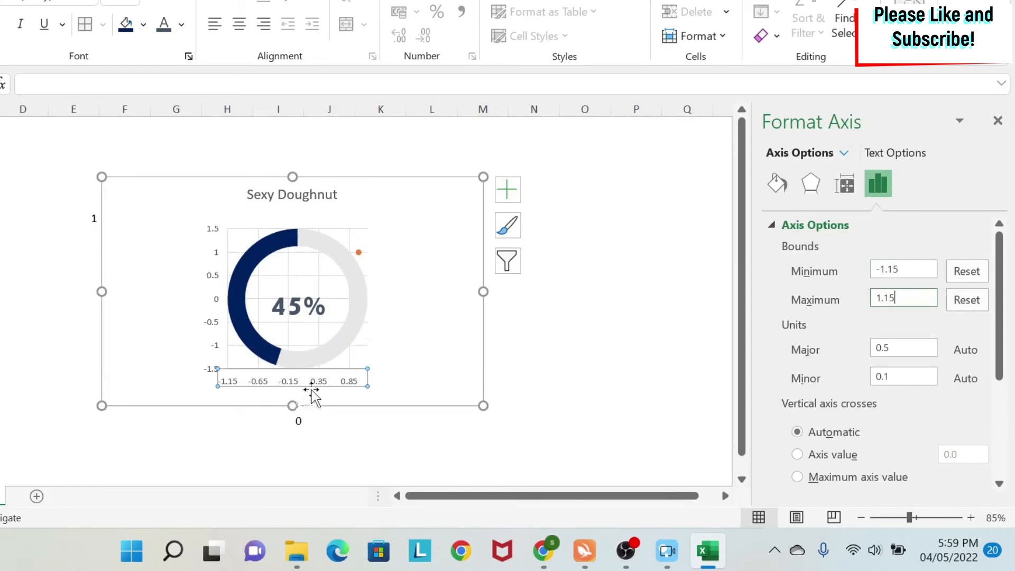
mouse_move(294, 323)
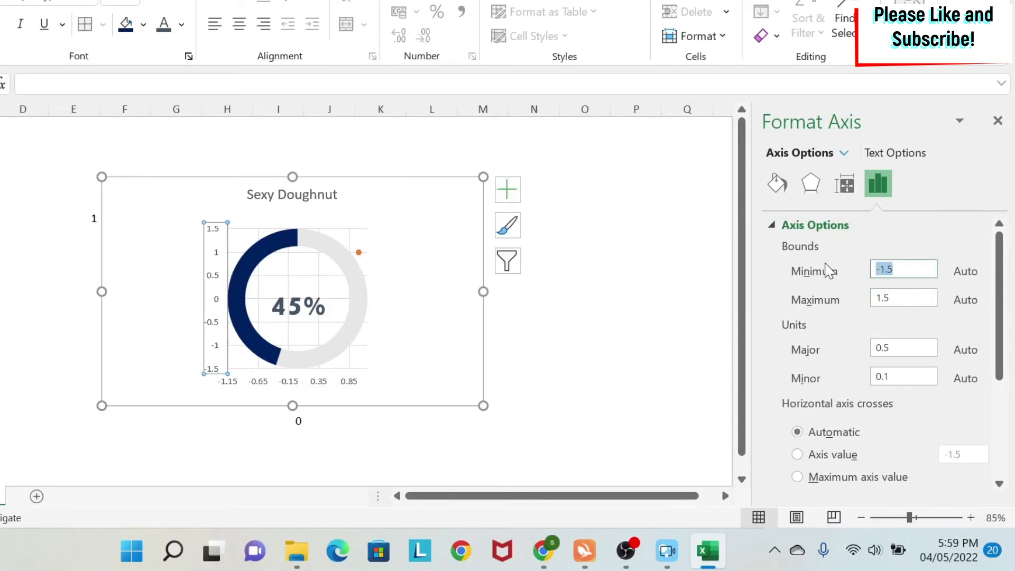
Give the vertical axis the same bounds, -1.15 to 1.15.
text(-1.15)
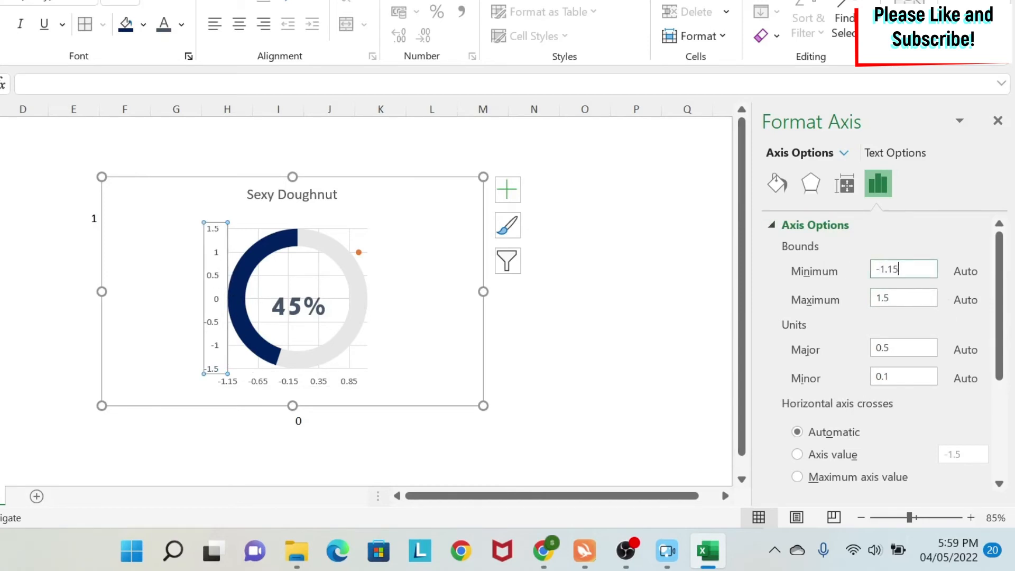
text(1.35)
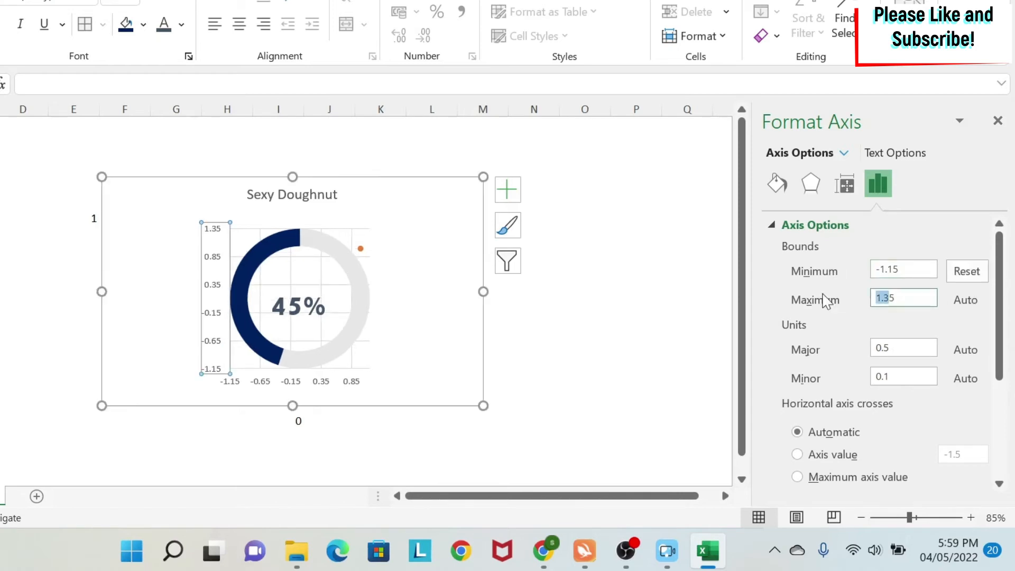
text(1.15)
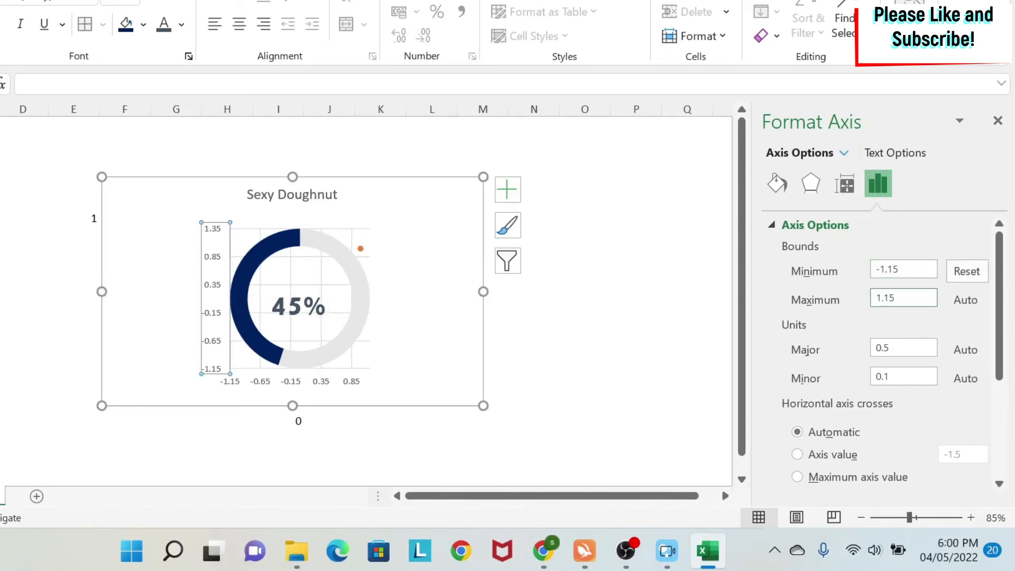
click(903, 297)
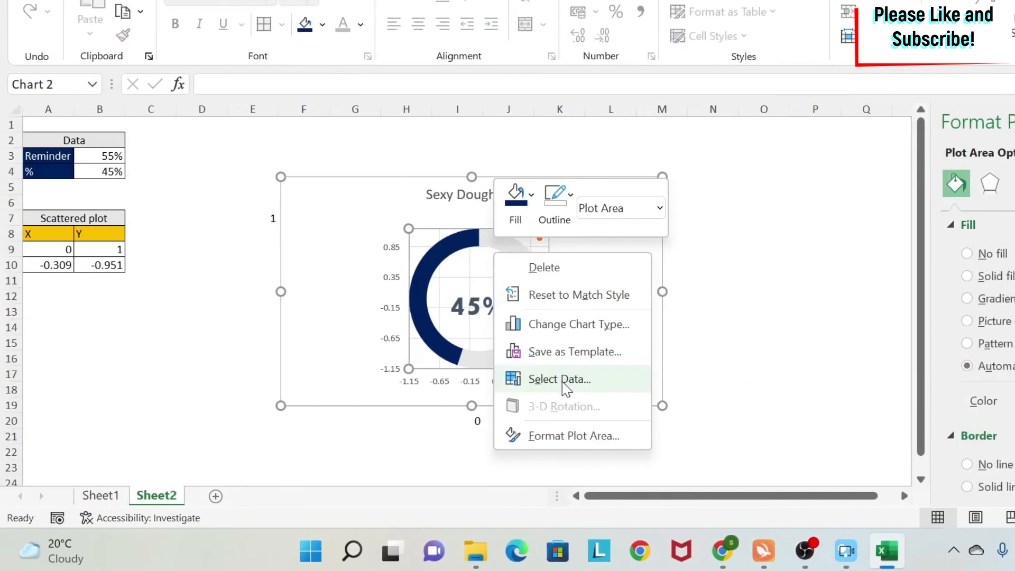
Edit the Scattered plot series in Select Data to use A9:A10 as its X values.
click(560, 379)
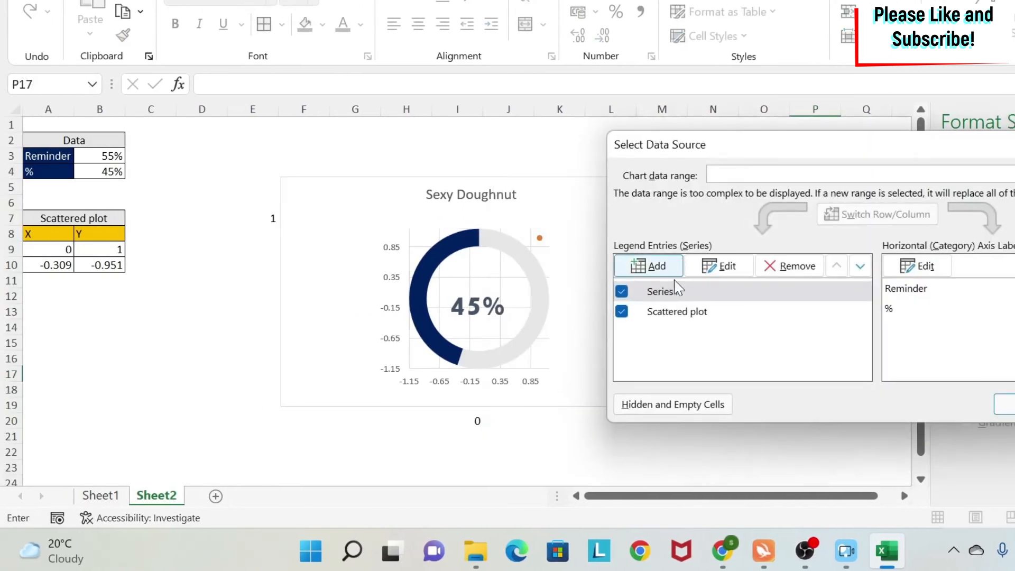
click(676, 311)
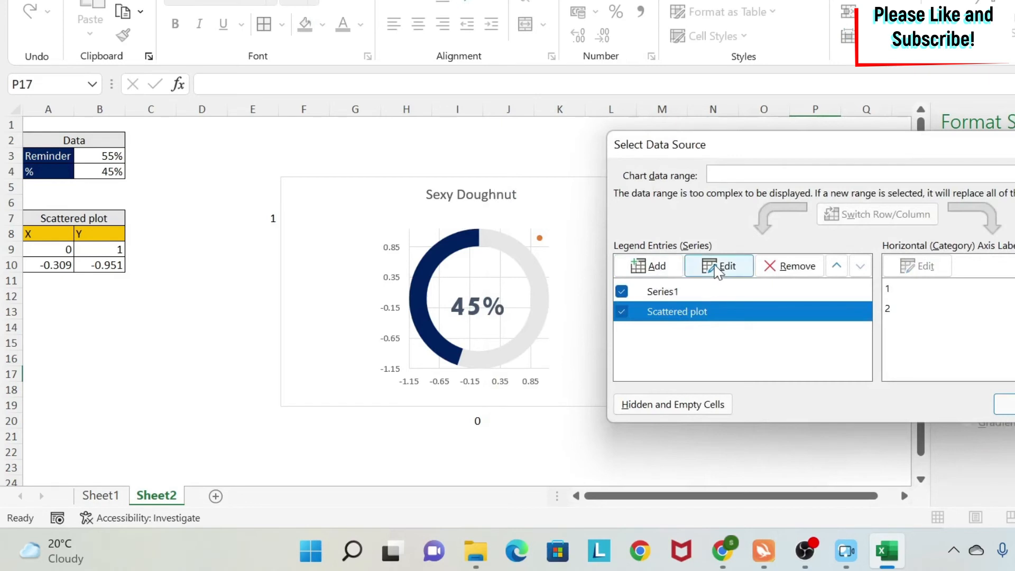
click(719, 266)
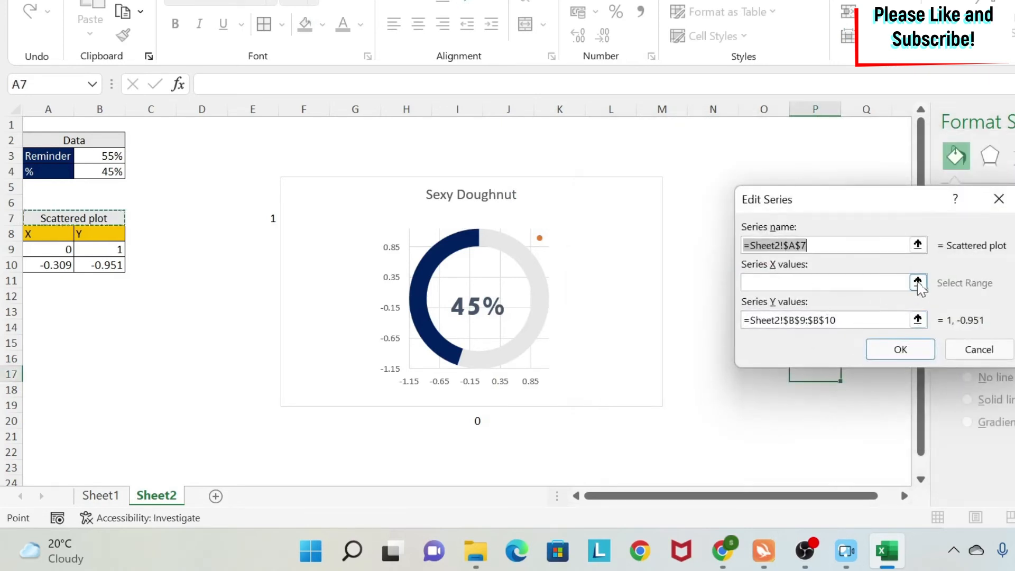
click(917, 281)
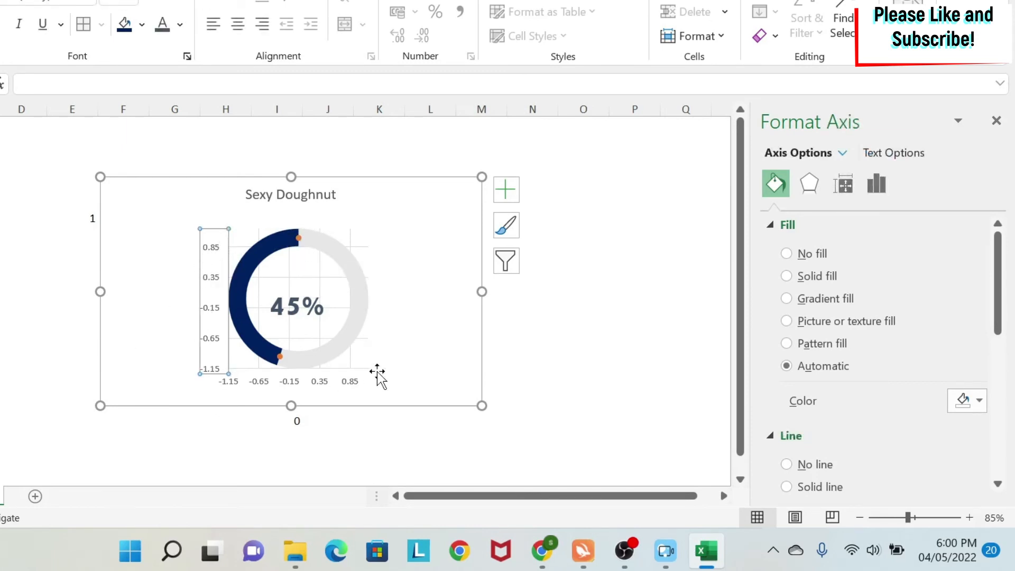
mouse_move(236, 225)
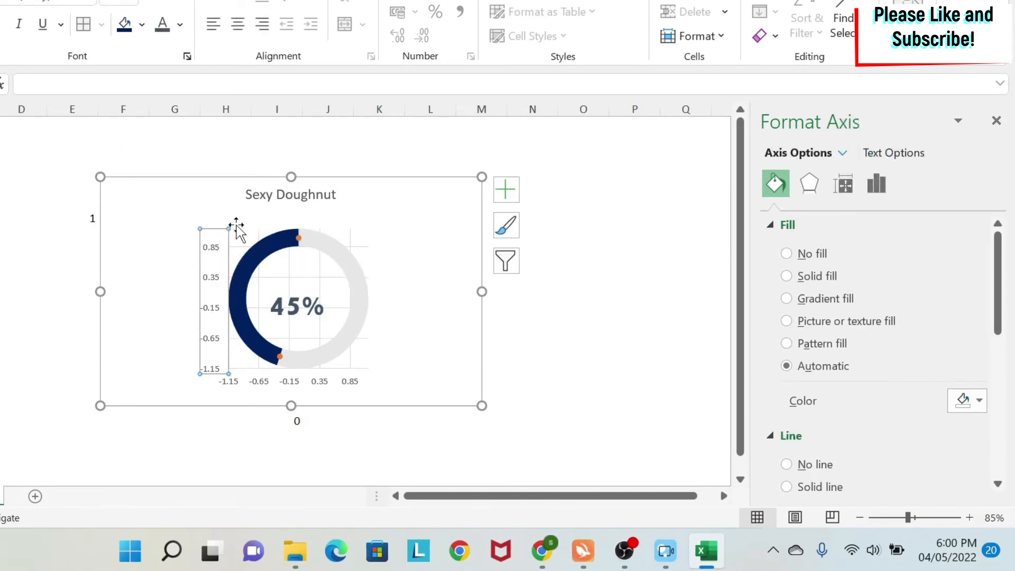
mouse_move(213, 258)
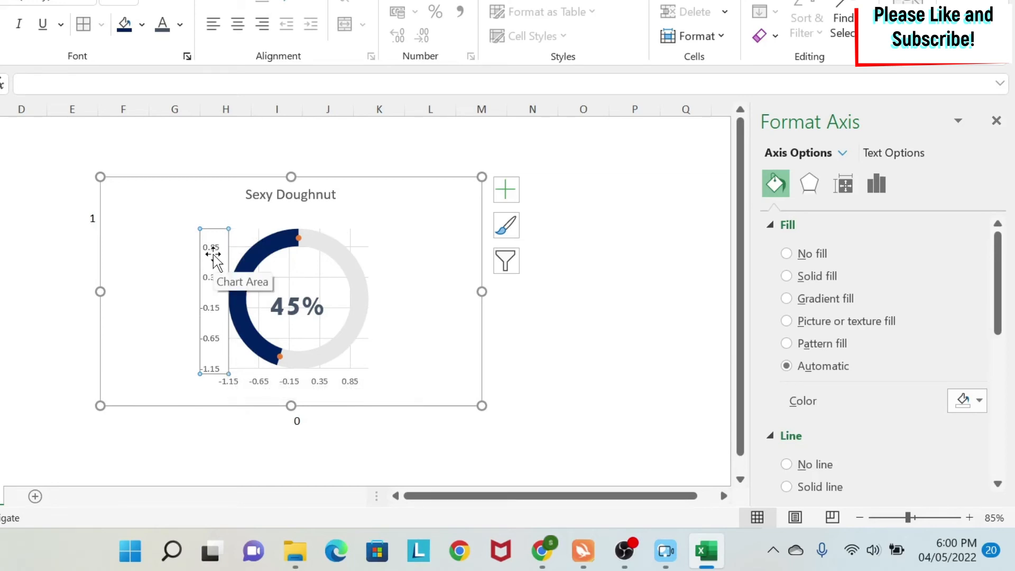
Delete the vertical axis, horizontal axis and gridlines, then select the scatter markers.
click(230, 307)
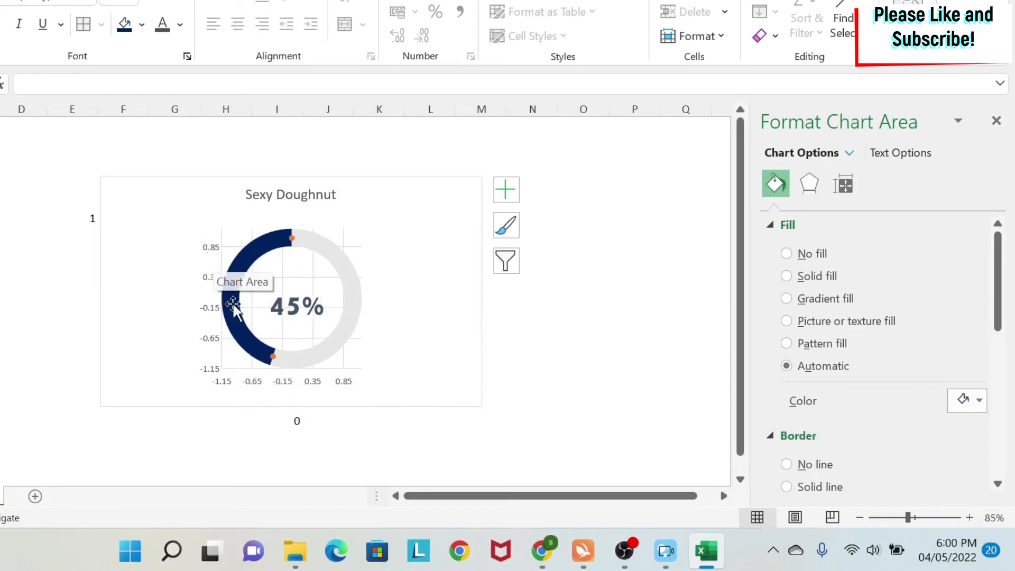
click(269, 381)
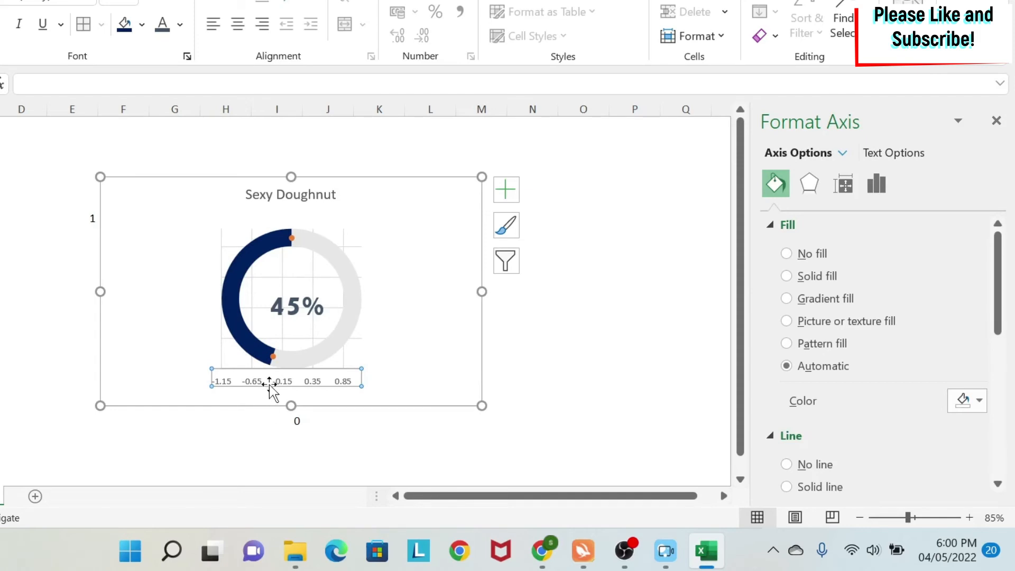
click(274, 323)
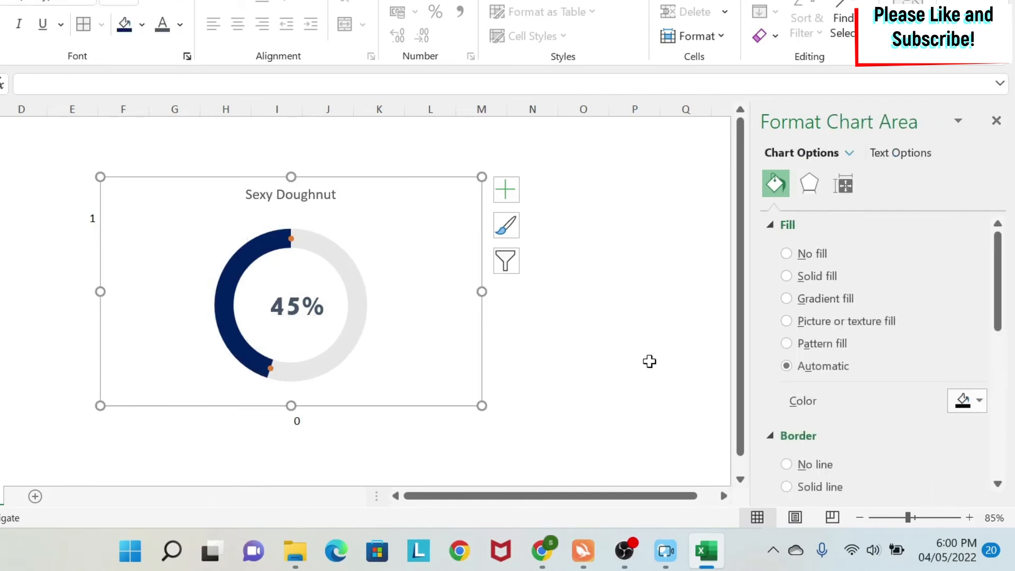
click(286, 238)
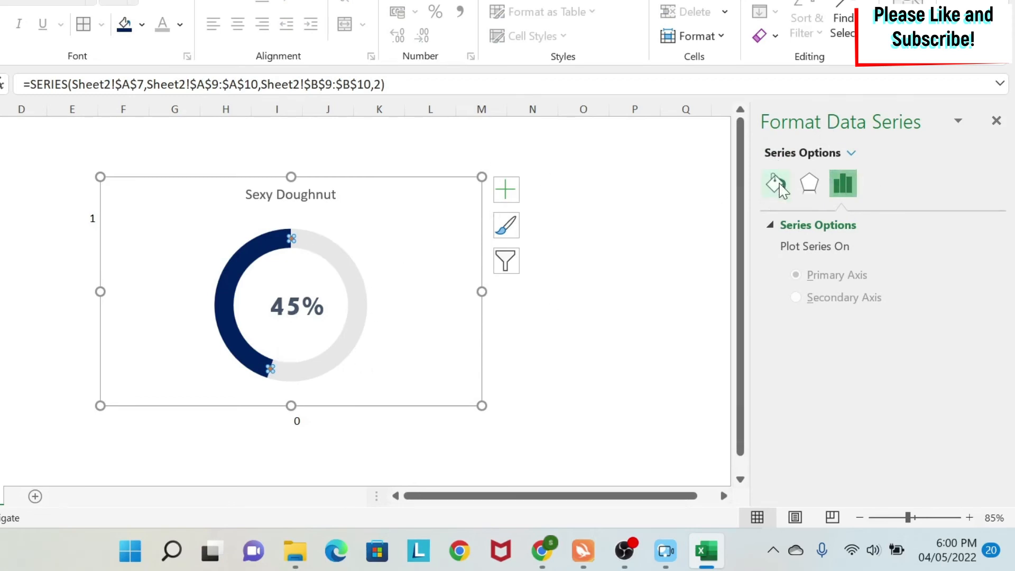
Give the scatter series built-in markers enlarged to size 18.
click(775, 183)
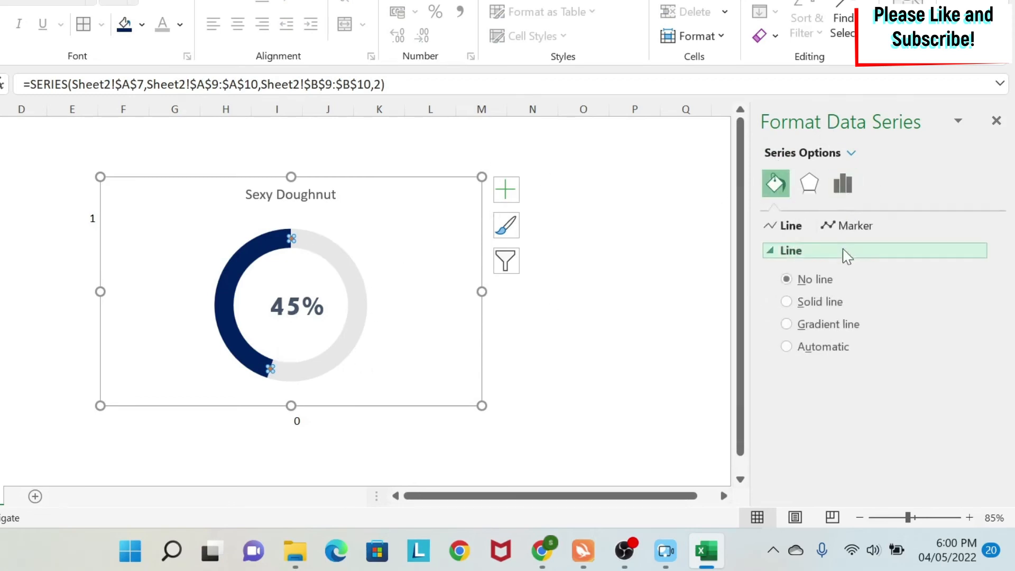
click(854, 225)
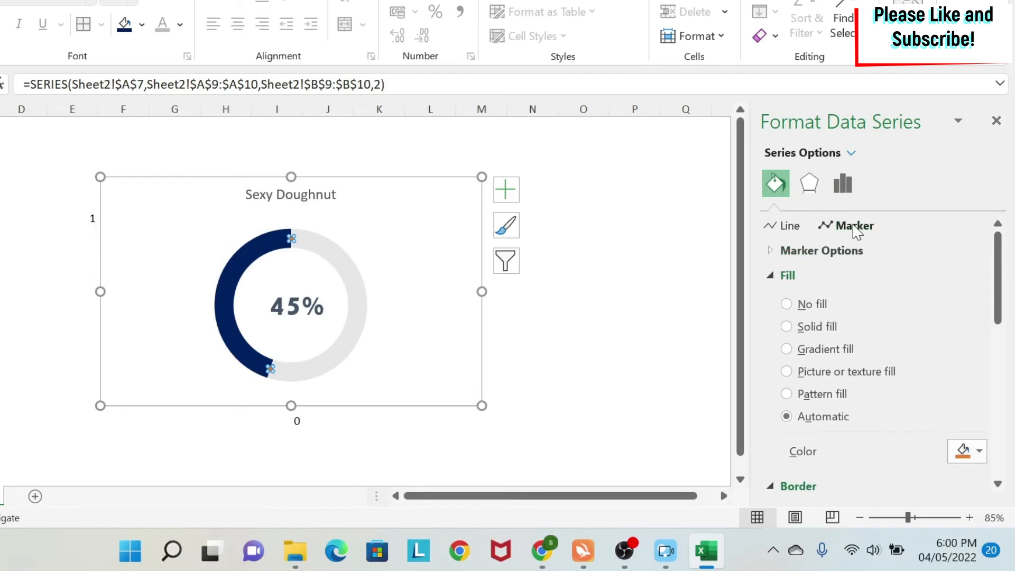
click(820, 251)
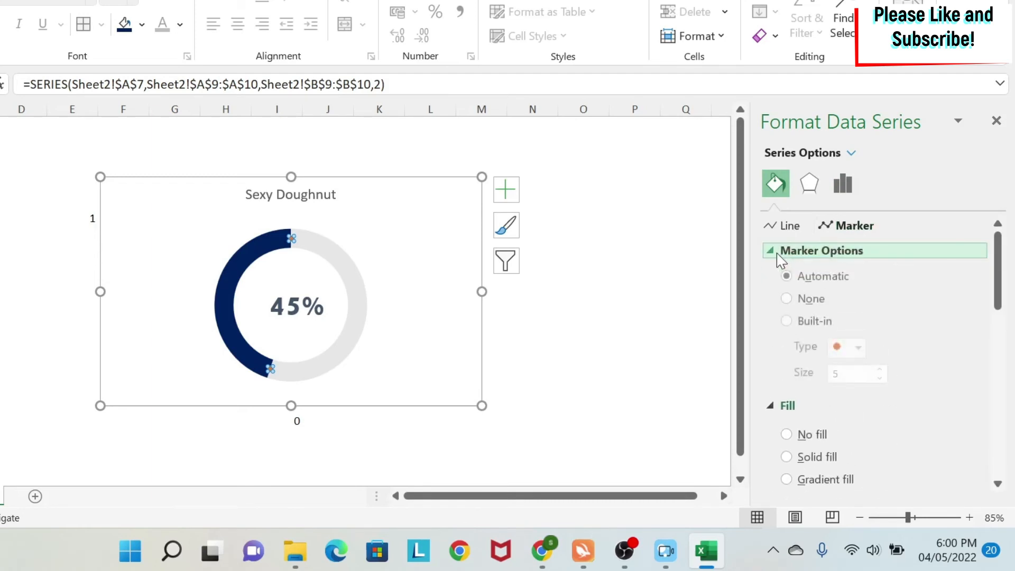
click(786, 321)
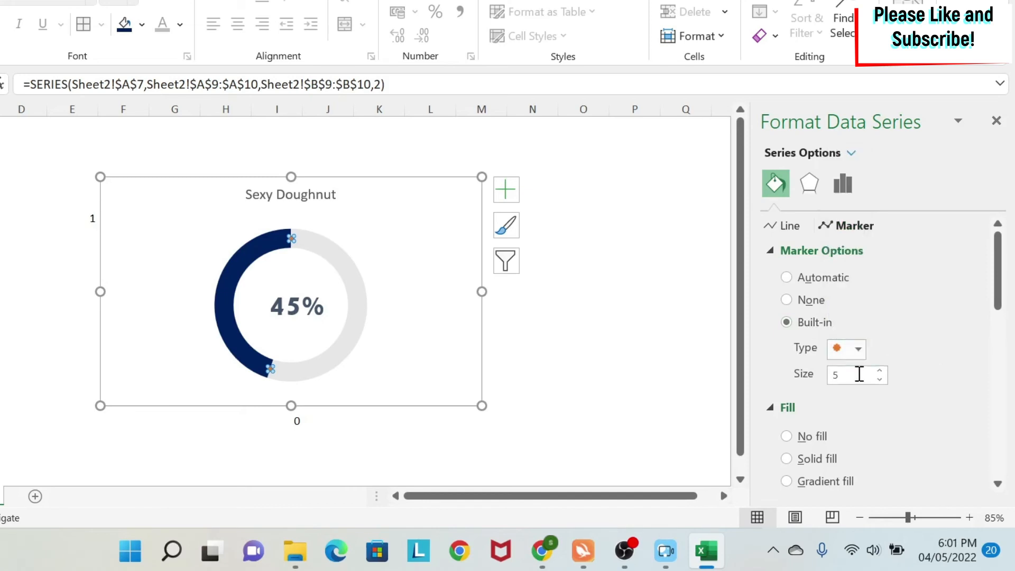
click(882, 370)
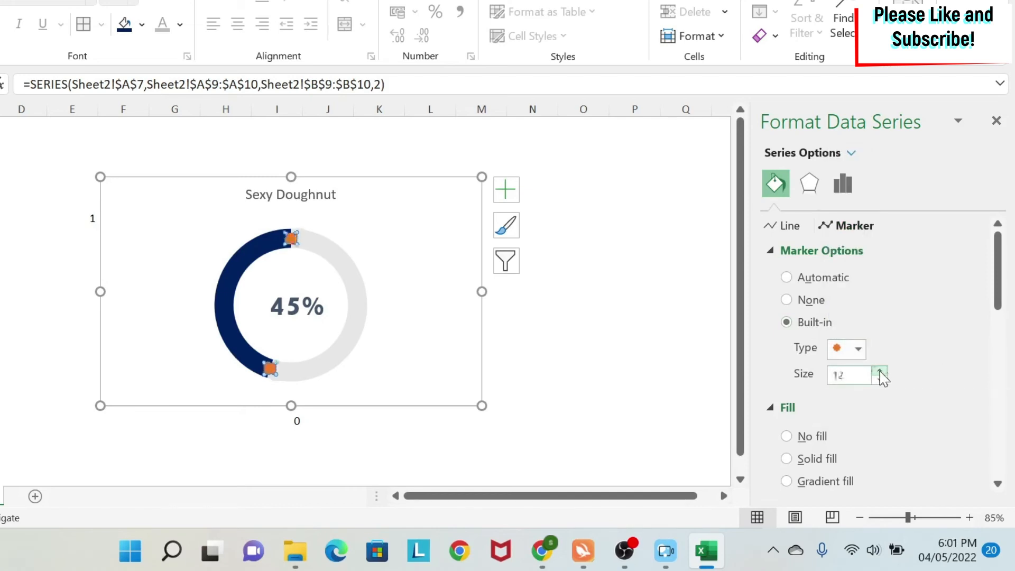
click(878, 371)
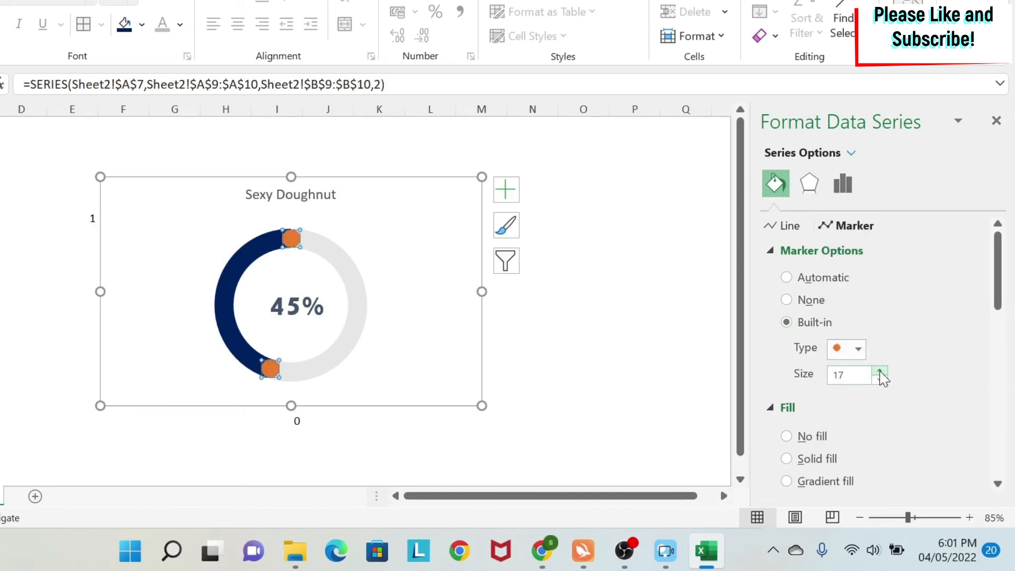
click(881, 369)
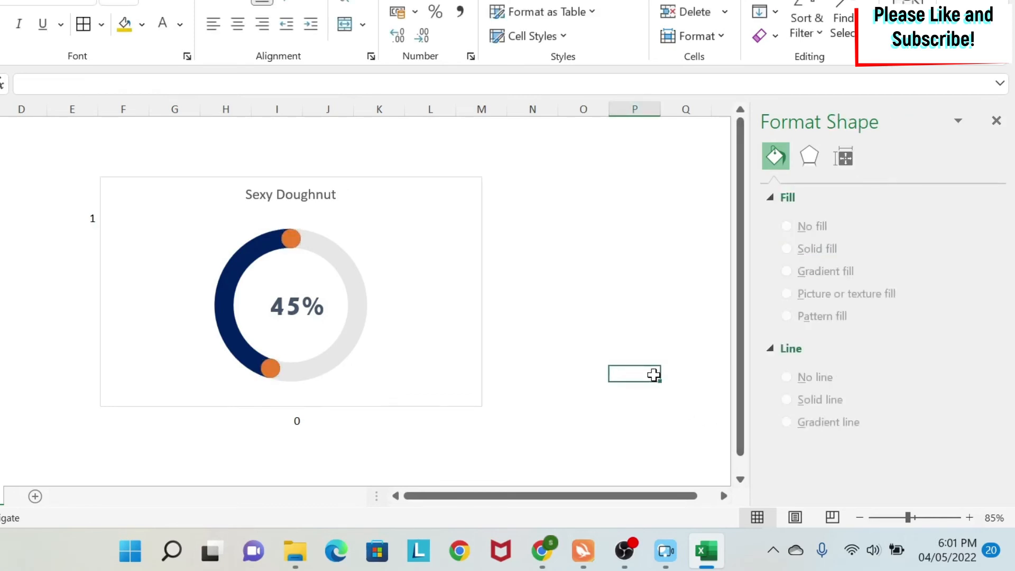
mouse_move(308, 252)
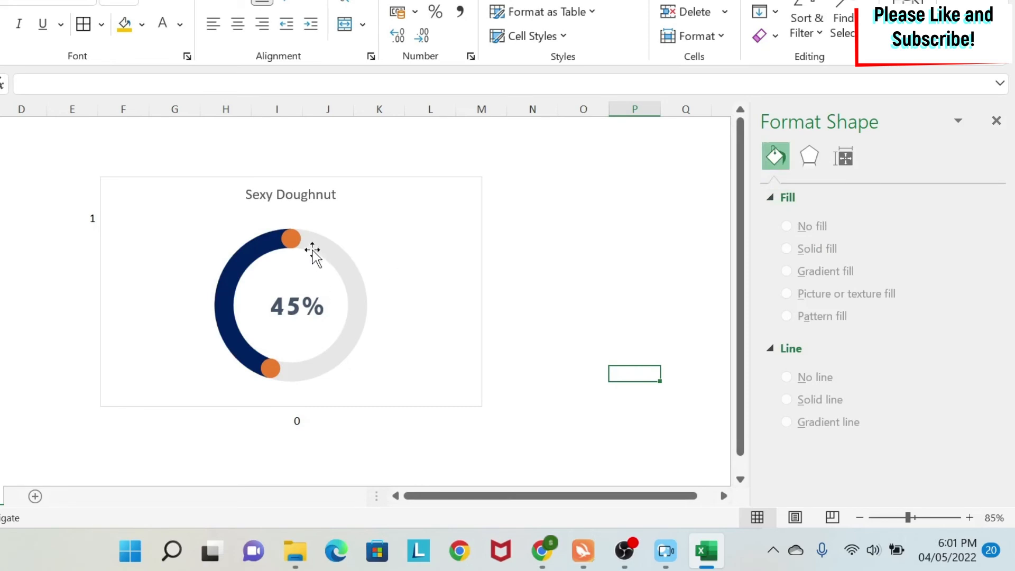
click(289, 238)
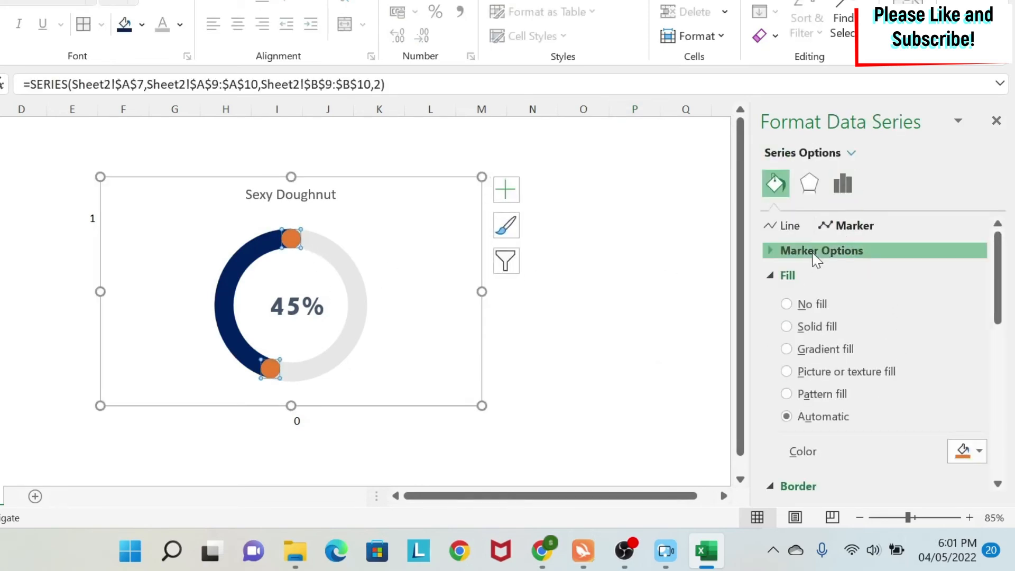
click(821, 250)
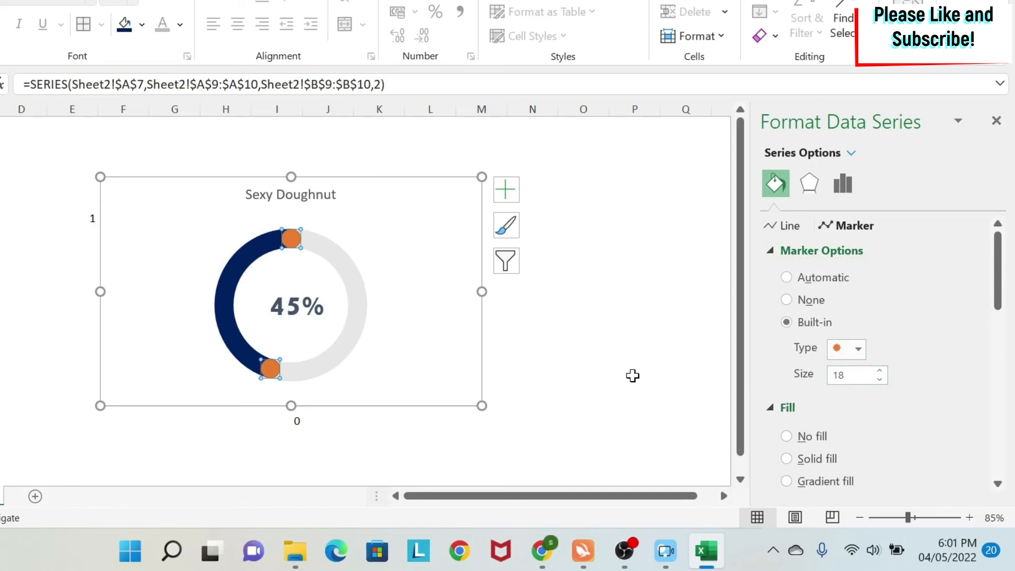
mouse_move(635, 344)
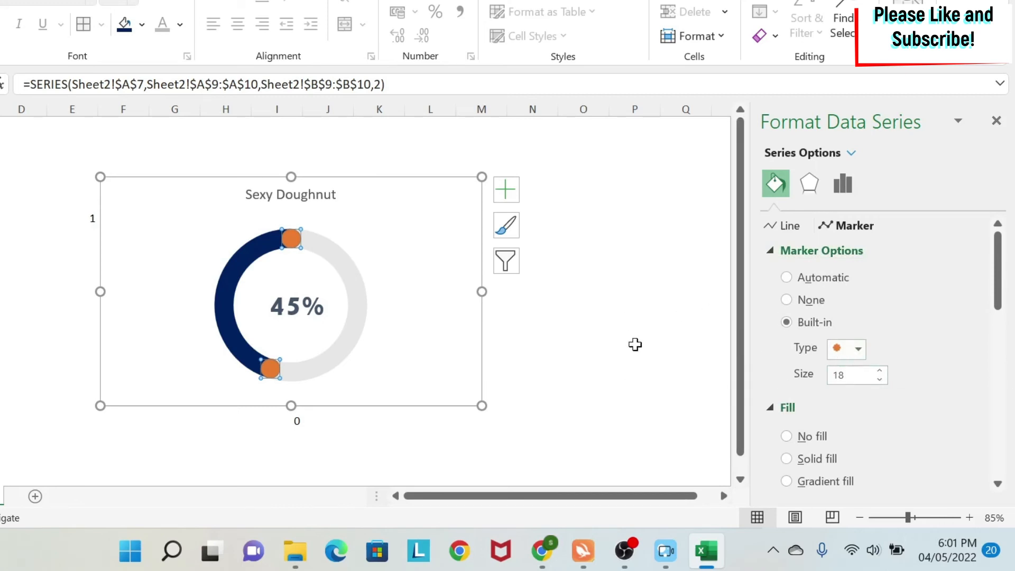
Fill the end markers with solid dark blue so the arc looks rounded.
scroll(down, 3)
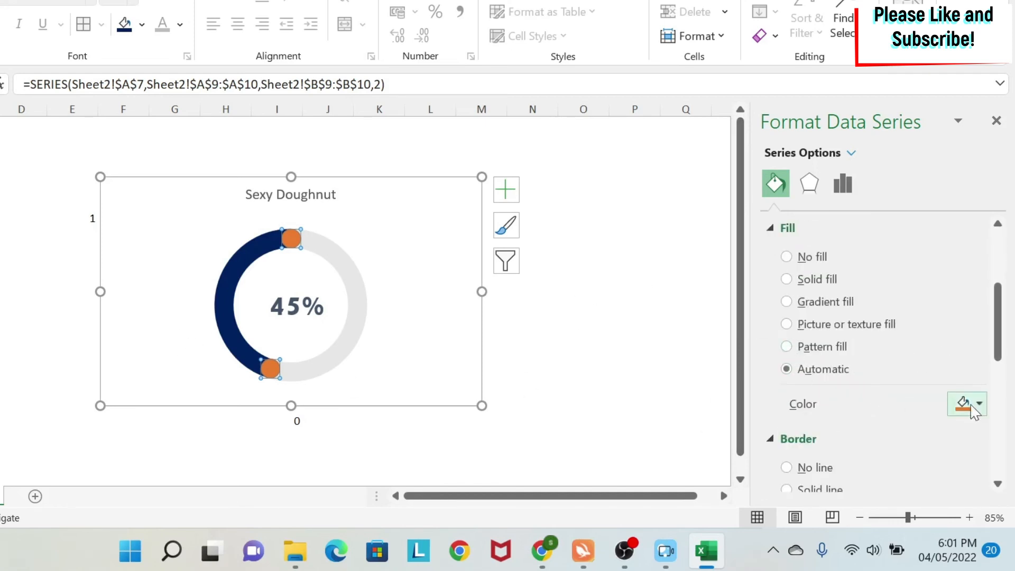
click(978, 414)
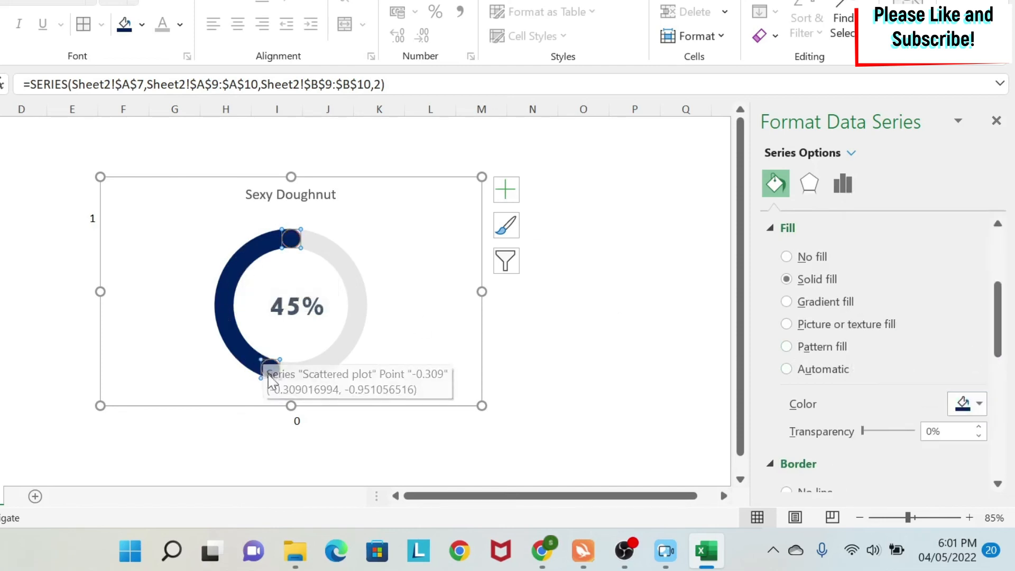
scroll(down, 3)
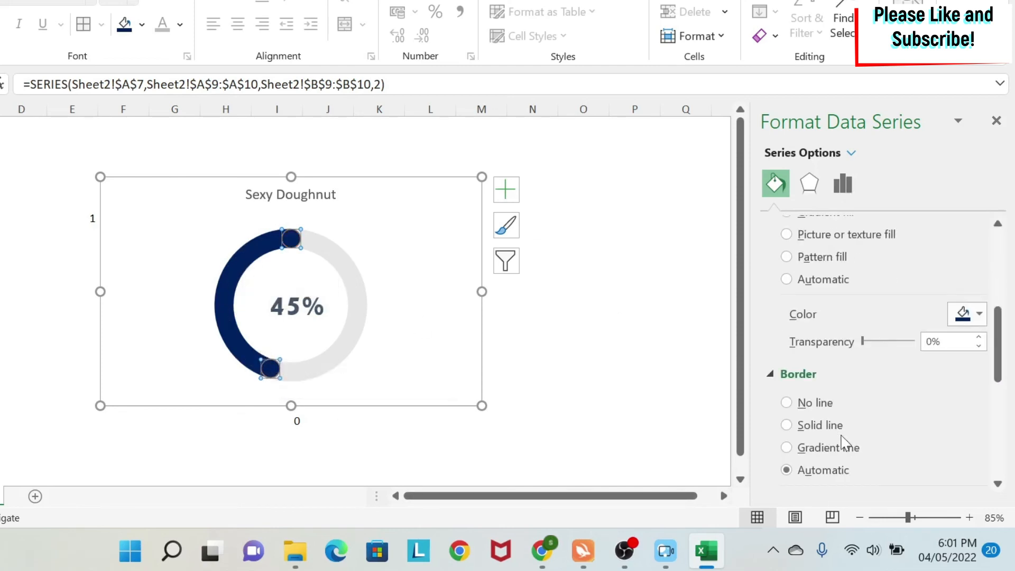
click(786, 403)
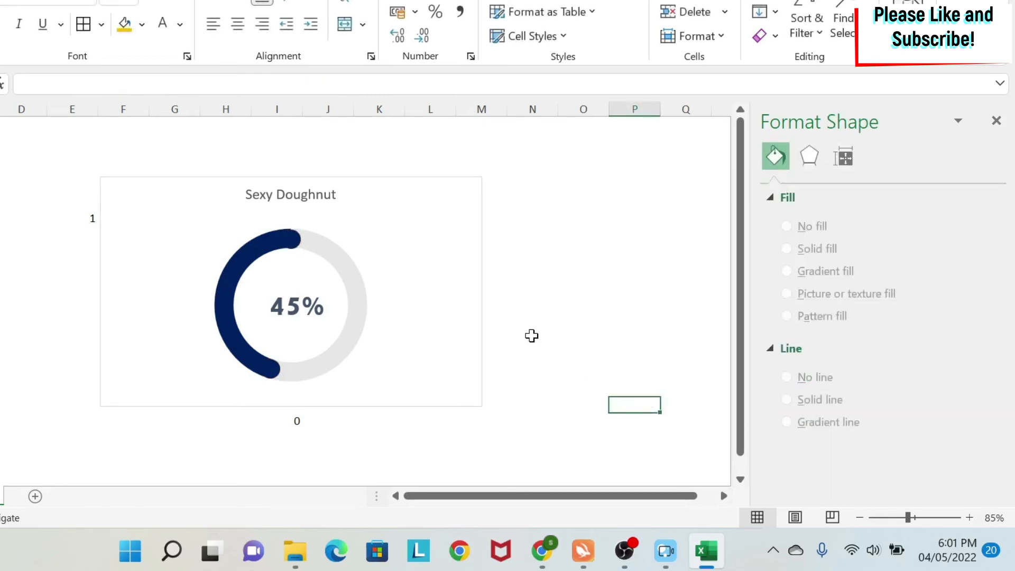
mouse_move(348, 289)
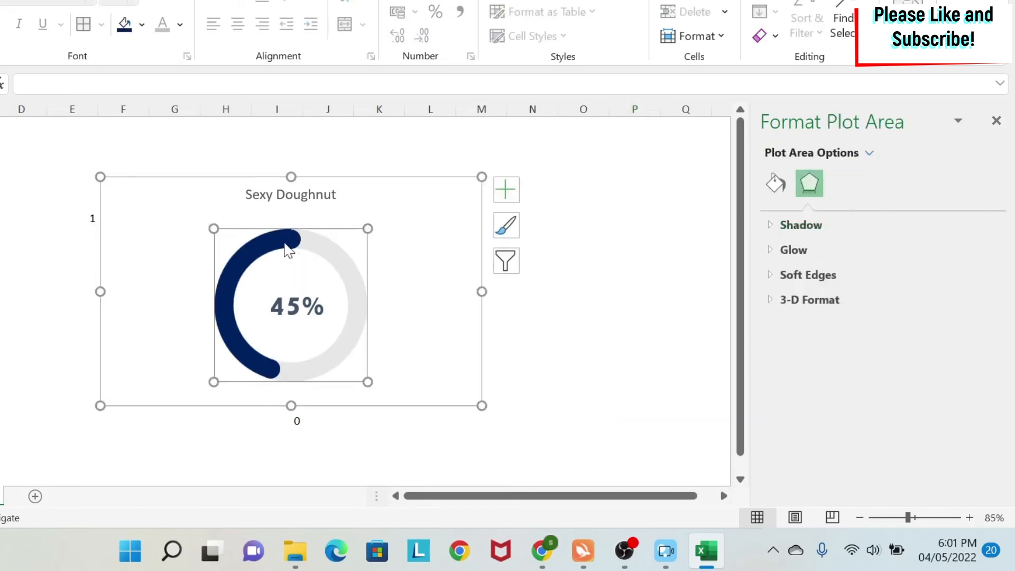
mouse_move(369, 226)
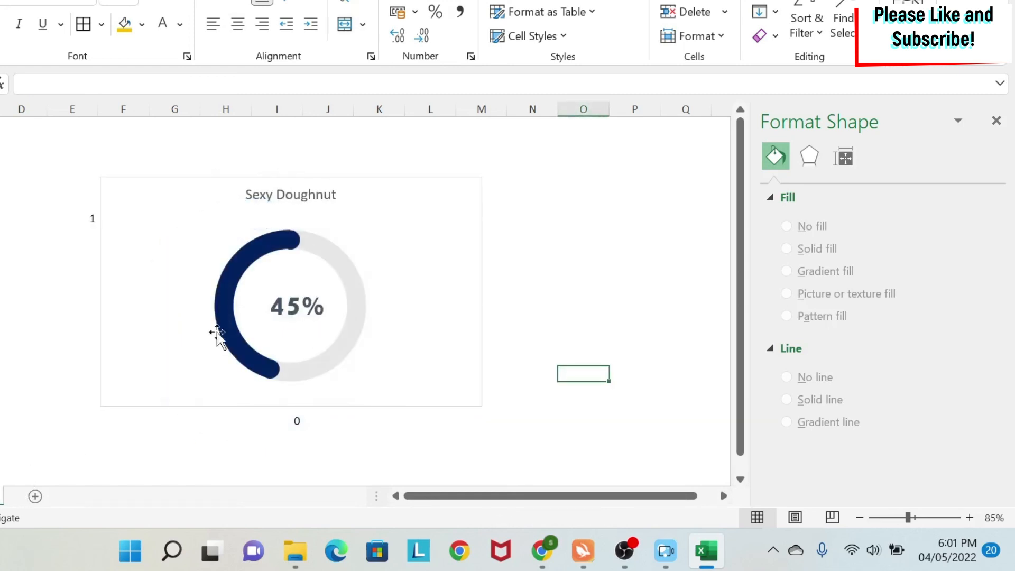
mouse_move(655, 325)
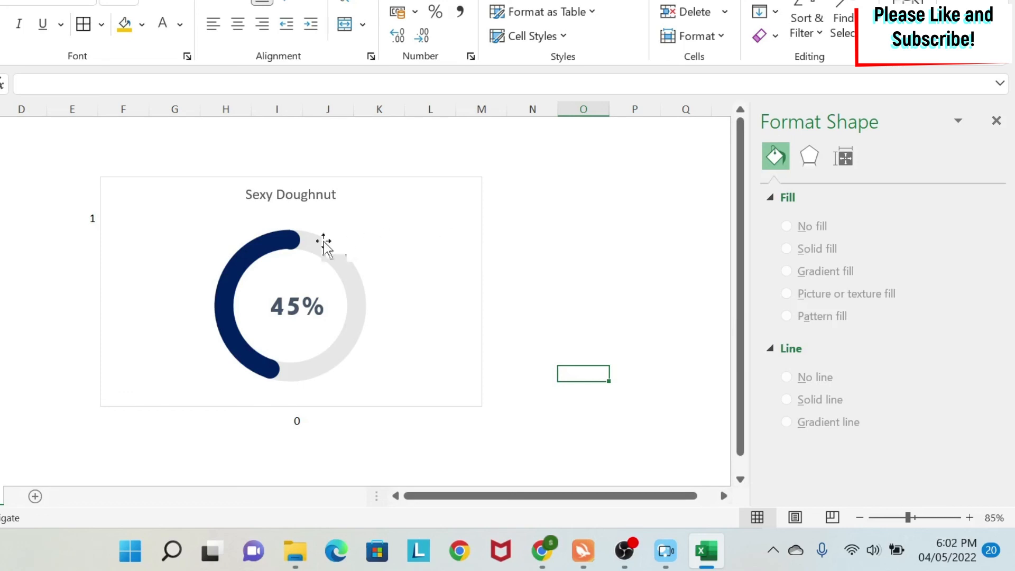
click(321, 243)
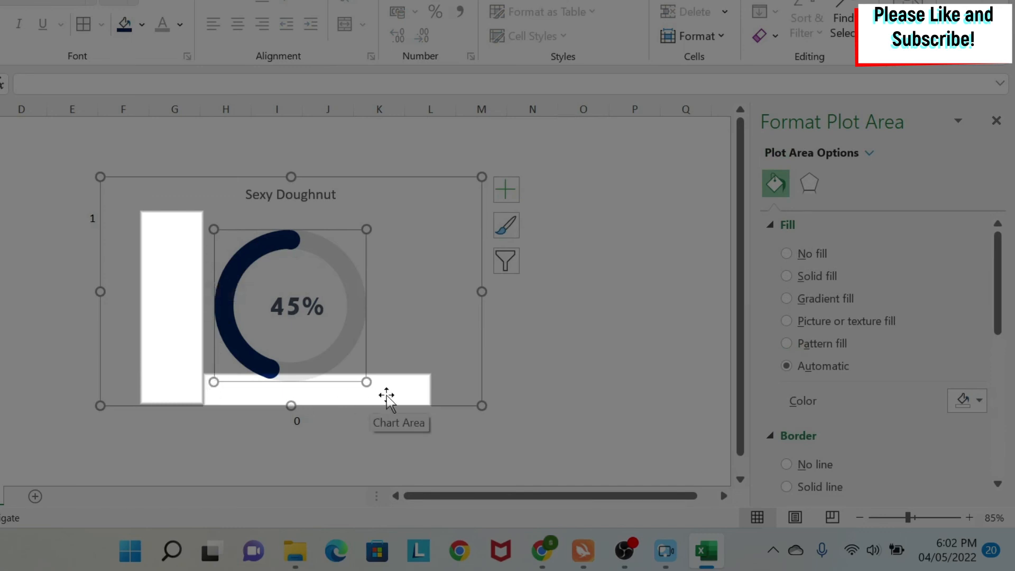
mouse_move(432, 259)
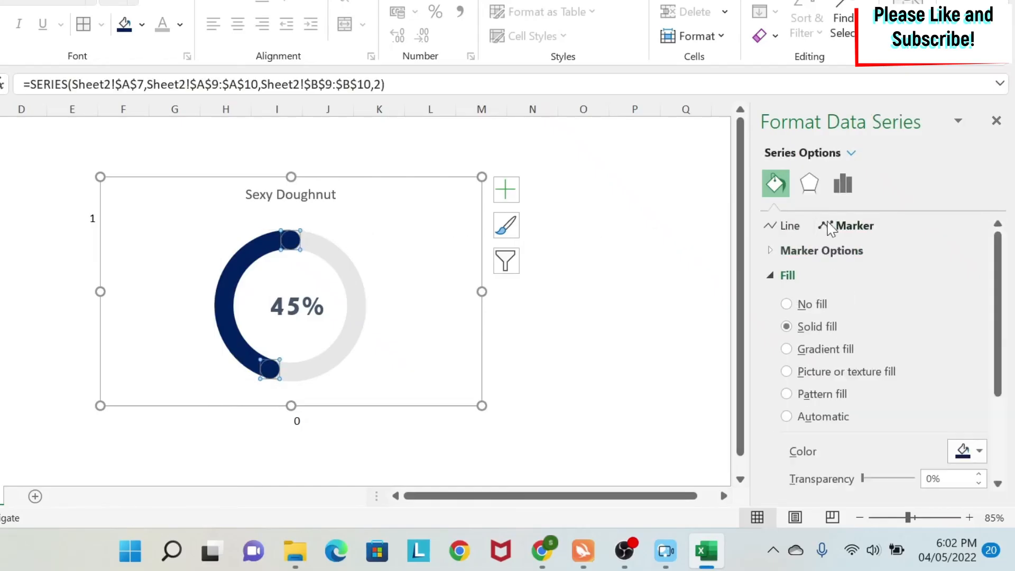
click(821, 251)
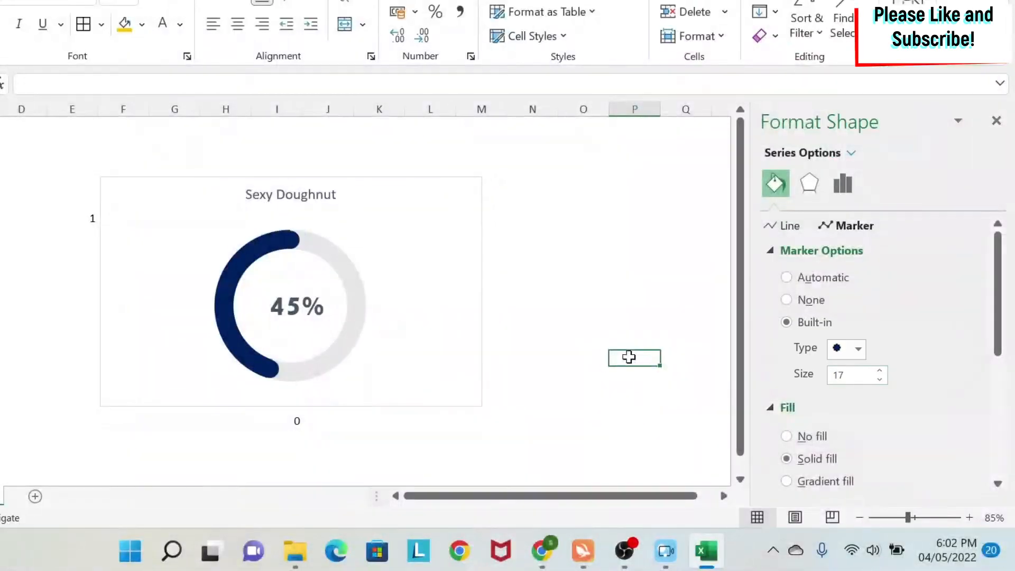
click(286, 243)
text(32)
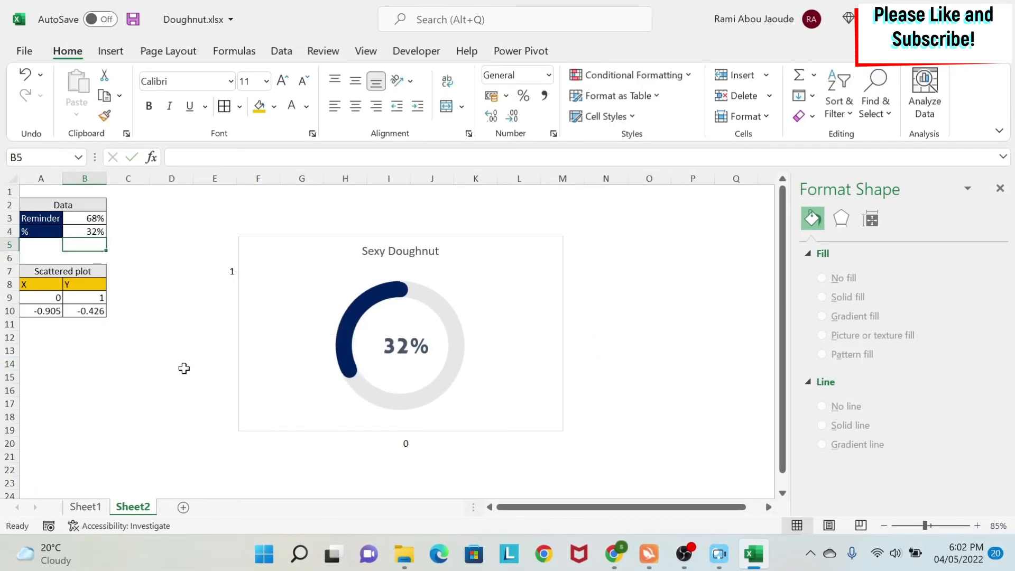
Select the 32% value cell B4 on Sheet2.
click(171, 364)
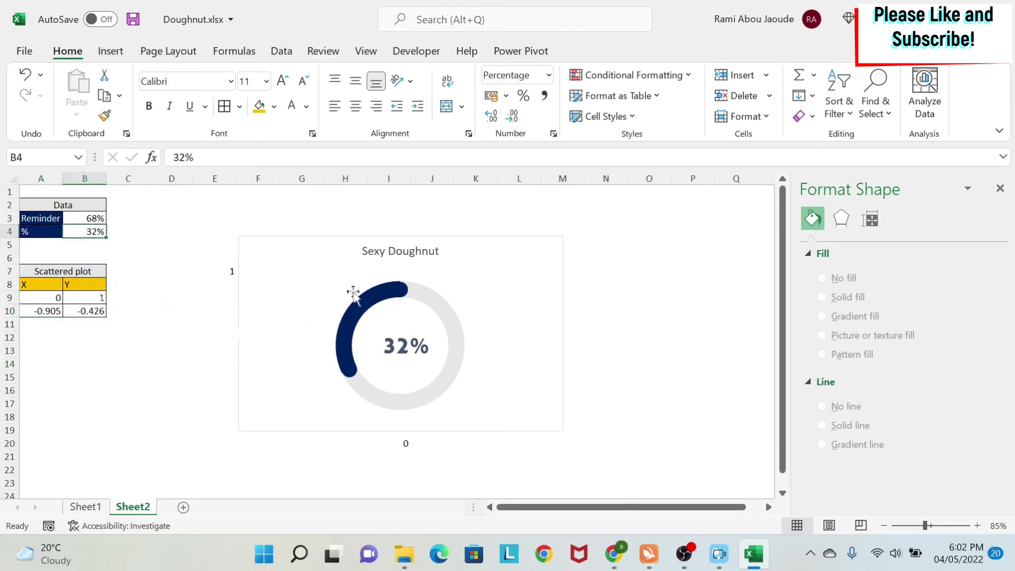
mouse_move(401, 287)
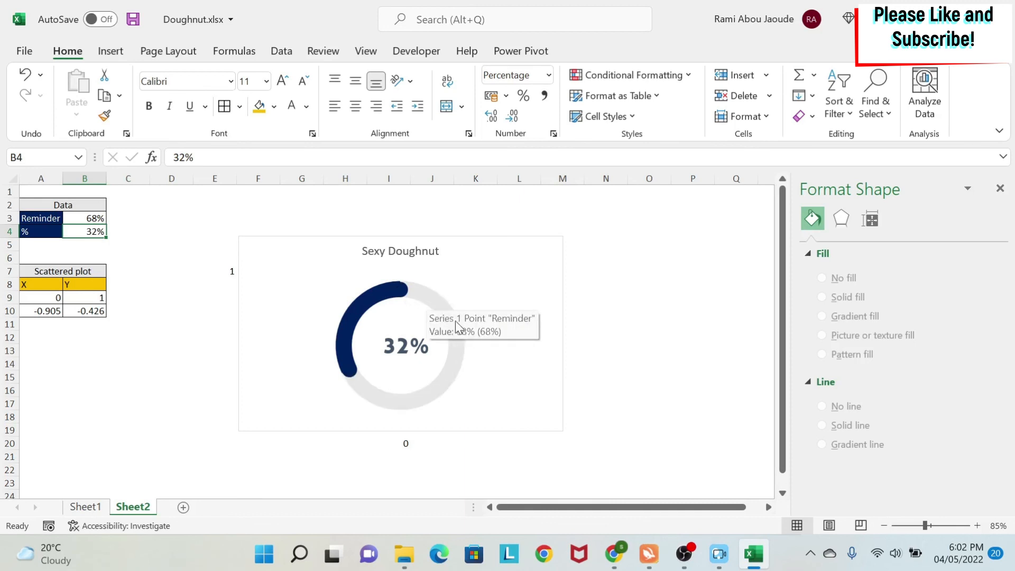
mouse_move(185, 322)
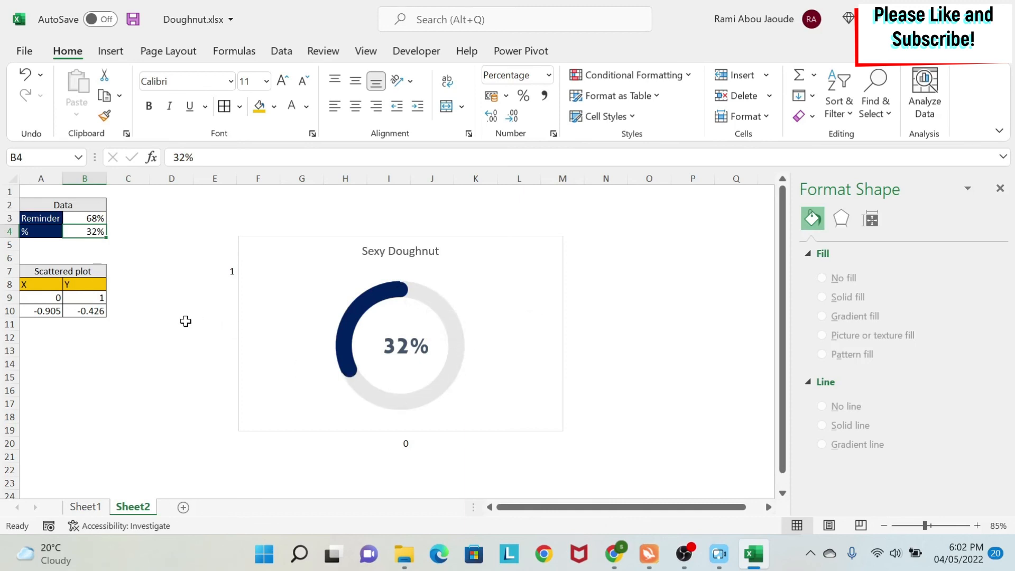
mouse_move(334, 293)
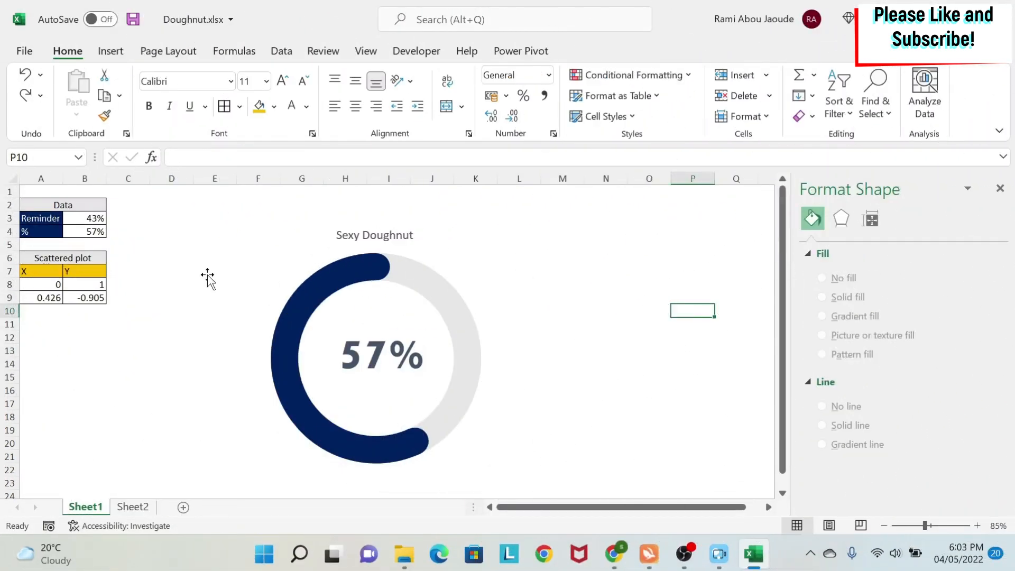
mouse_move(173, 351)
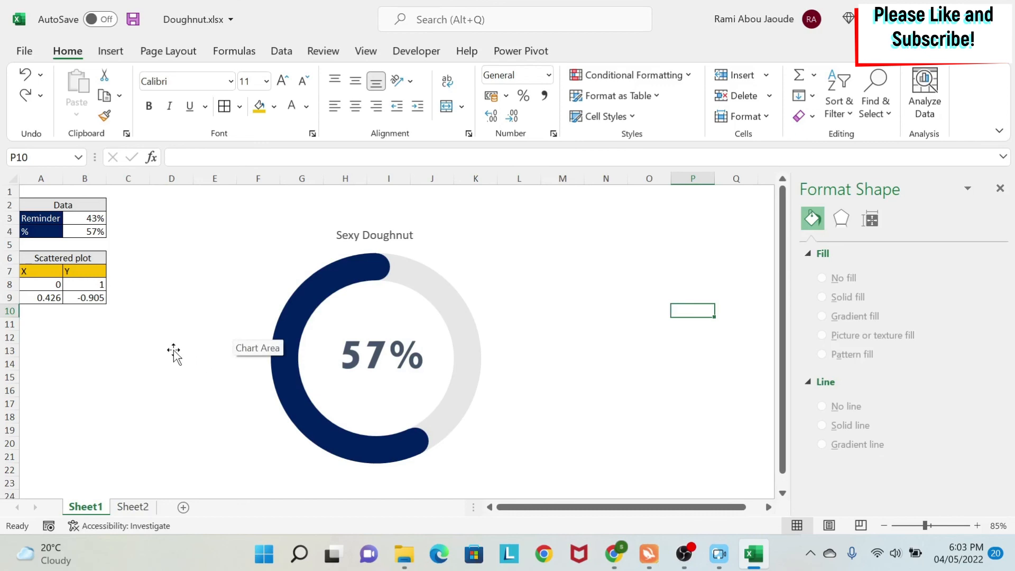